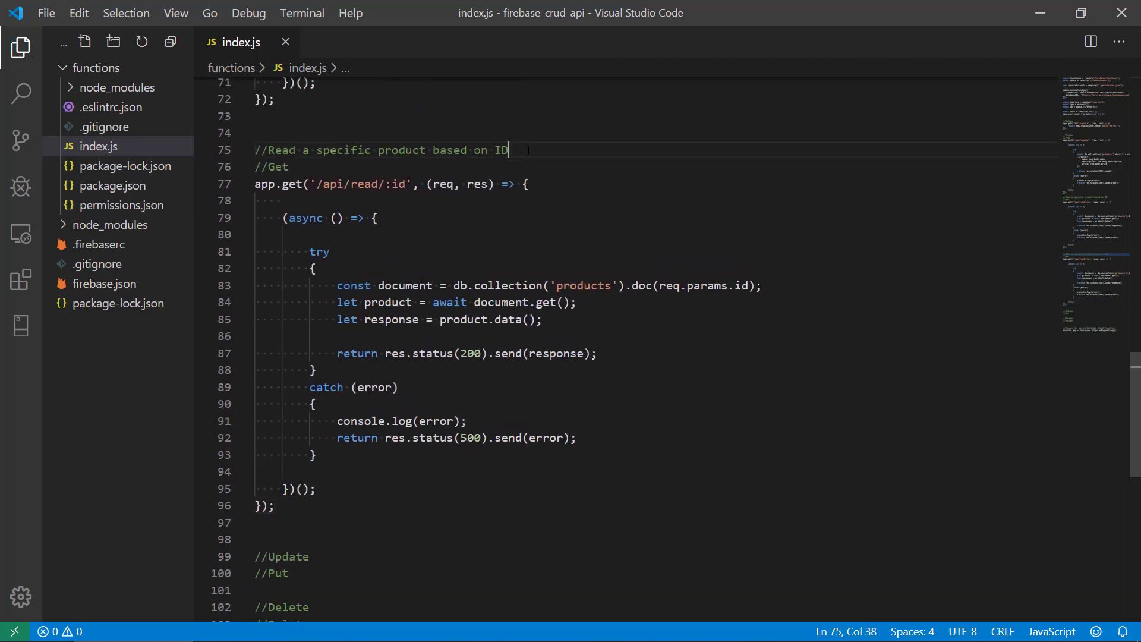
Reword the comment to 'Read all products' and trim '/:id' so the route reads '/api/read'.
key("Backspace")
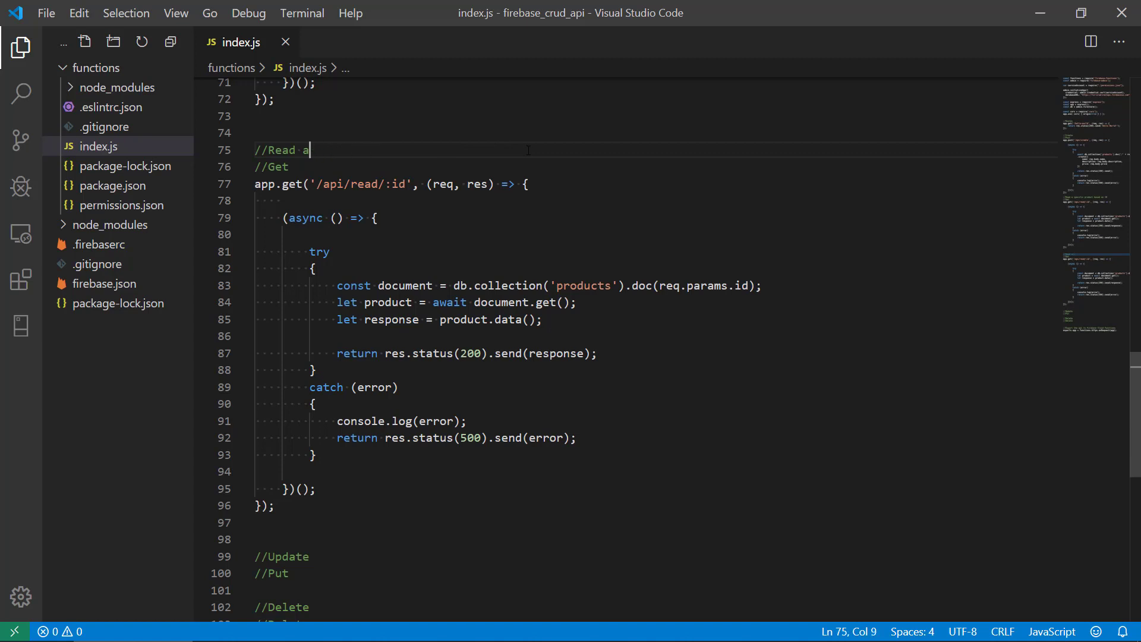
type("ll products")
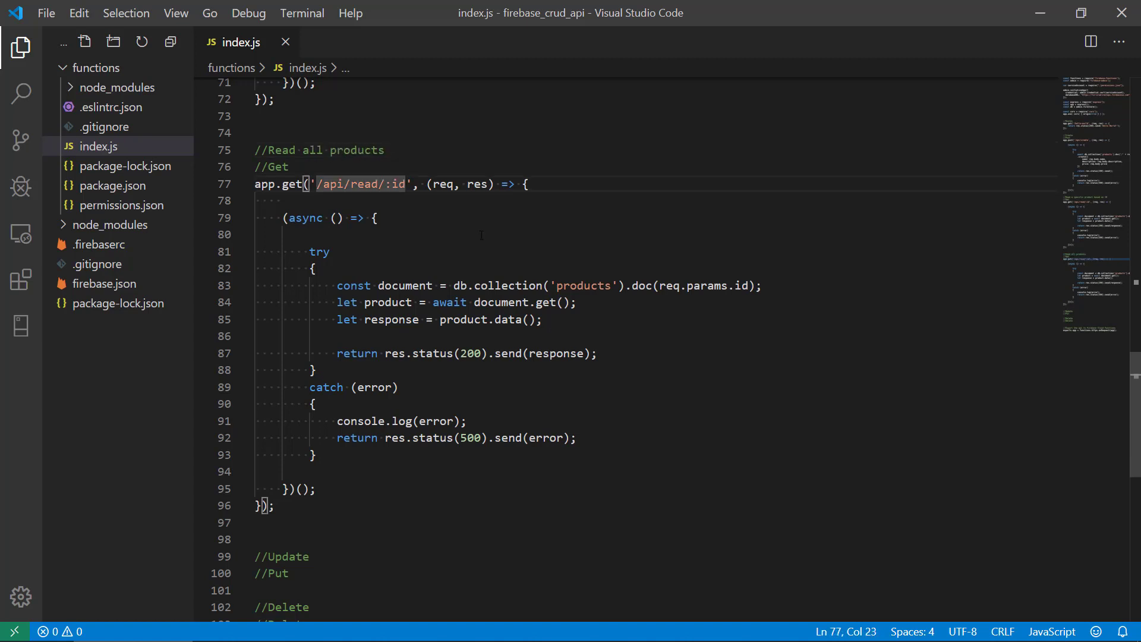
key("Backspace")
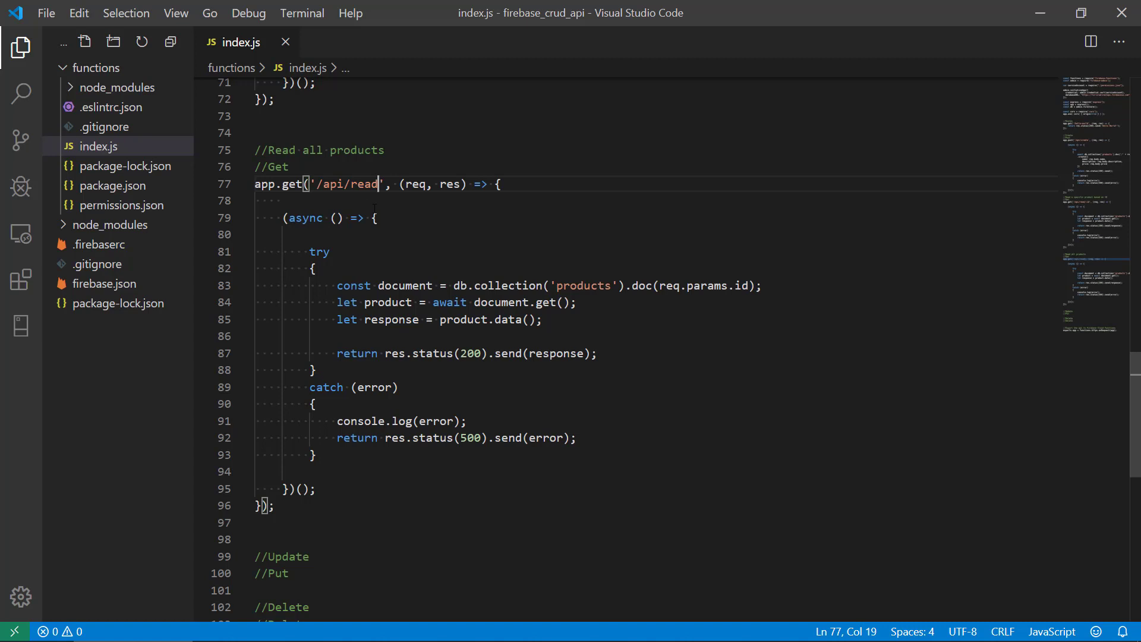
double_click(364, 184)
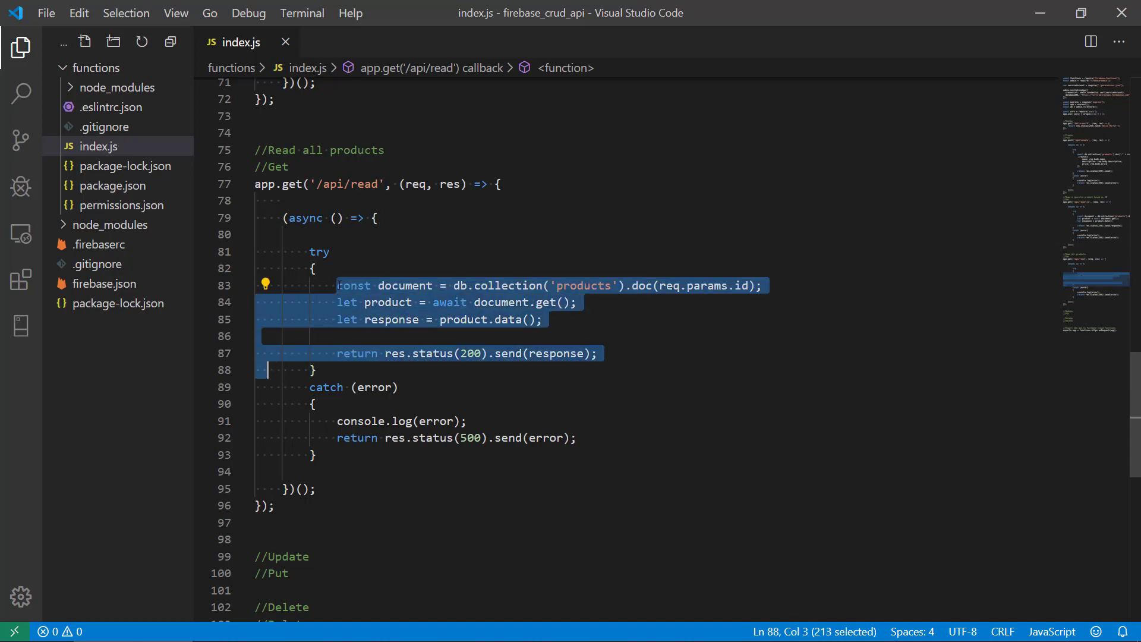
Replace the old lookup with let query = db.collection('products');.
key("Delete")
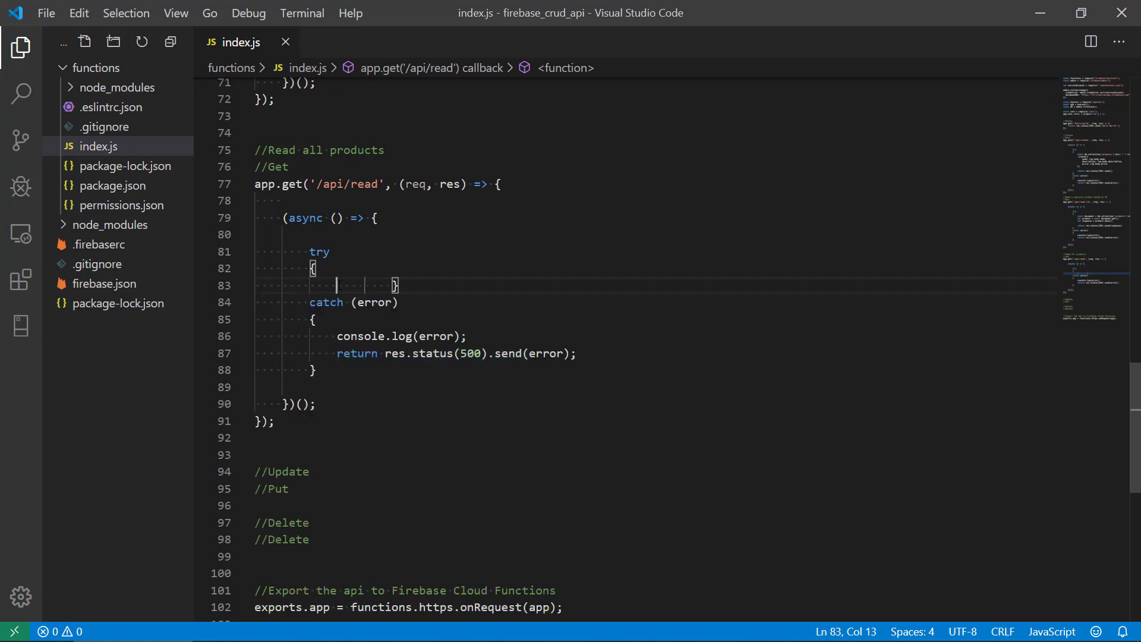
type("let")
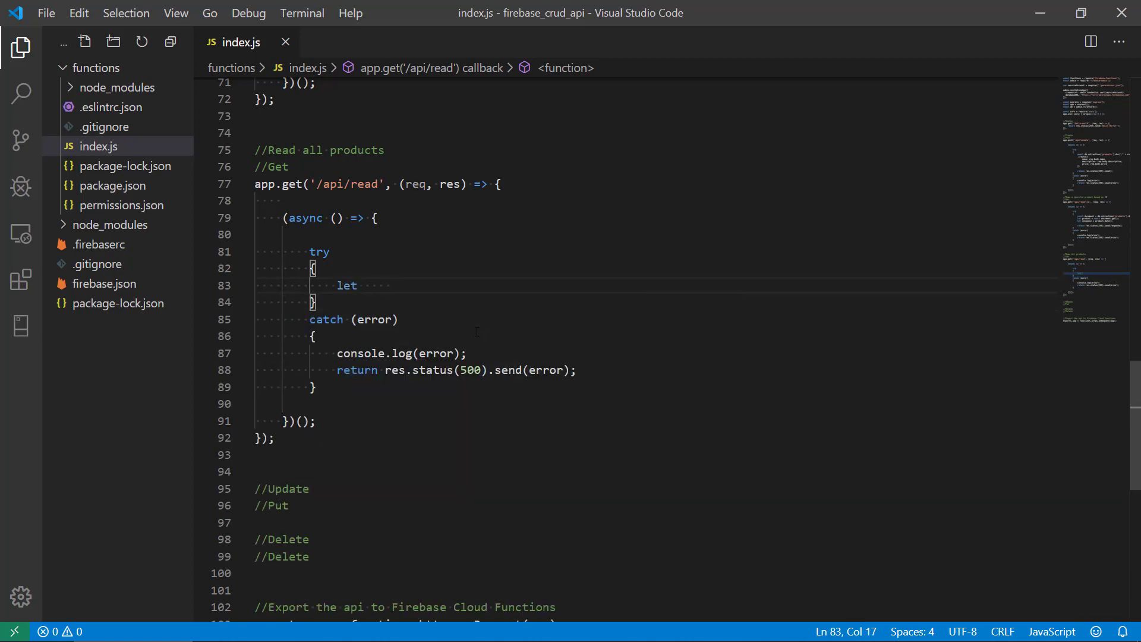
type("qu")
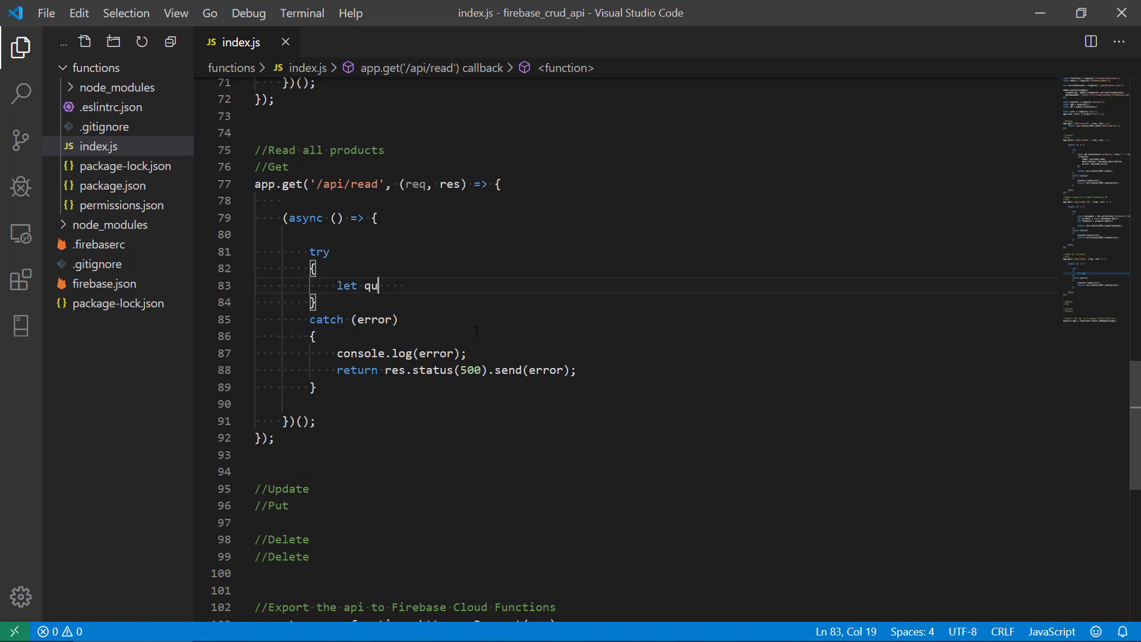
type("ery = d")
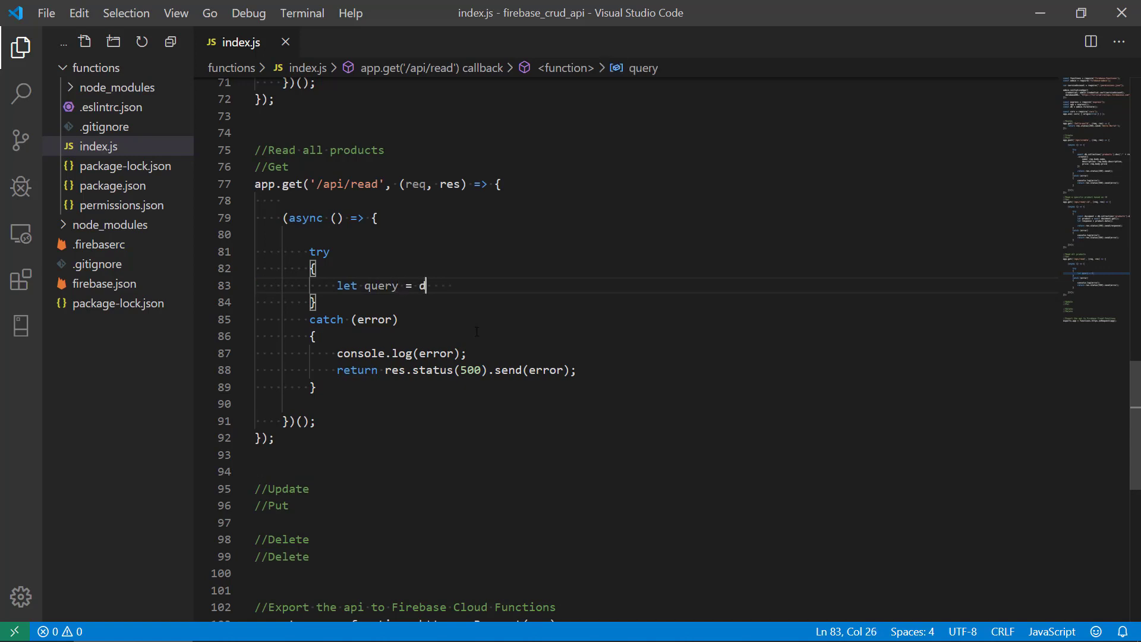
type("b.collection('products');")
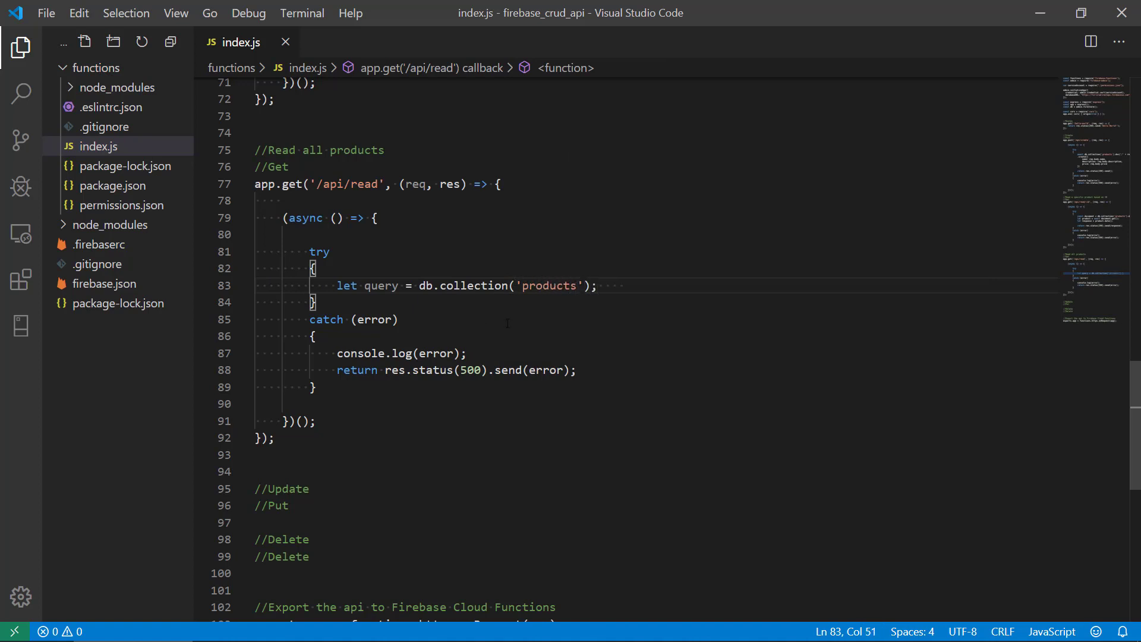
Declare an empty array with let response = [];.
type("let")
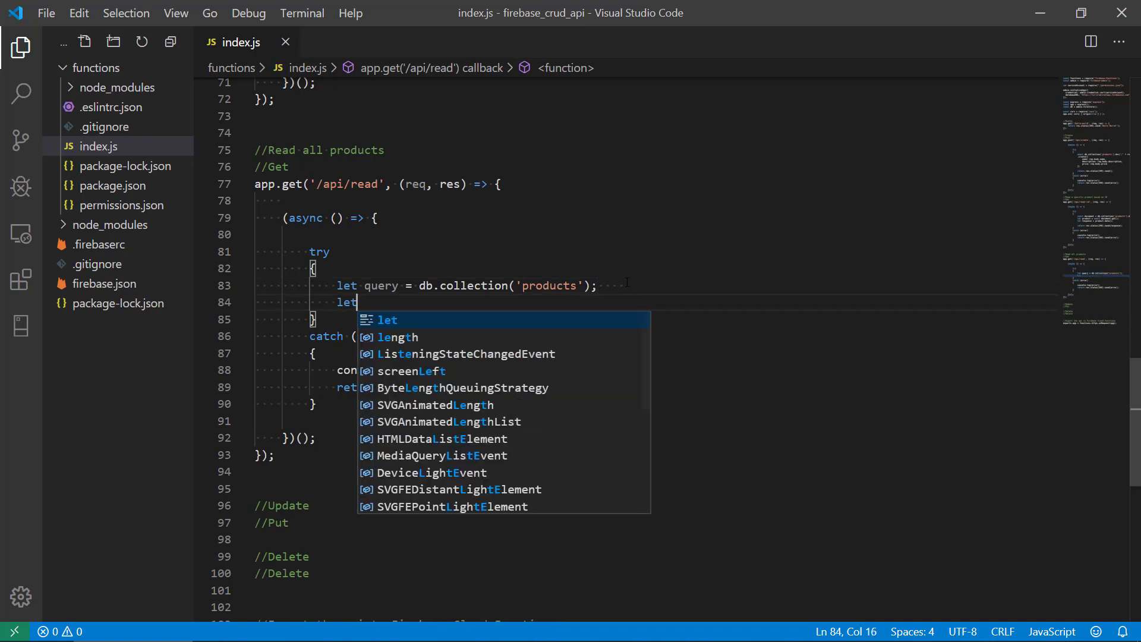
type("response")
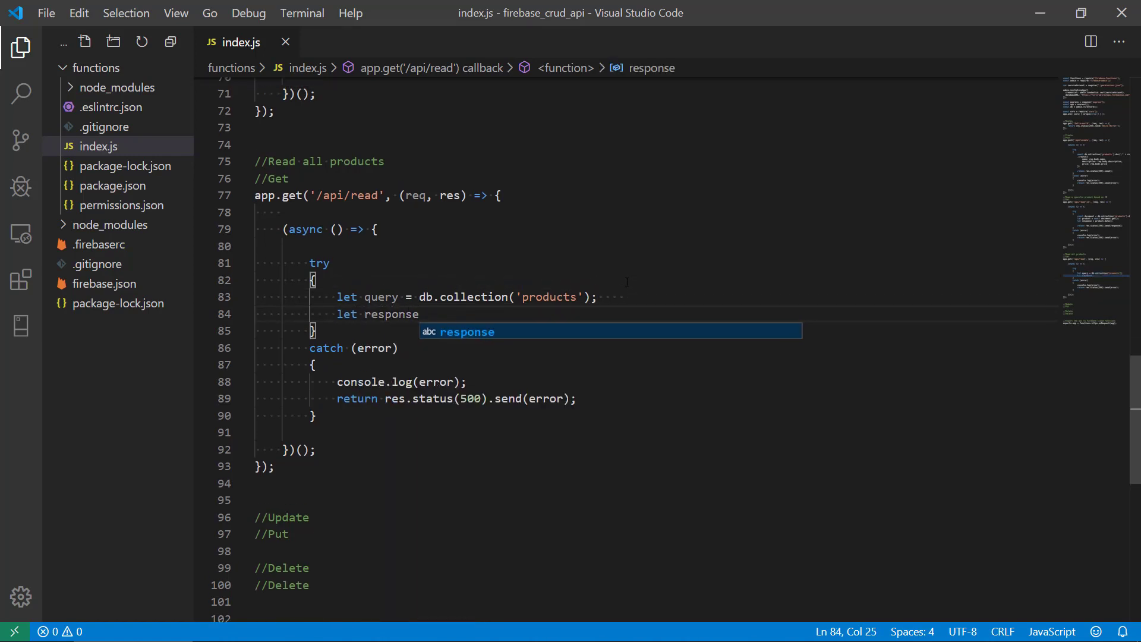
scroll("down", 3)
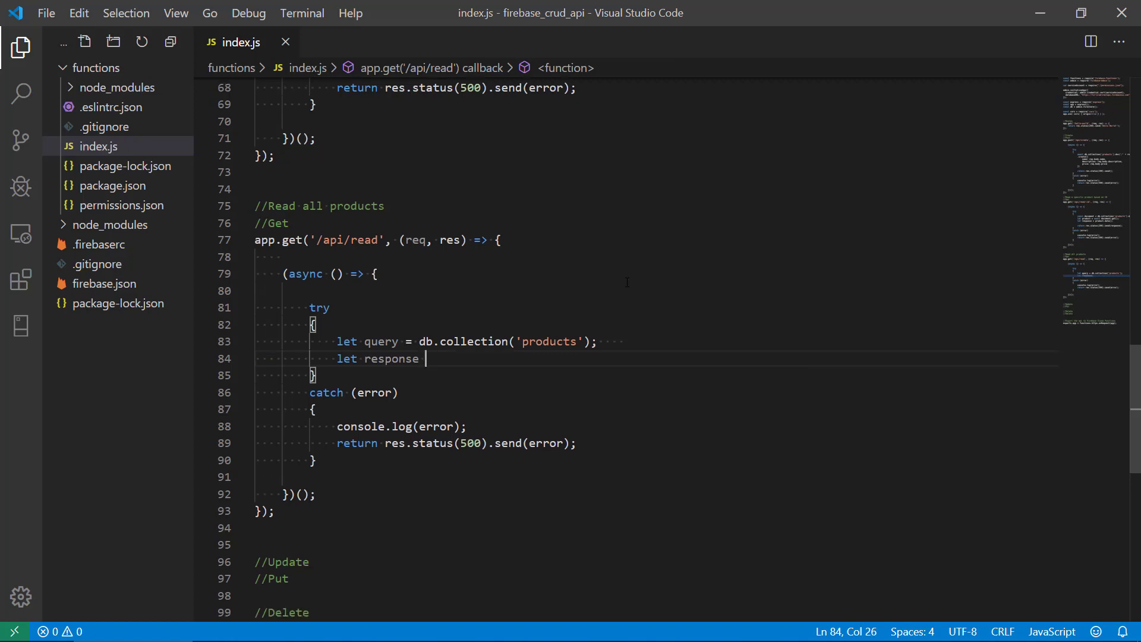
type("= []")
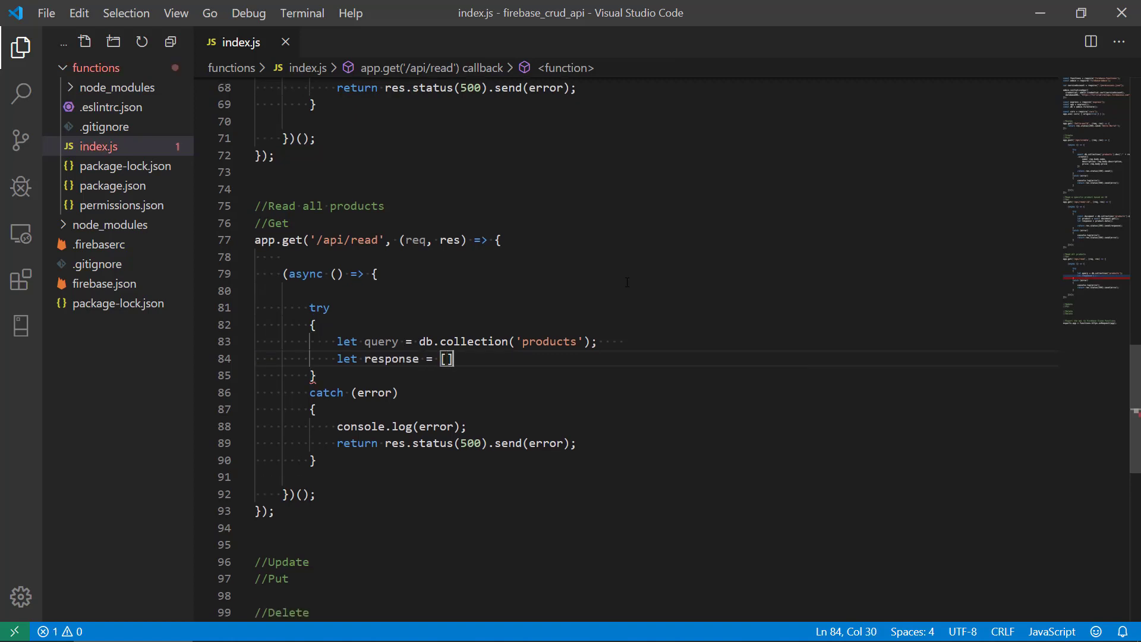
type(";")
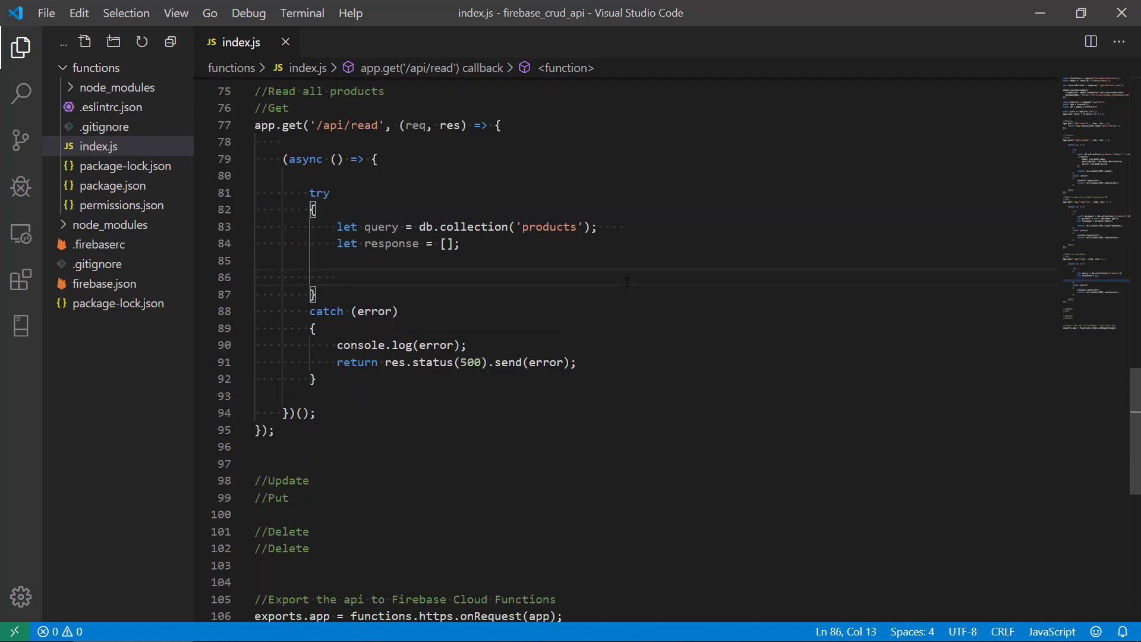
Write await query.get().then(querySnapshot => { to run the products query.
type("awa")
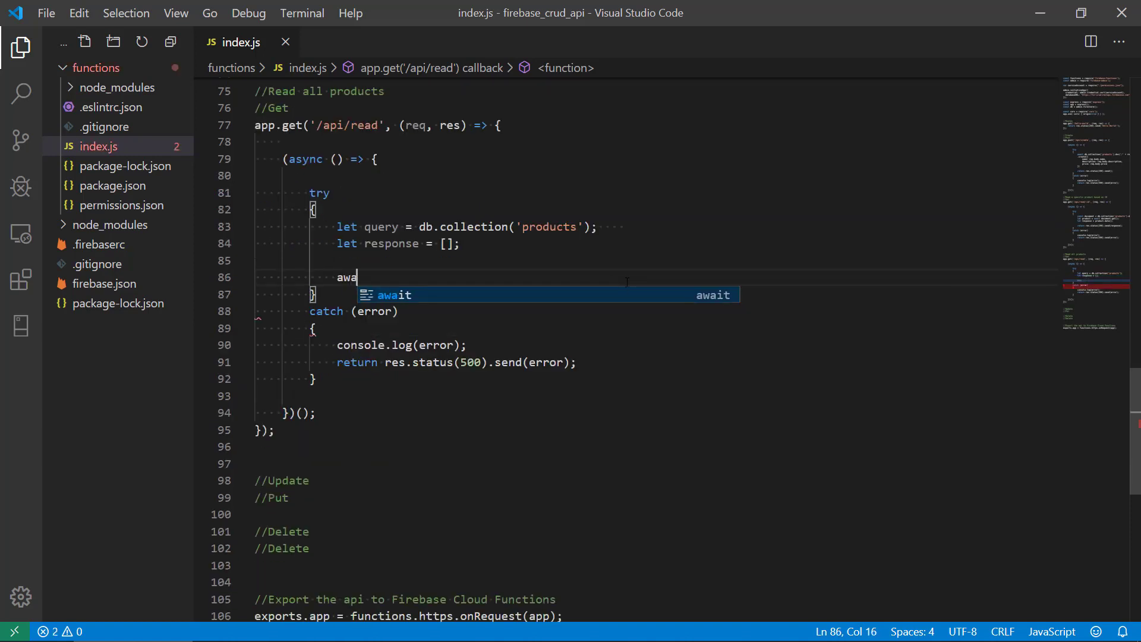
type("it query")
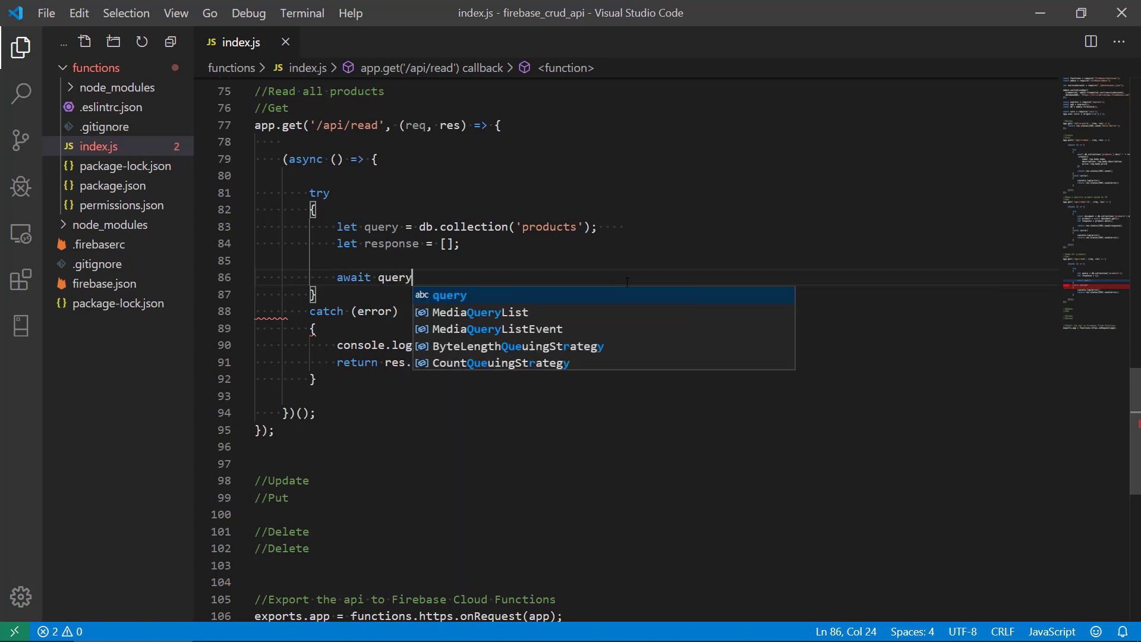
type(".get")
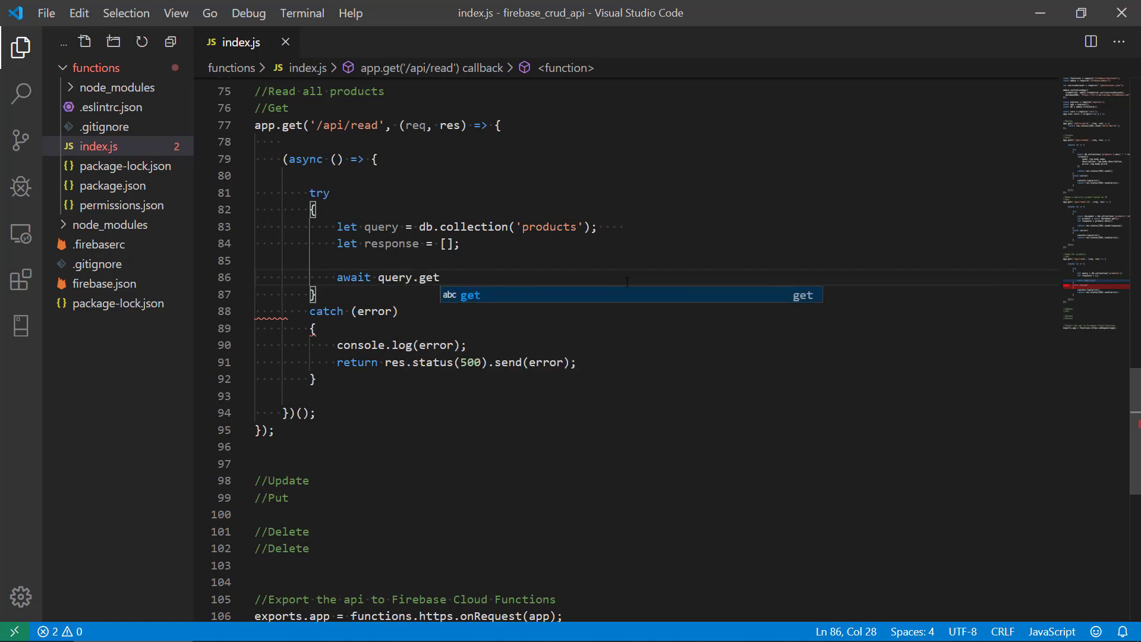
type("().then(")
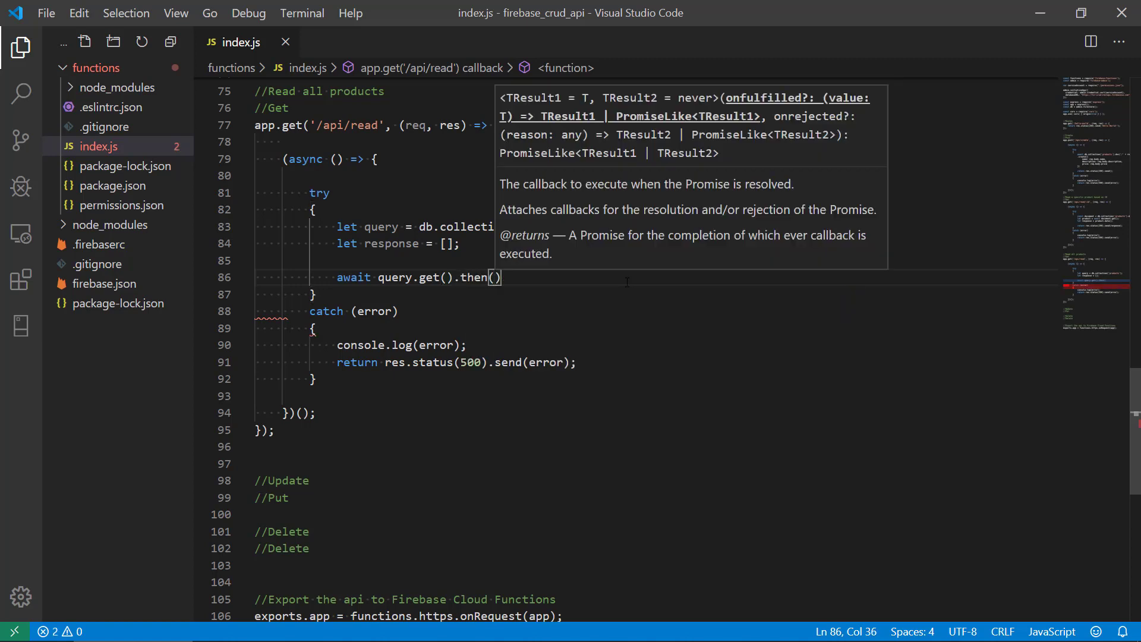
type("query")
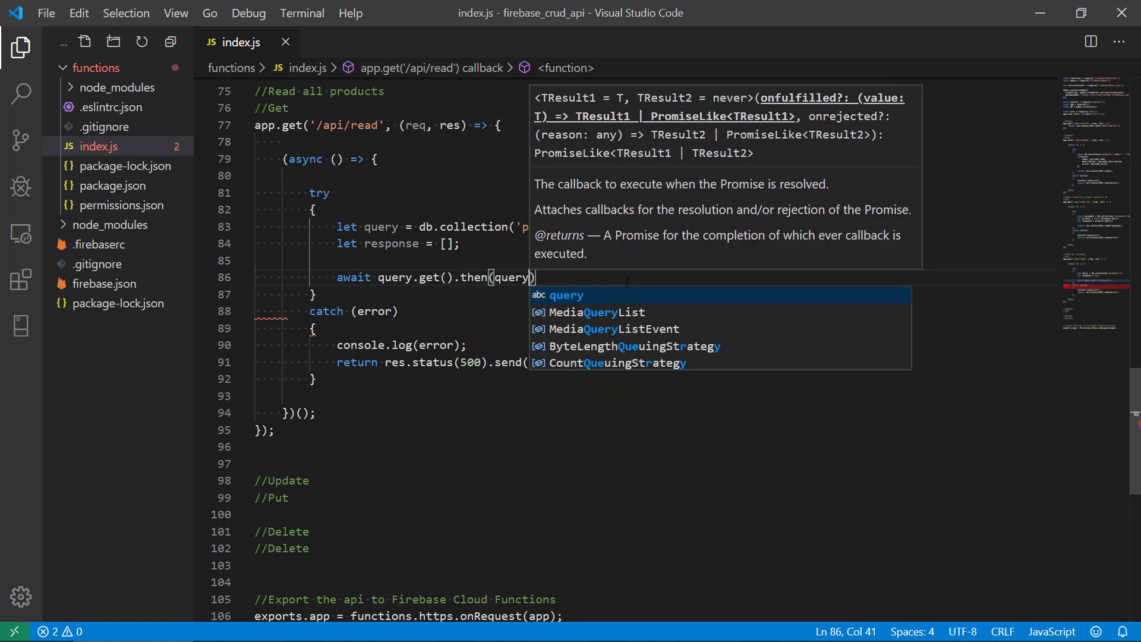
type("Snapshot")
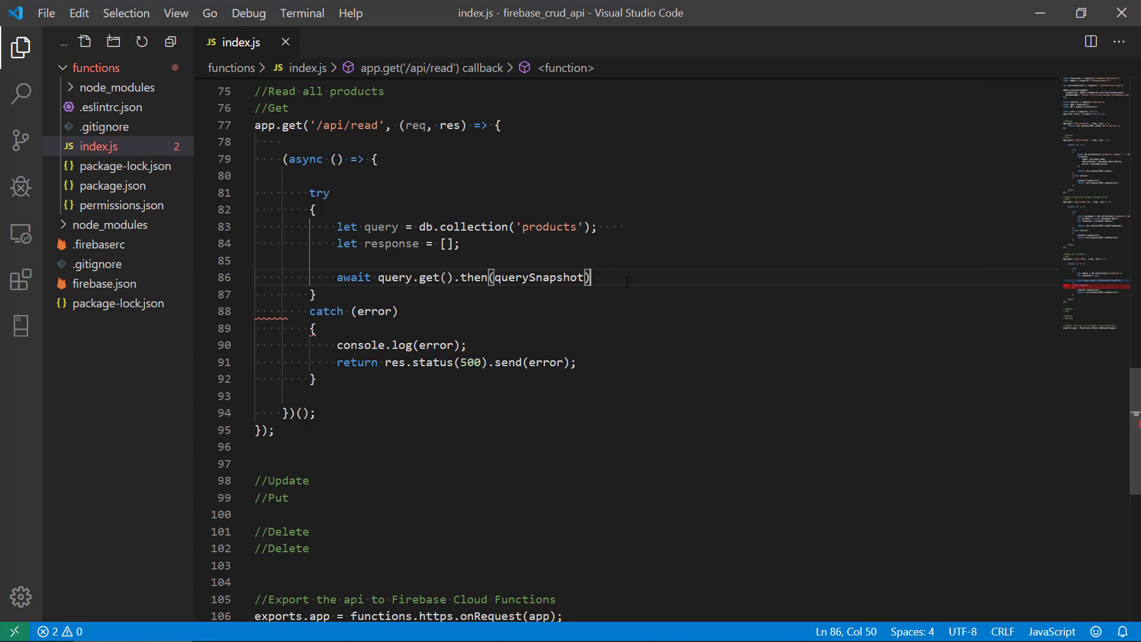
type("=>")
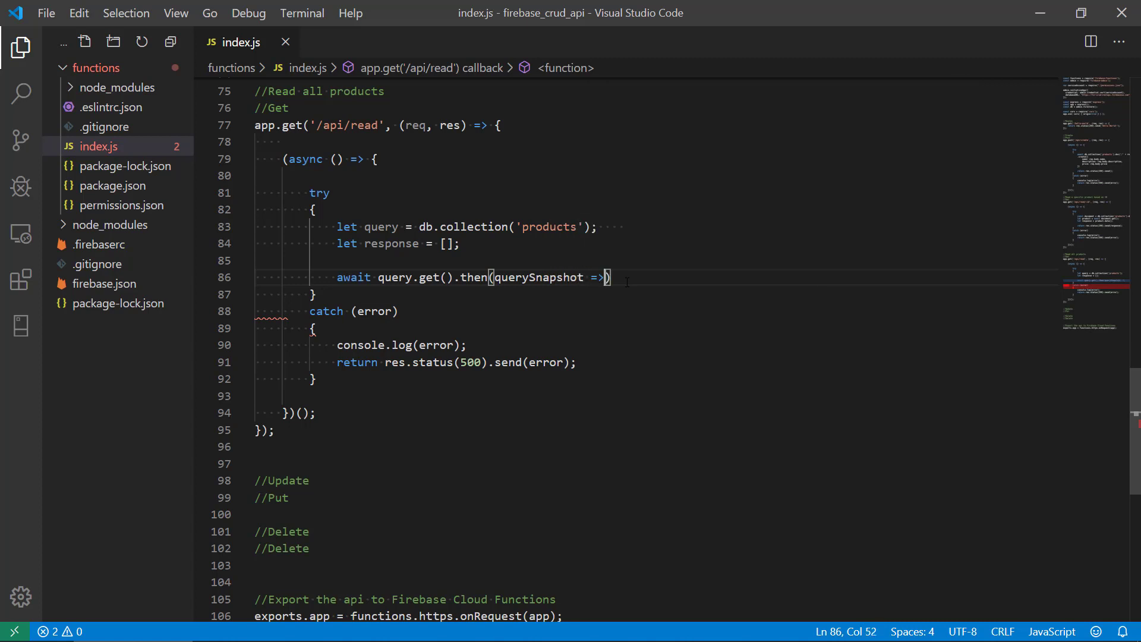
type("{")
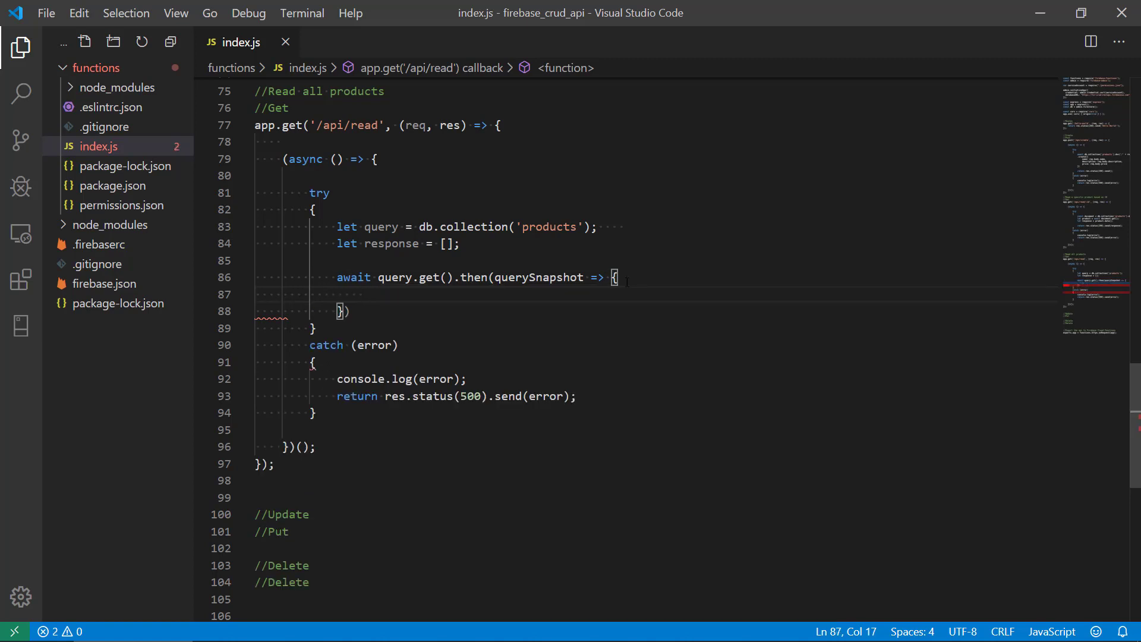
Store let docs = querySnapshot.docs; commented '//the result of the query'.
type("let do")
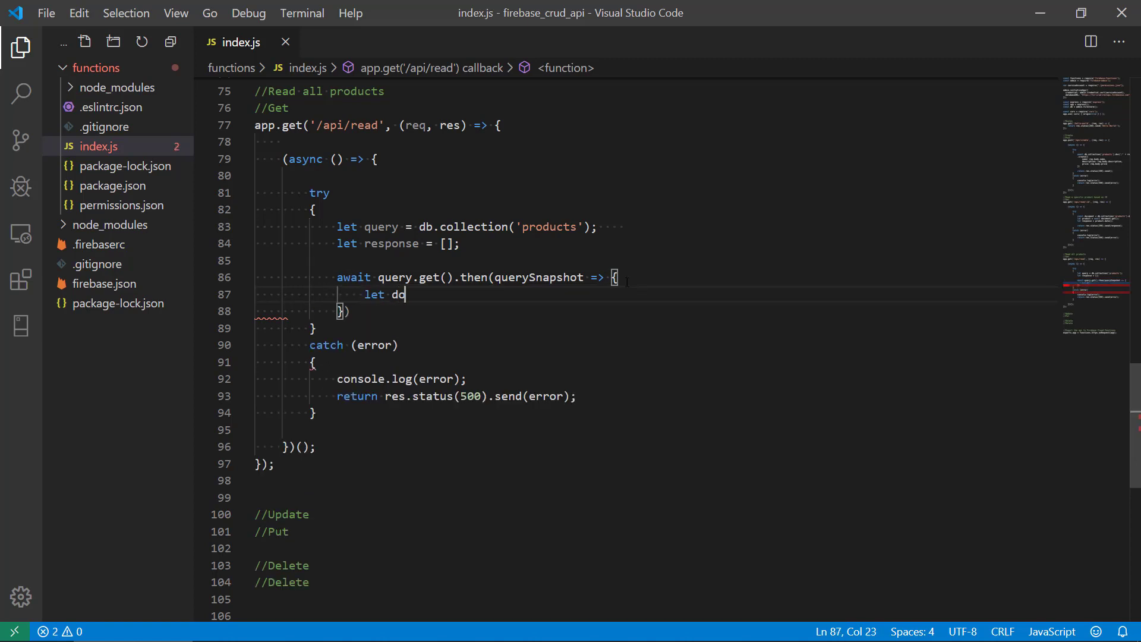
type("cs =")
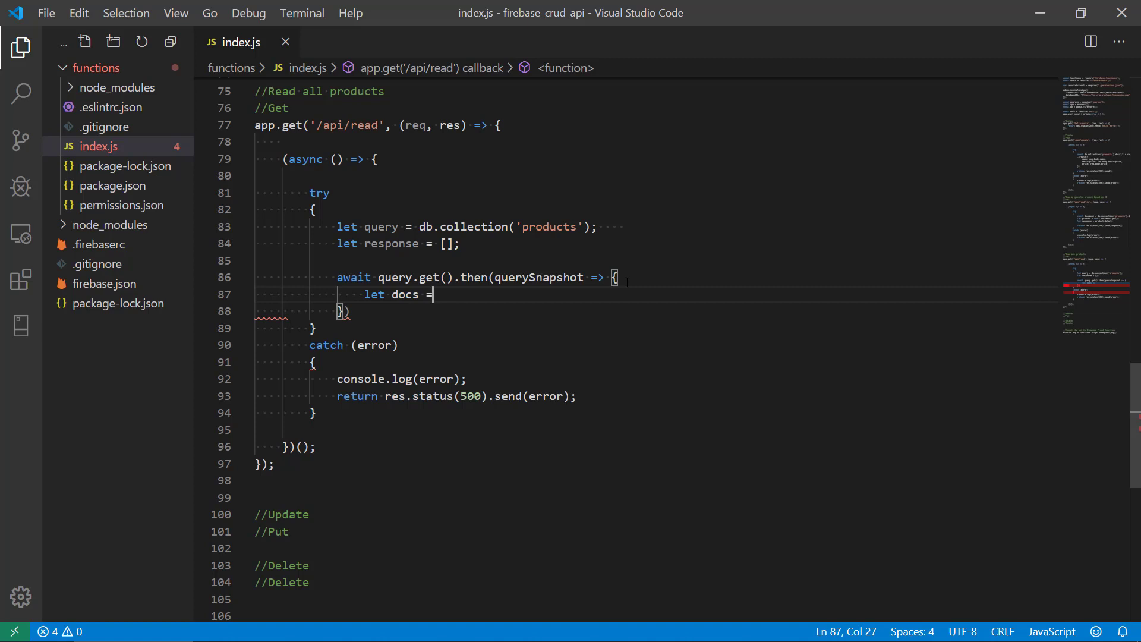
type("query")
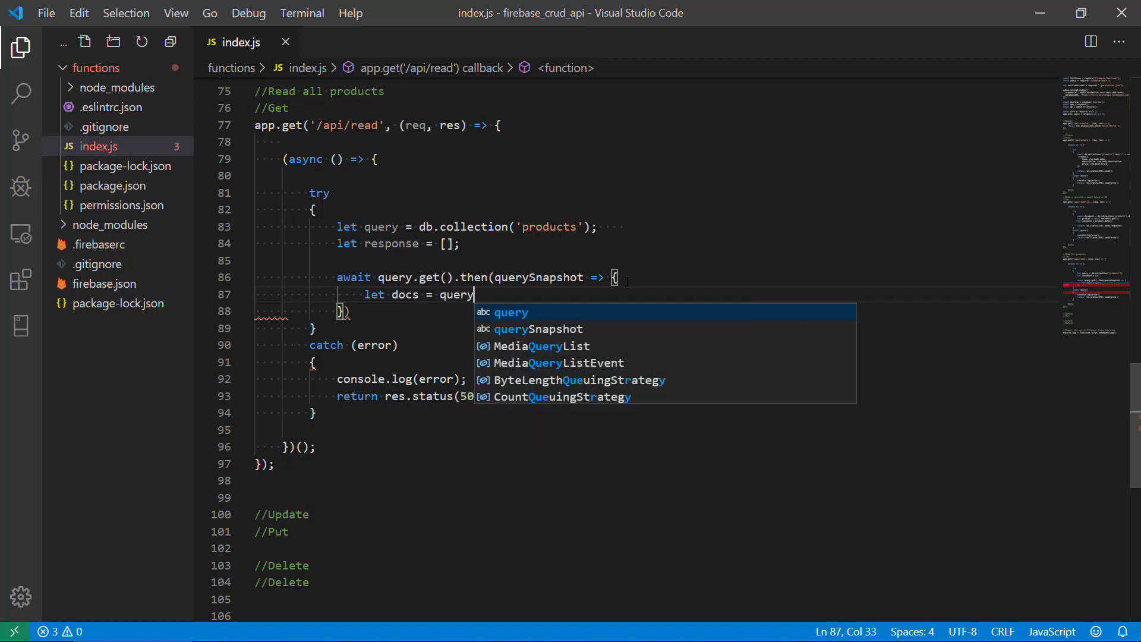
type("Snapshot")
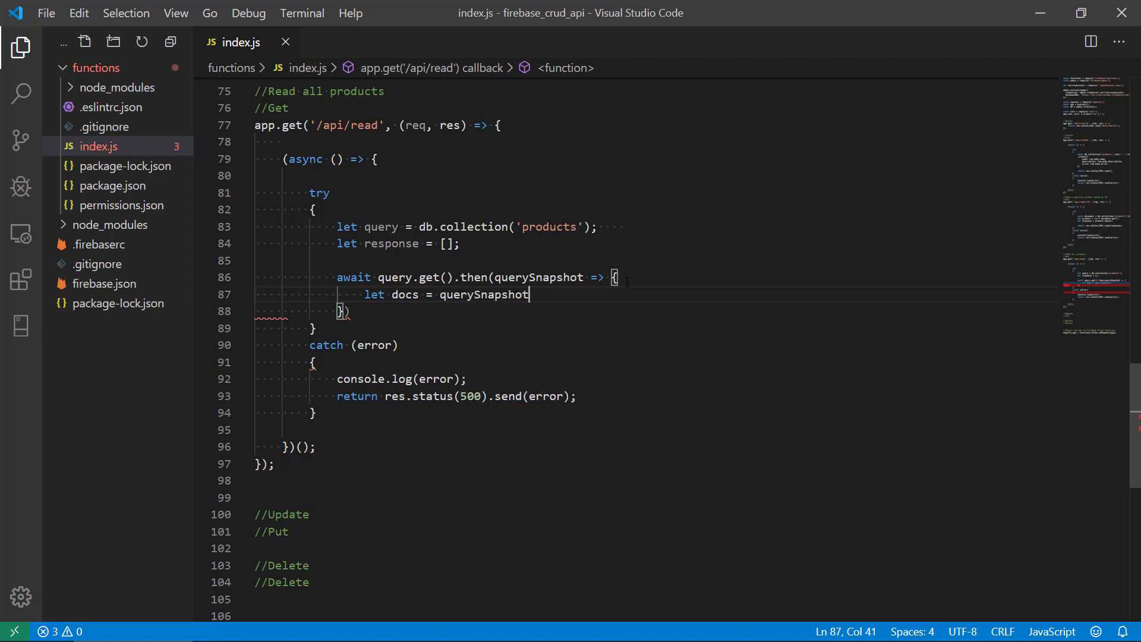
type(".docs")
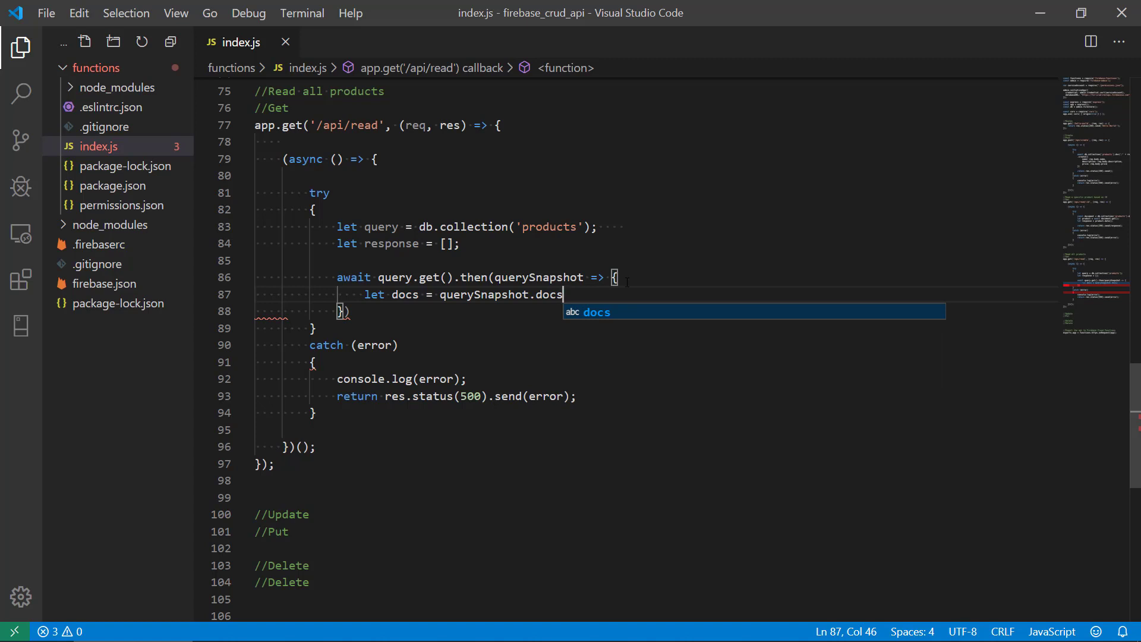
type("; //")
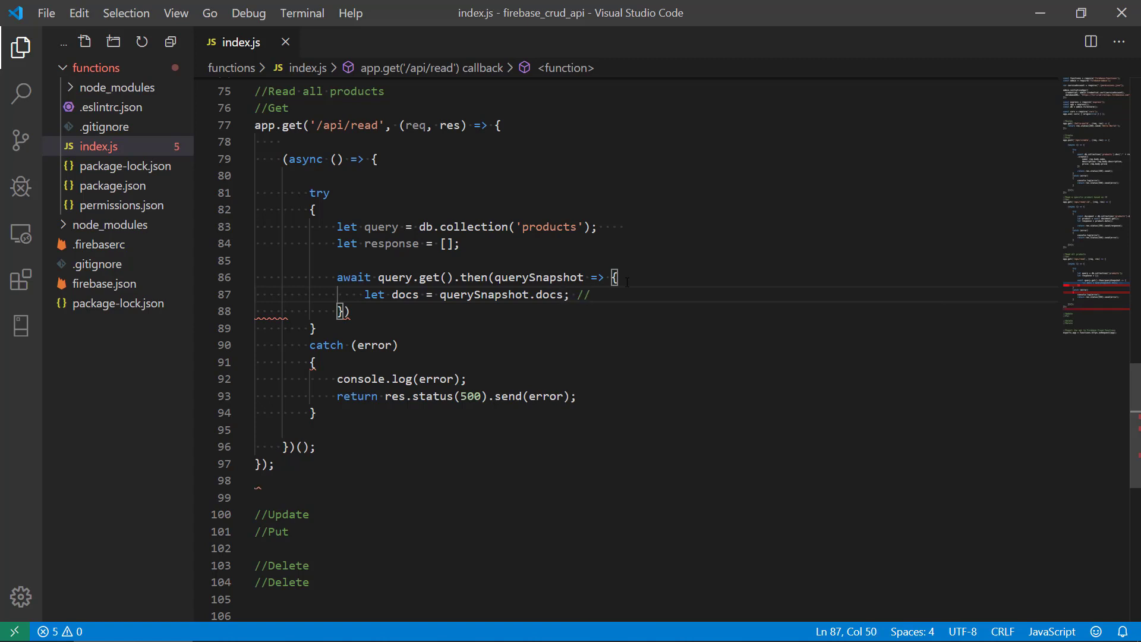
type("the result of")
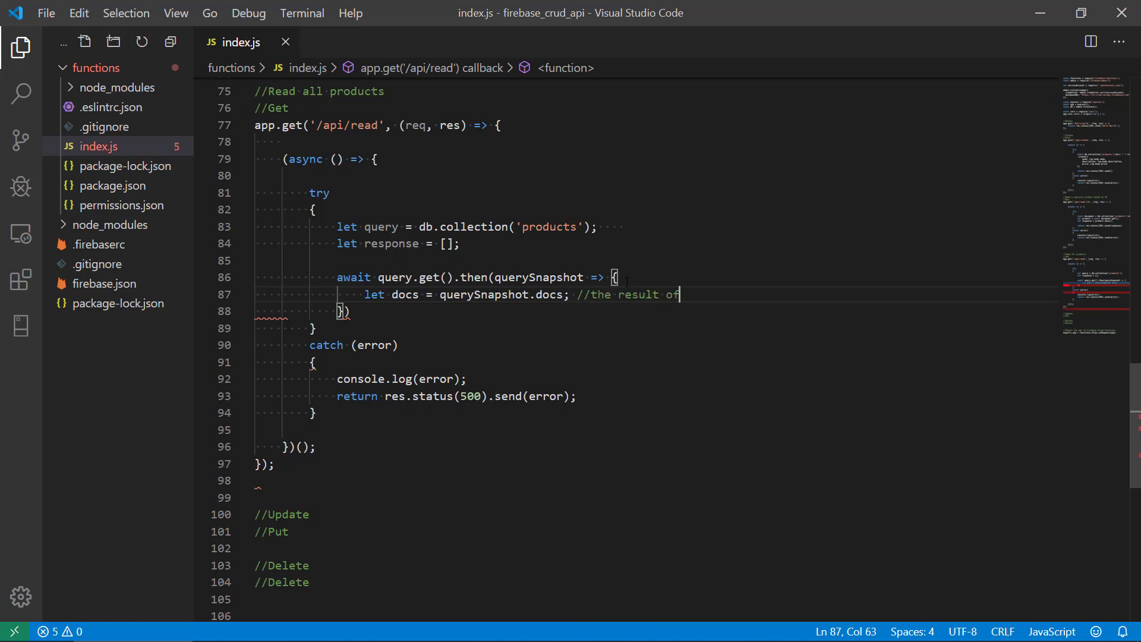
type("the query")
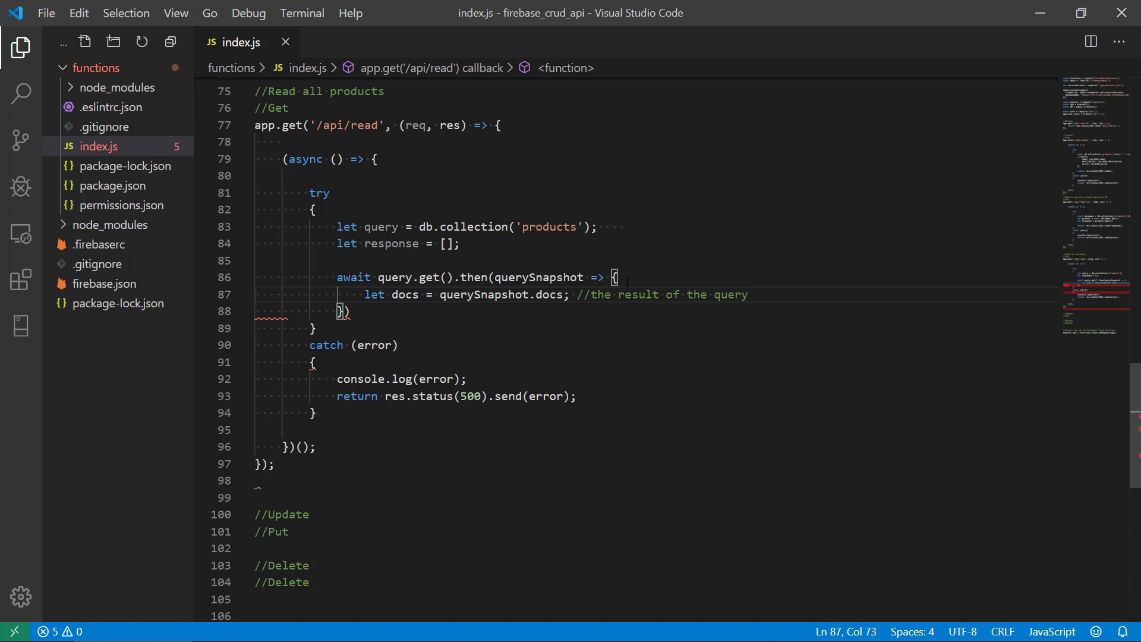
type("for (let d")
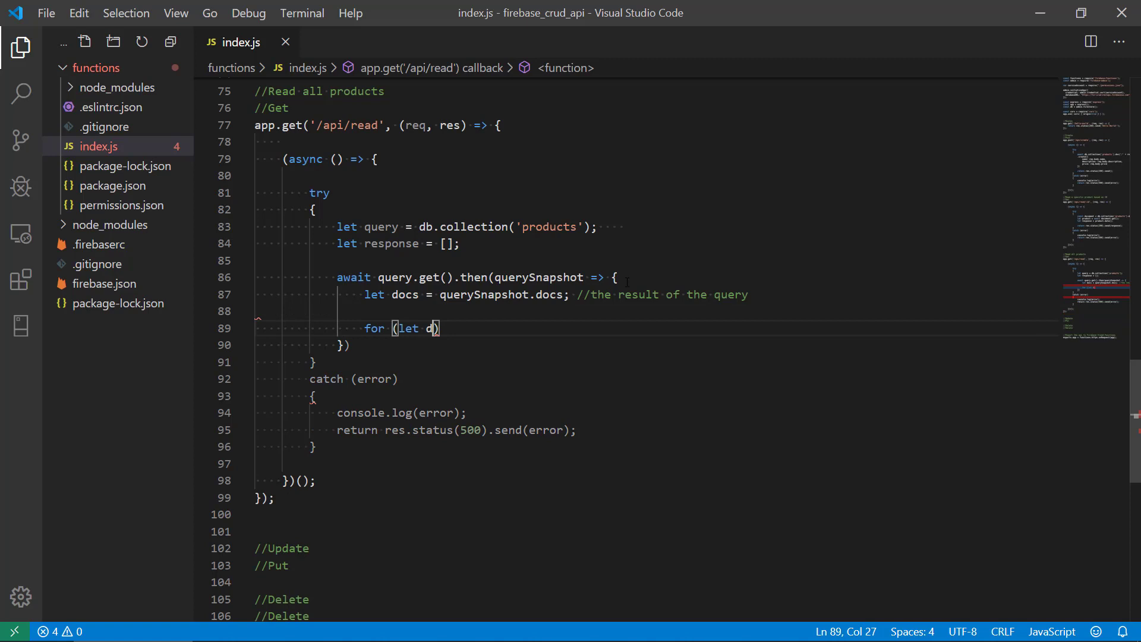
Start a for (let doc of docs) loop declaring const selectedItem = {.
type("oc")
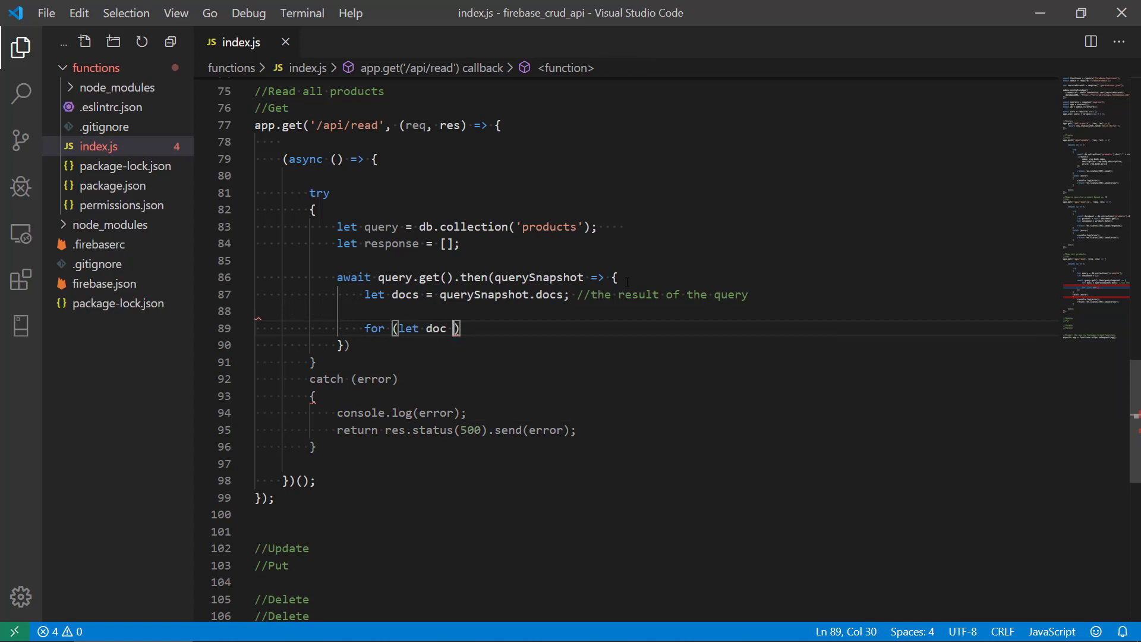
type("of docs")
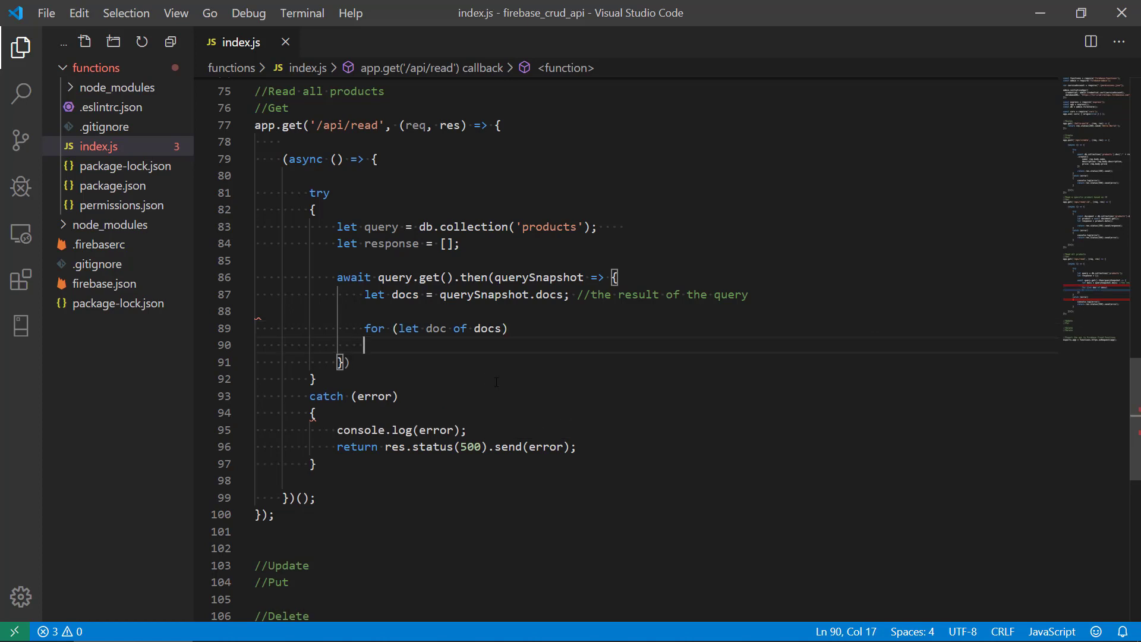
type("{")
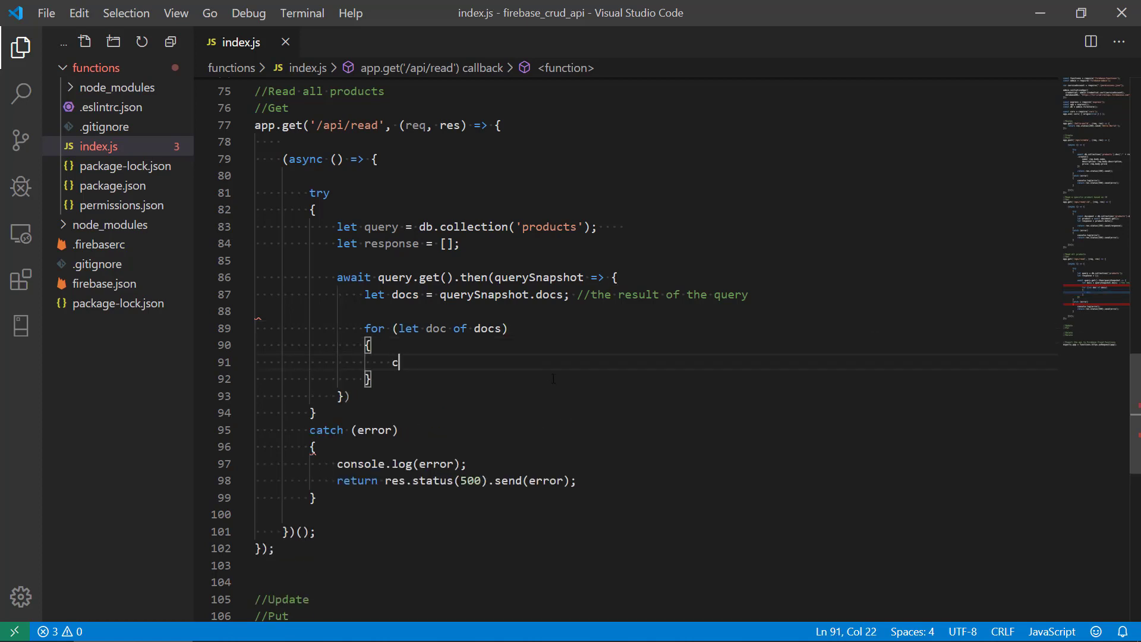
type("onst sel")
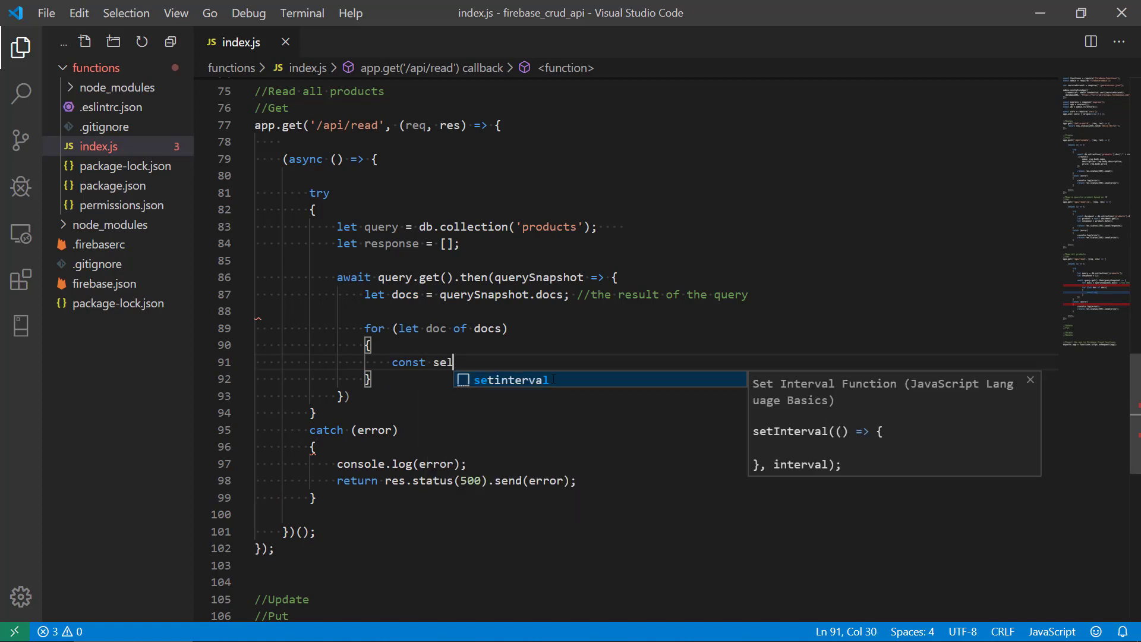
type("ected")
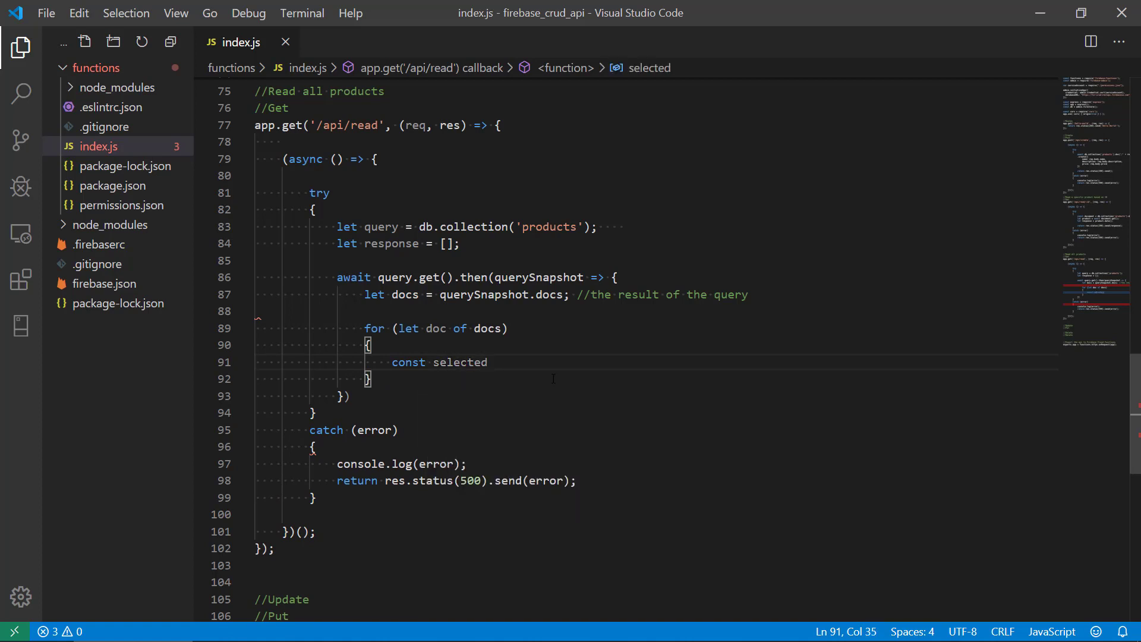
type("Item")
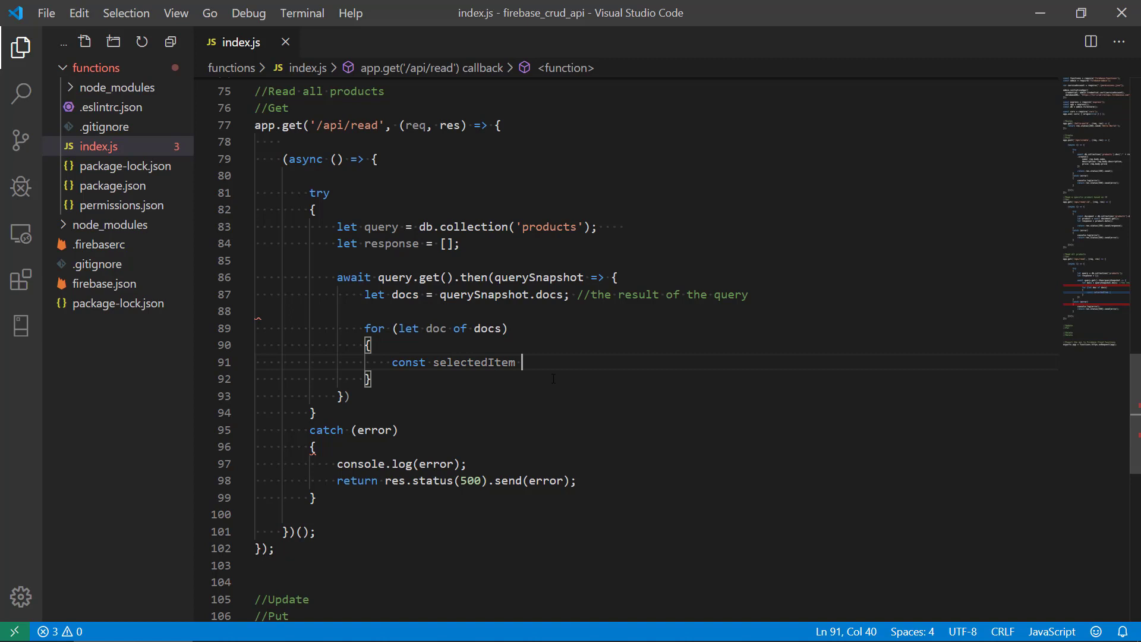
type("=")
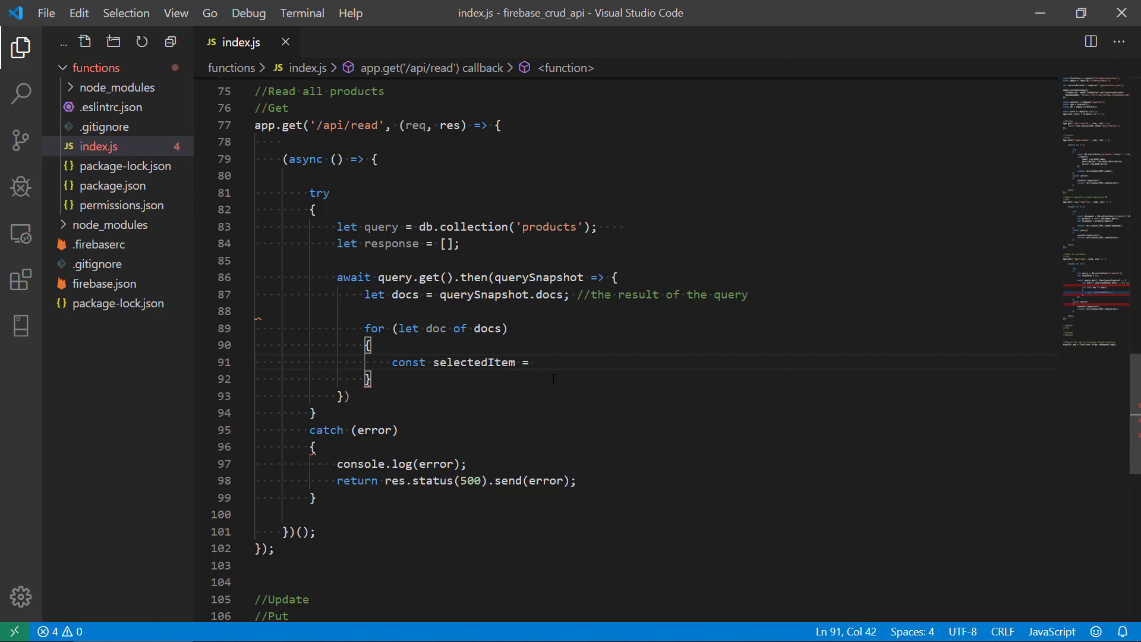
type("{")
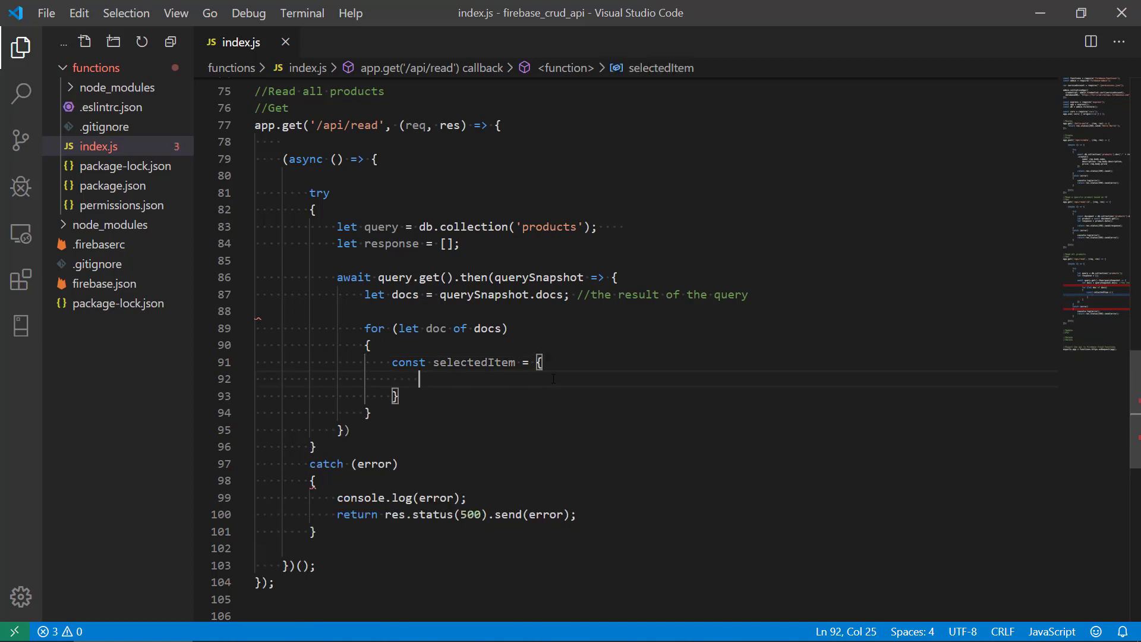
type("i")
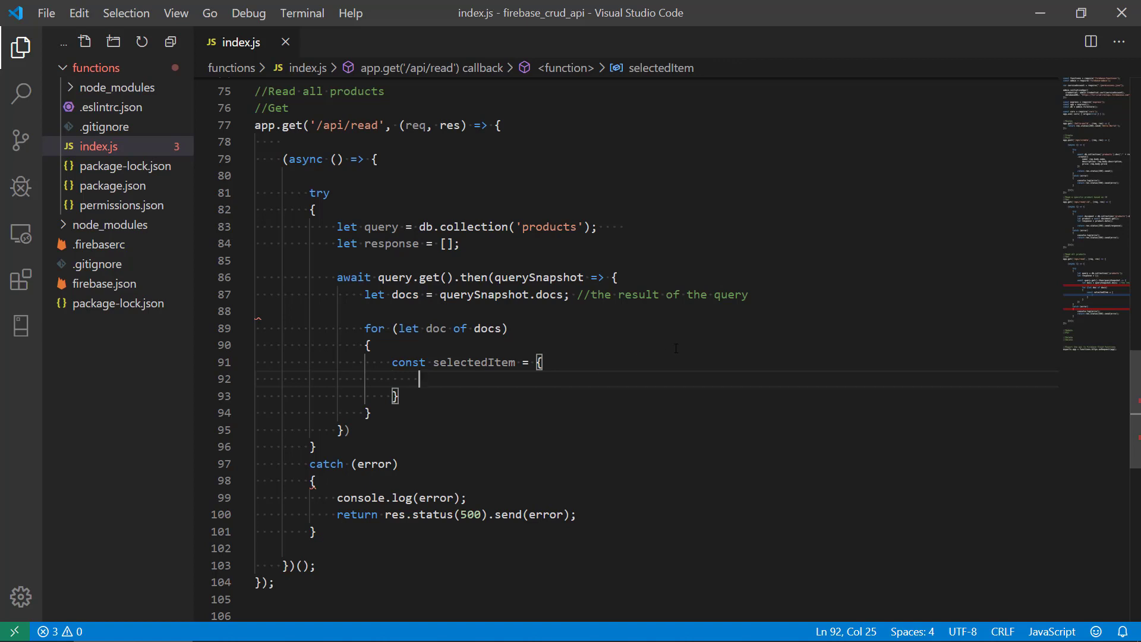
Fill selectedItem with id: doc.id and name, description, price from doc.data().
type("id:")
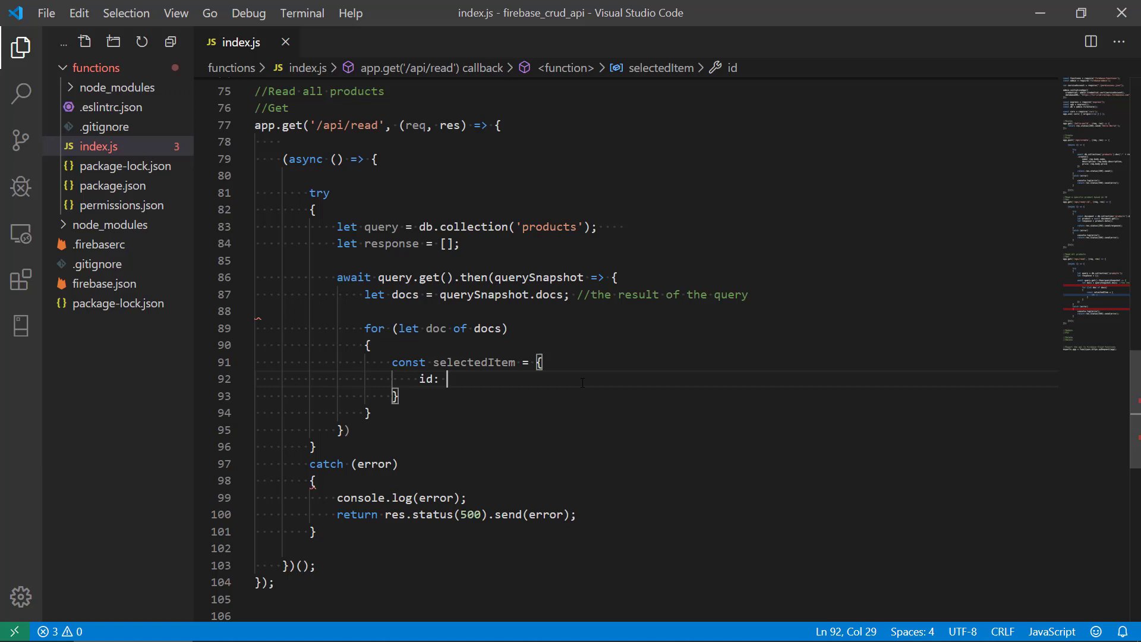
type("doc.id;")
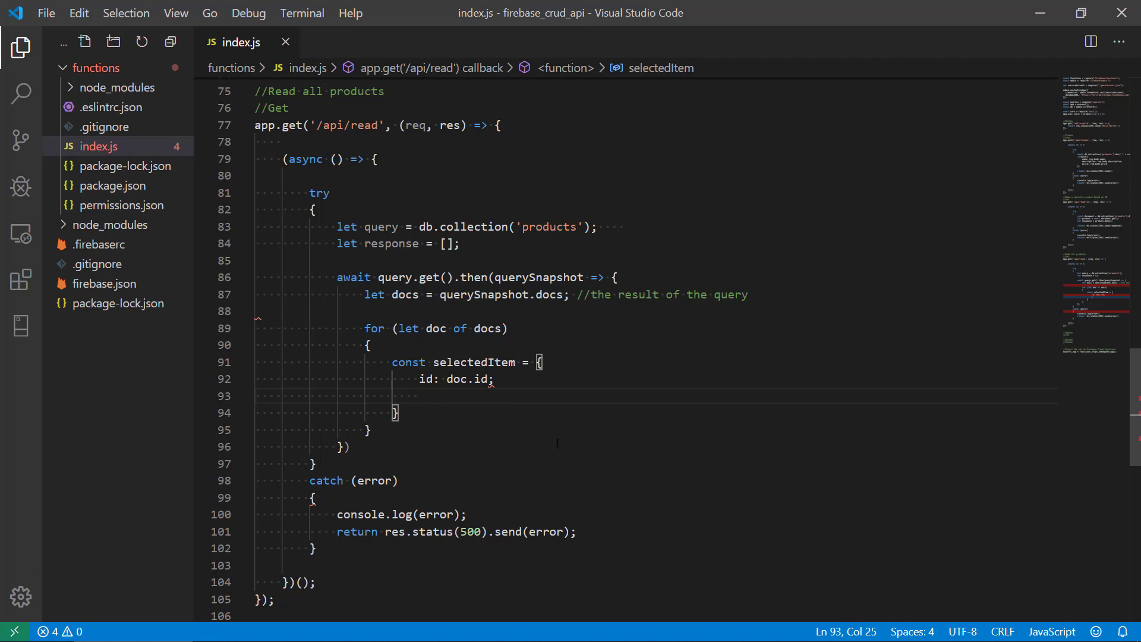
type("name: d")
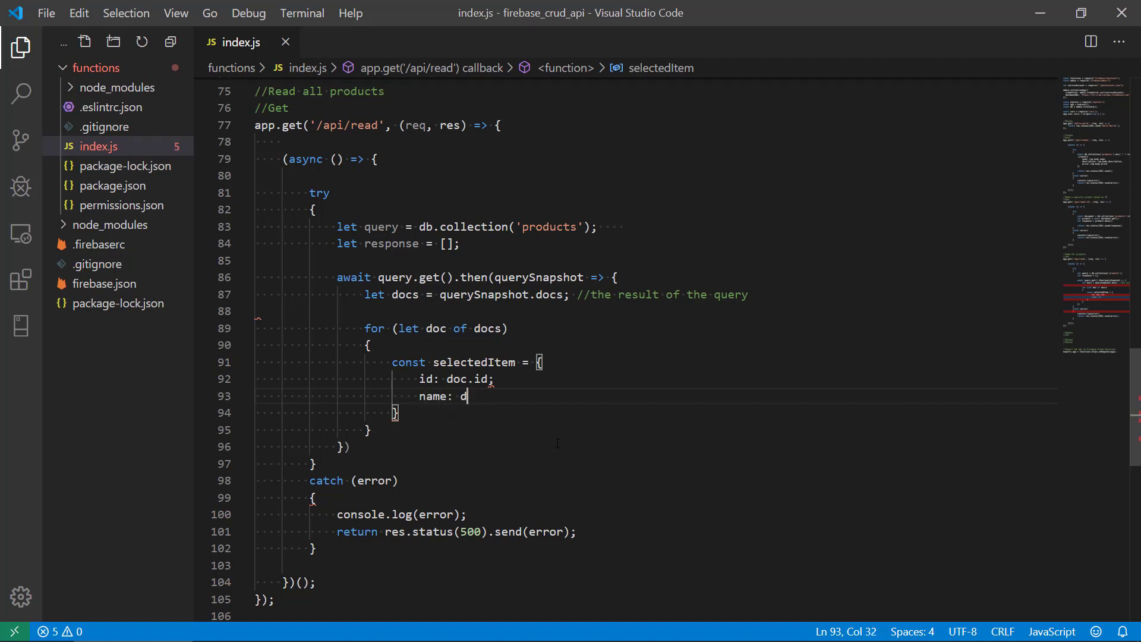
type("oc.data().name,")
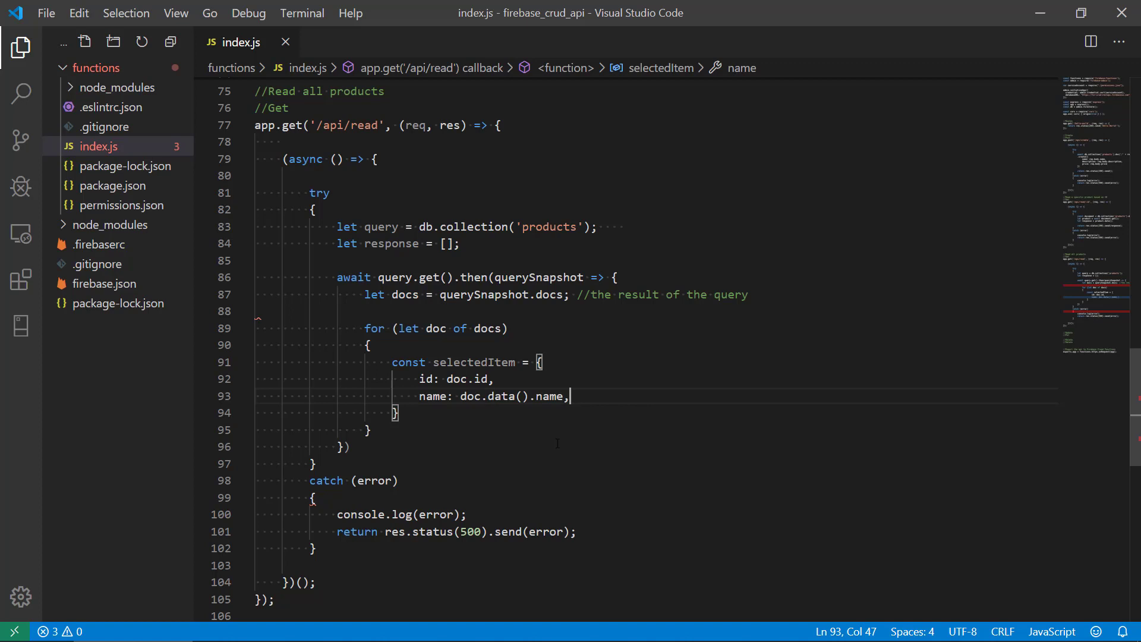
type("description: d")
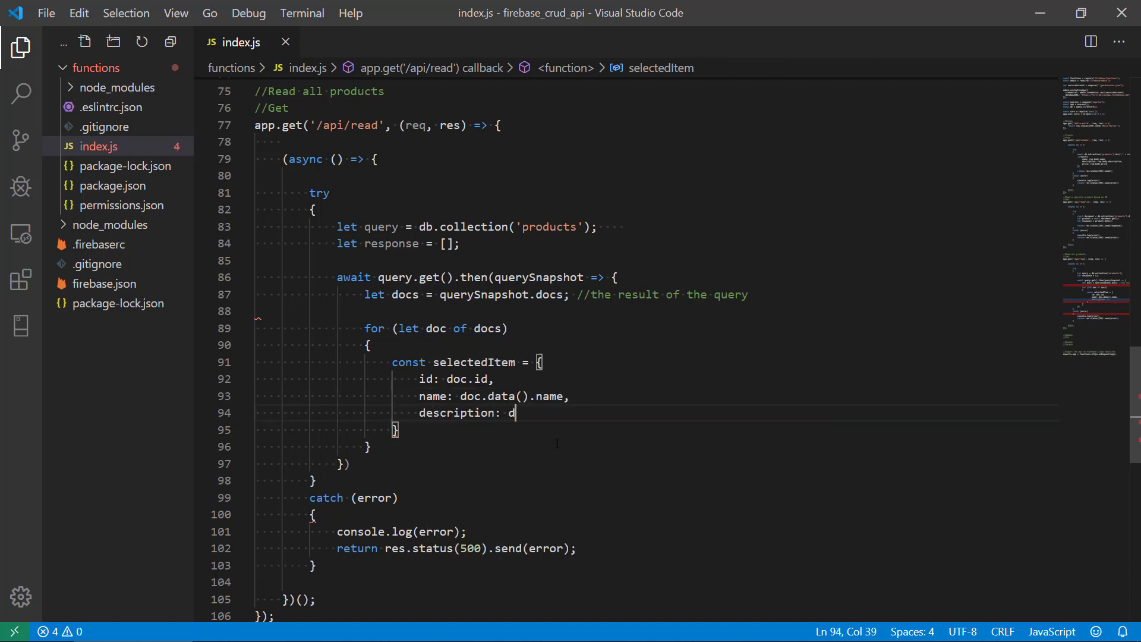
type("oc.data")
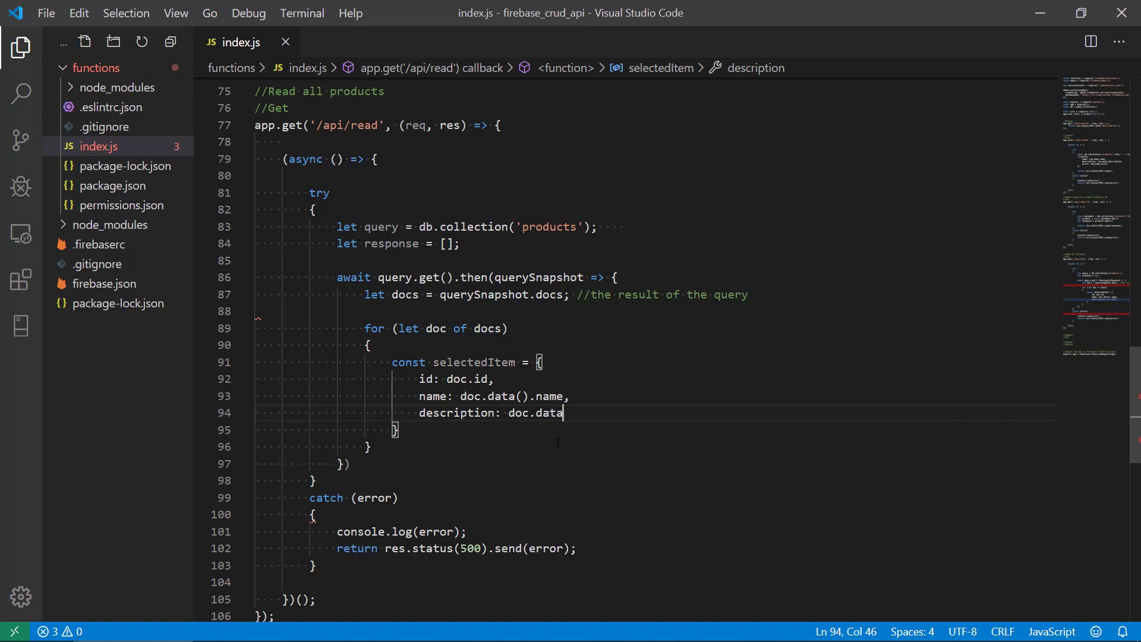
type(".description,")
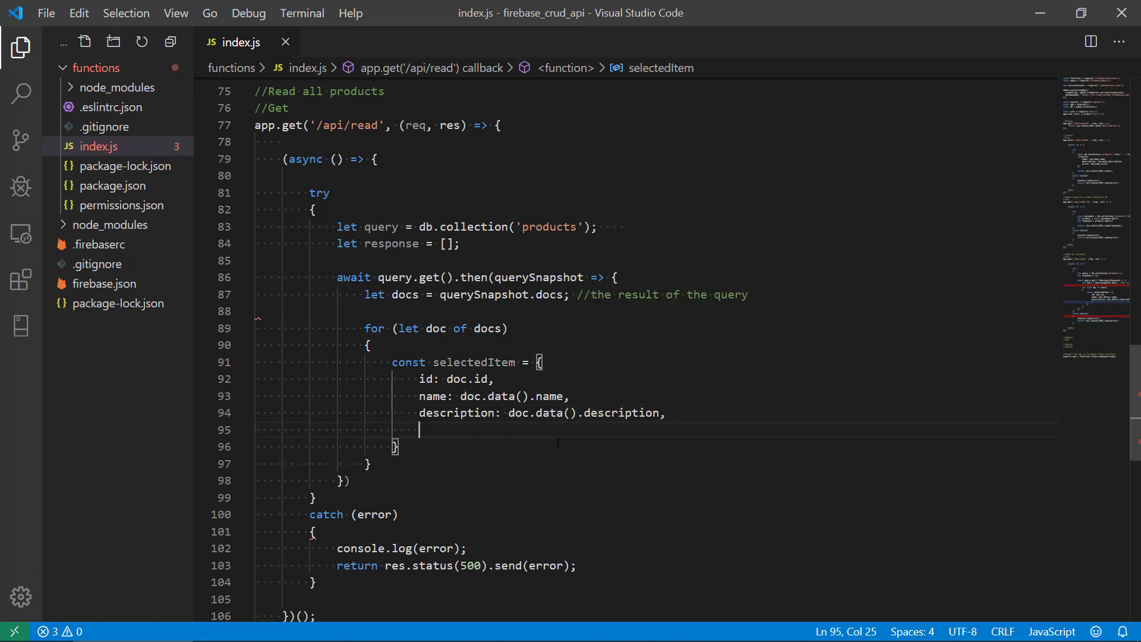
type("price")
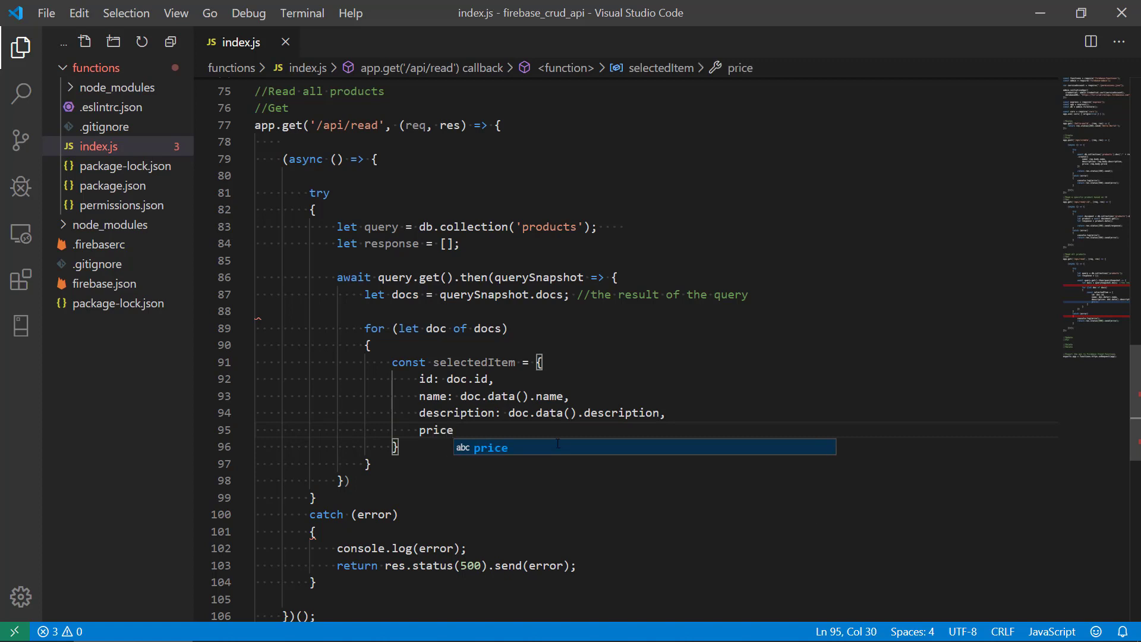
type(": doc.d")
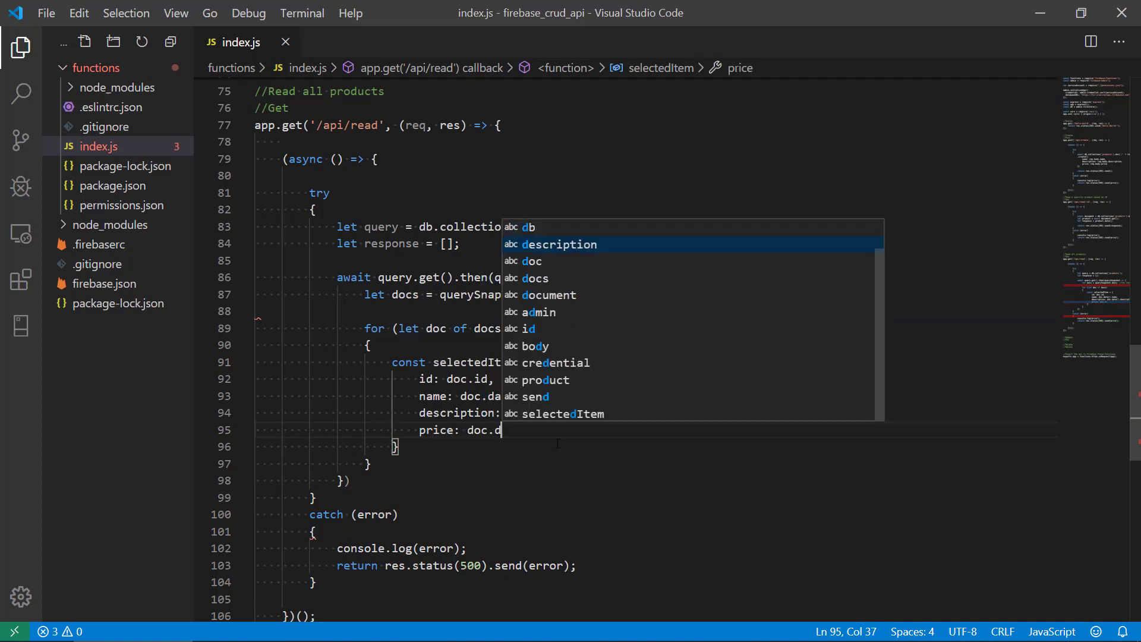
type("ata()")
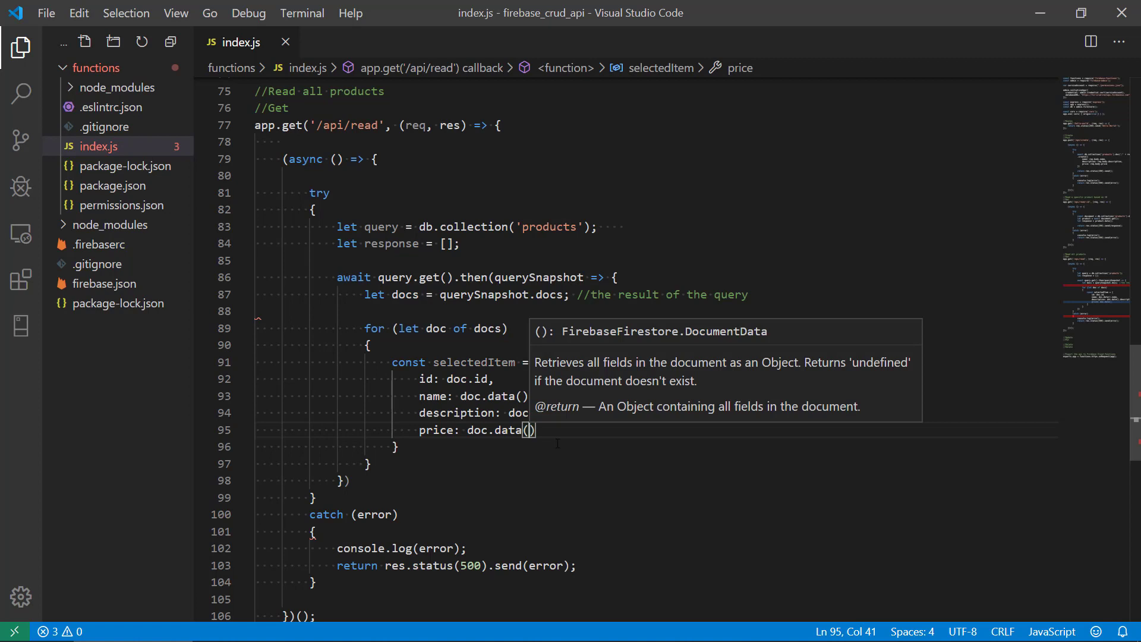
type(".")
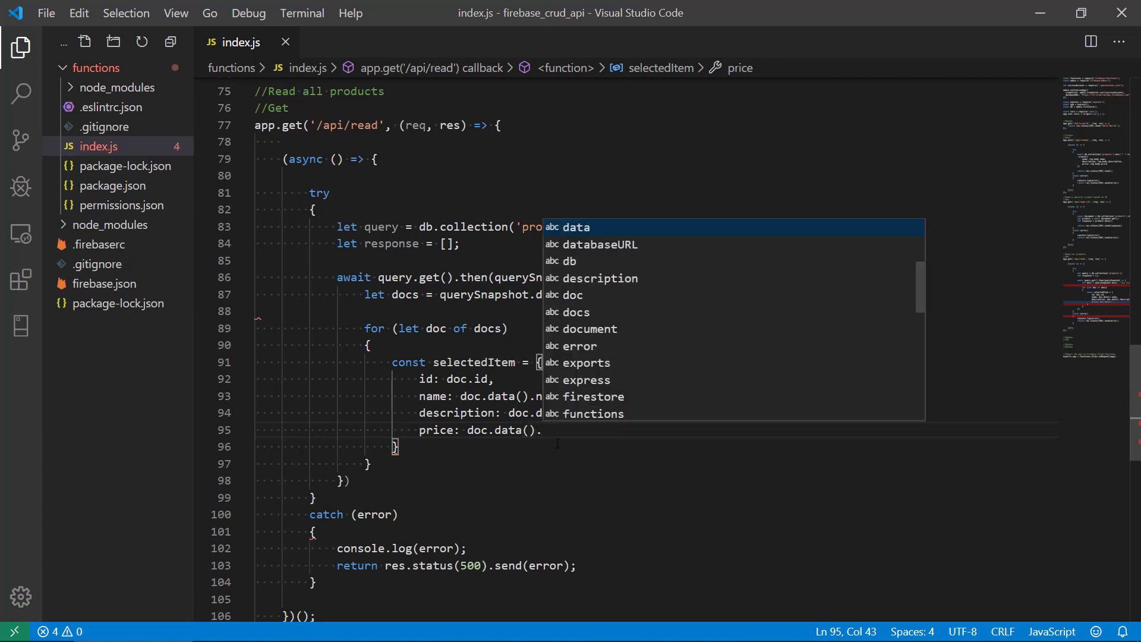
type("price")
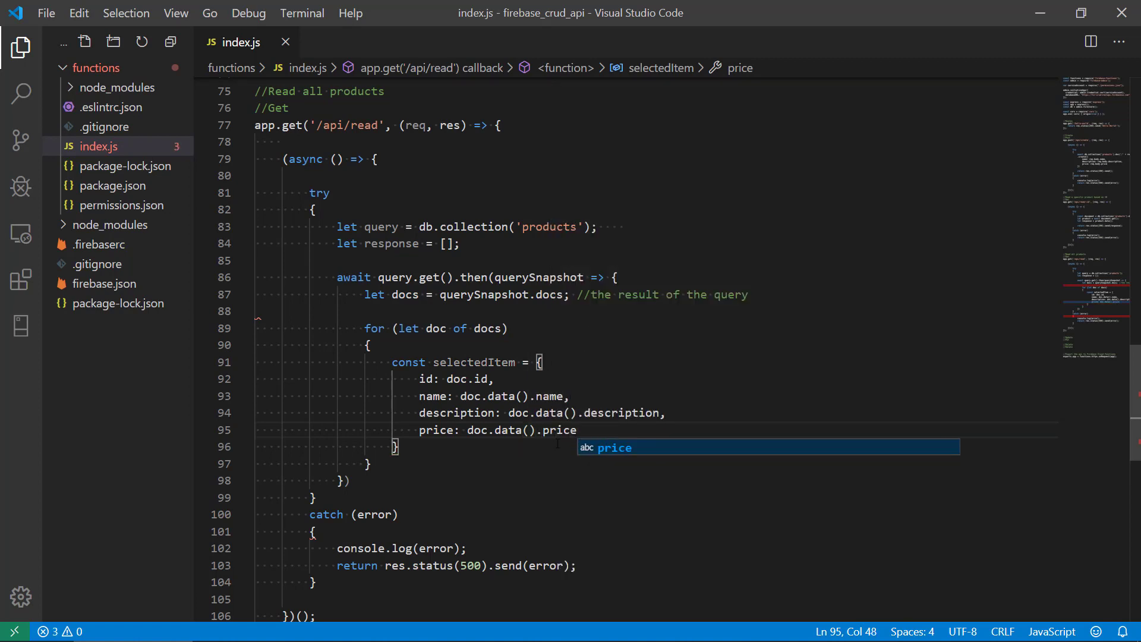
type(";")
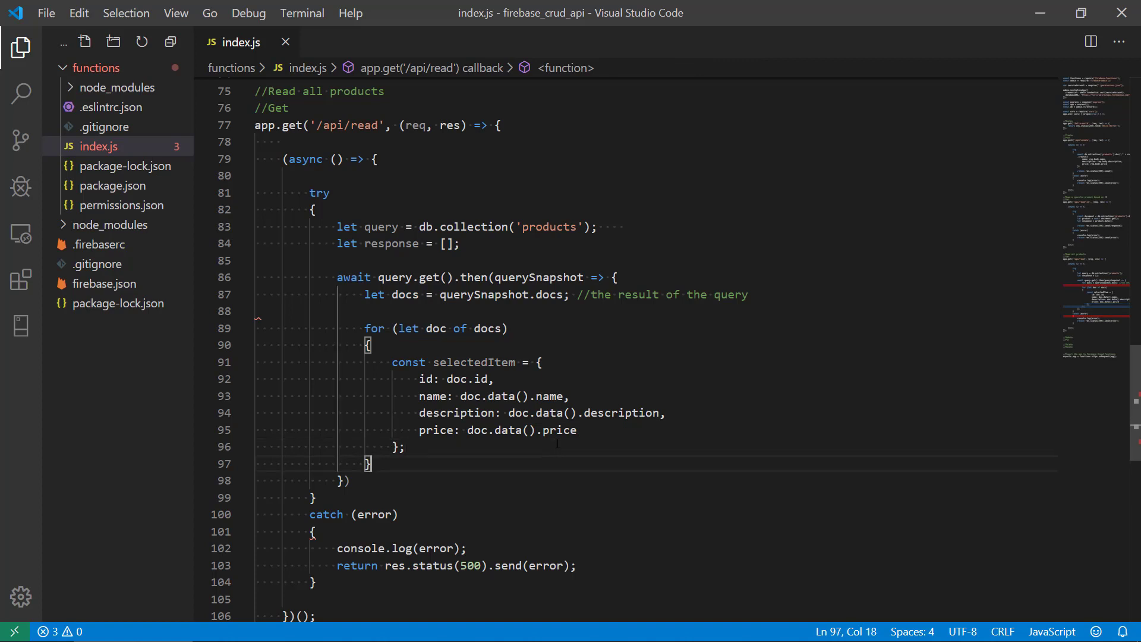
Begin a return response line below the loop.
key("enter")
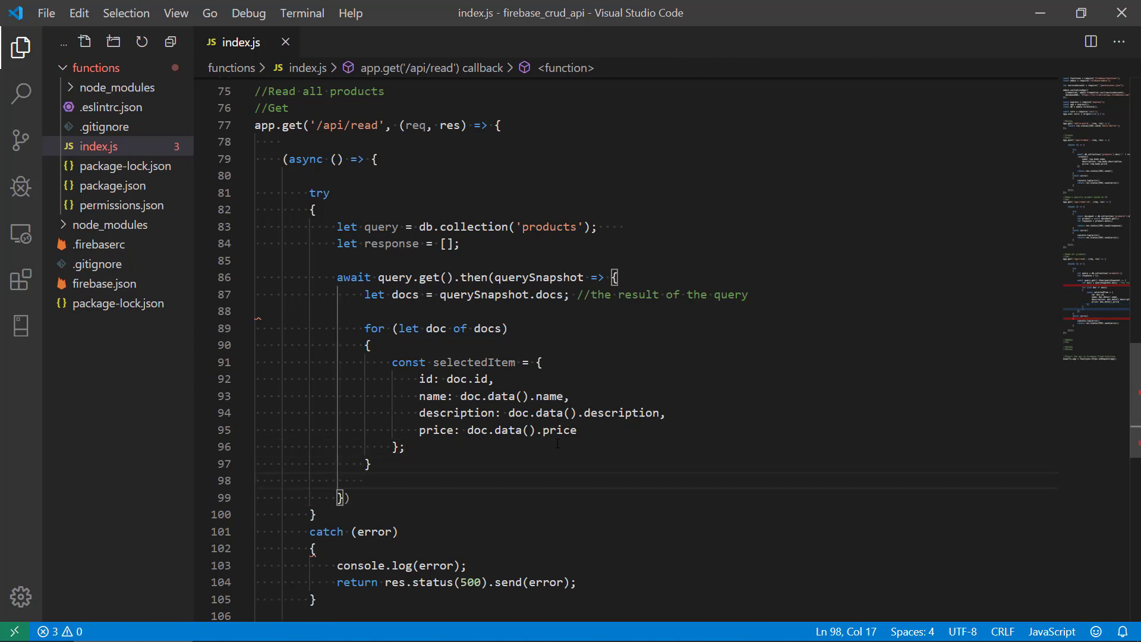
scroll("down", 3)
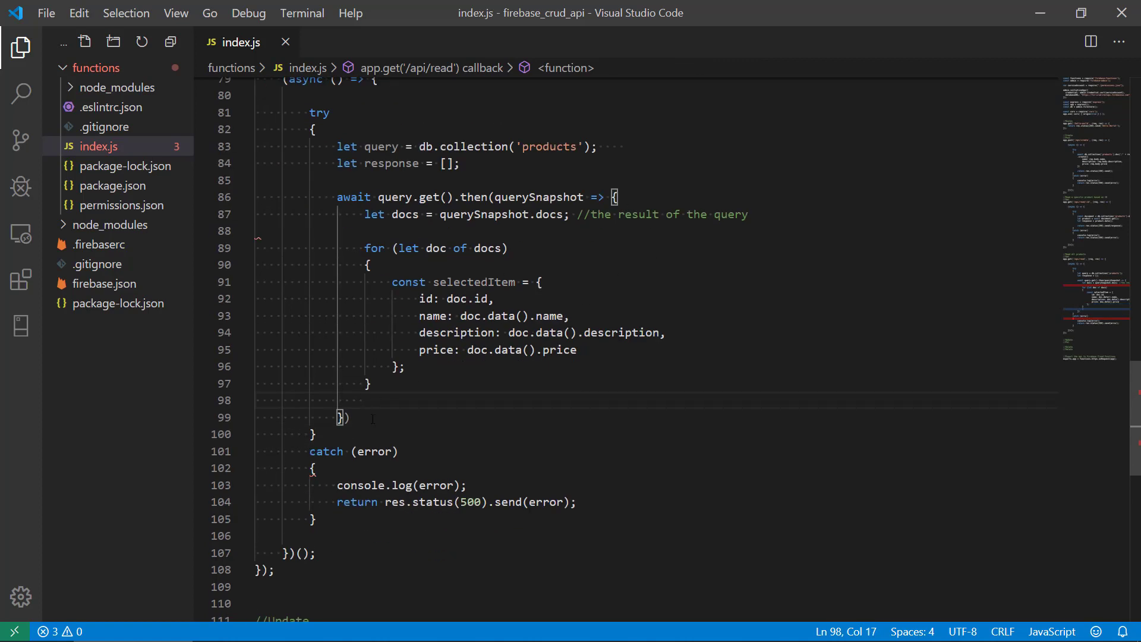
type("return res")
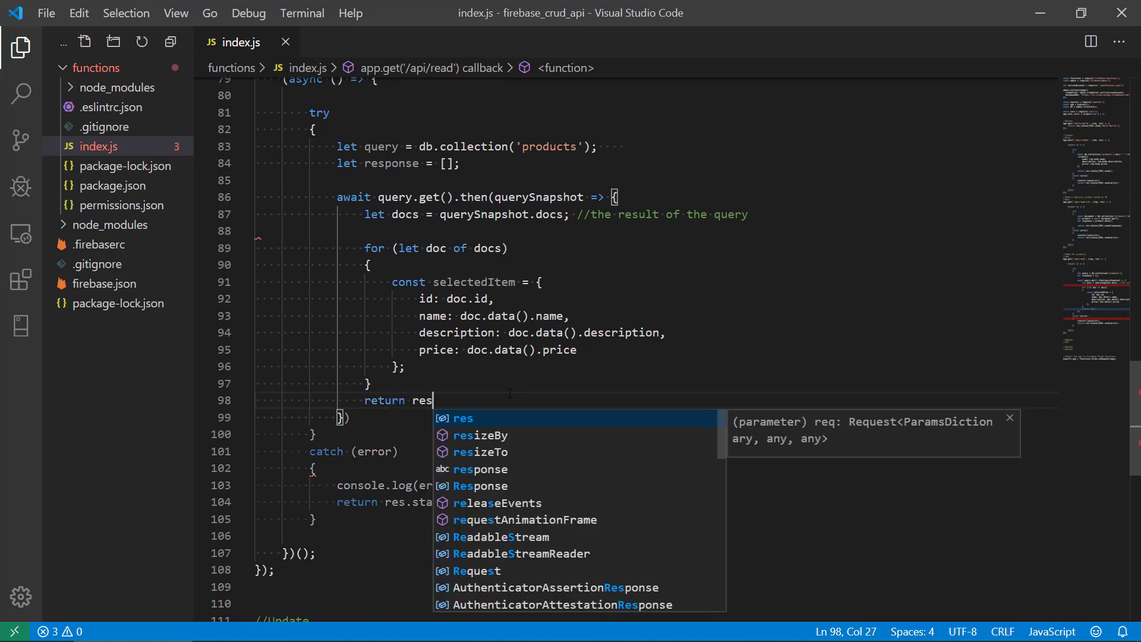
type("ponse")
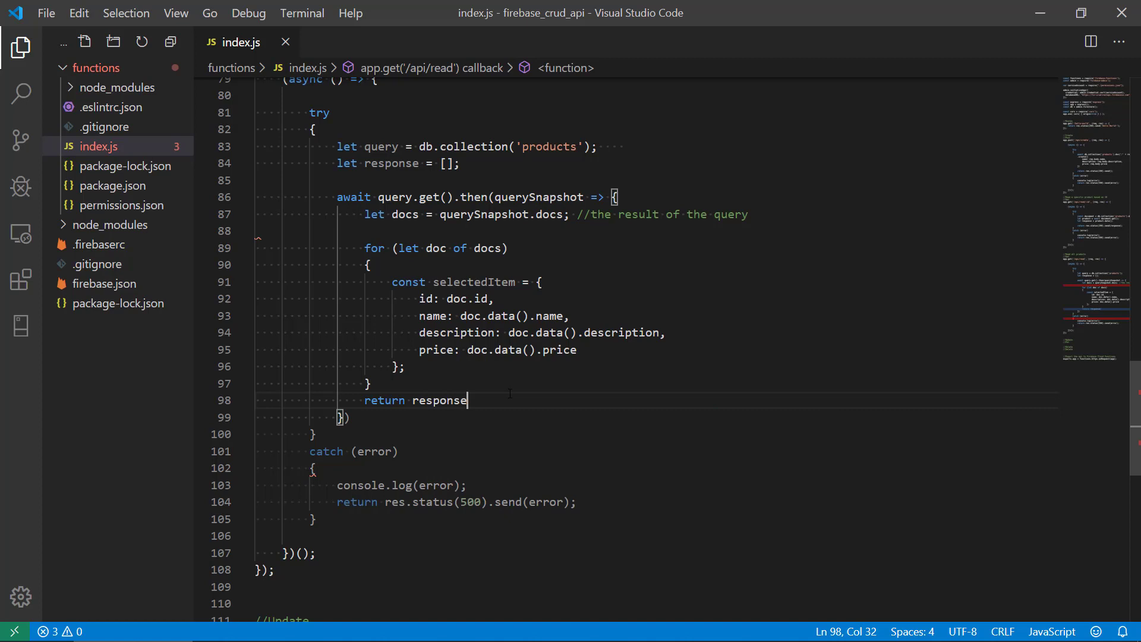
type(".")
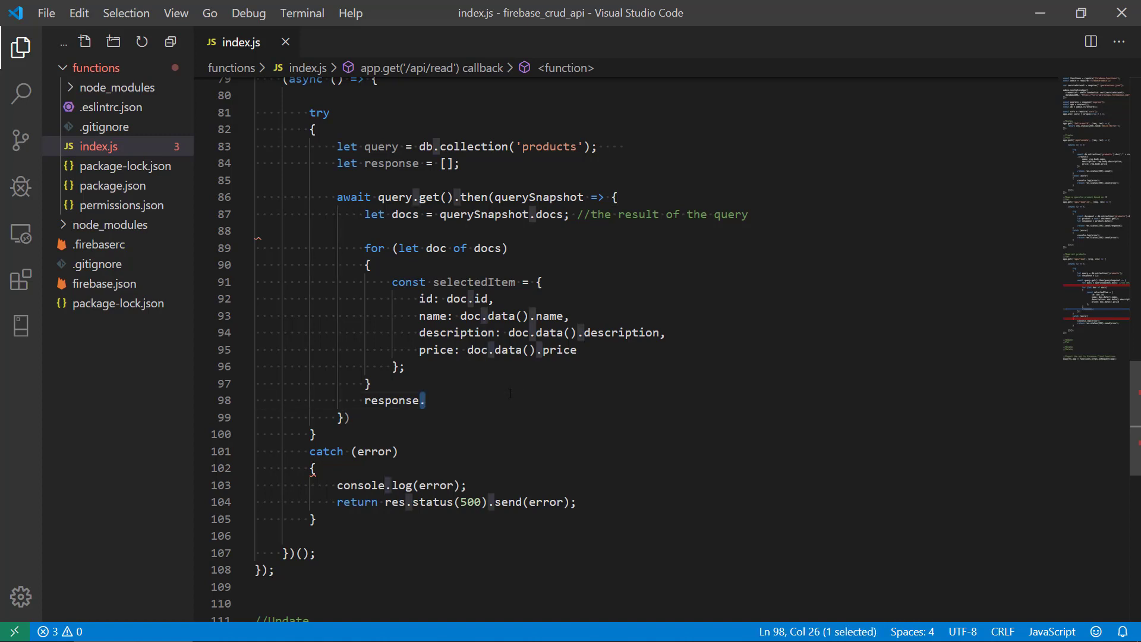
Add response.push(selectedItem); inside the loop body.
left_click(367, 399)
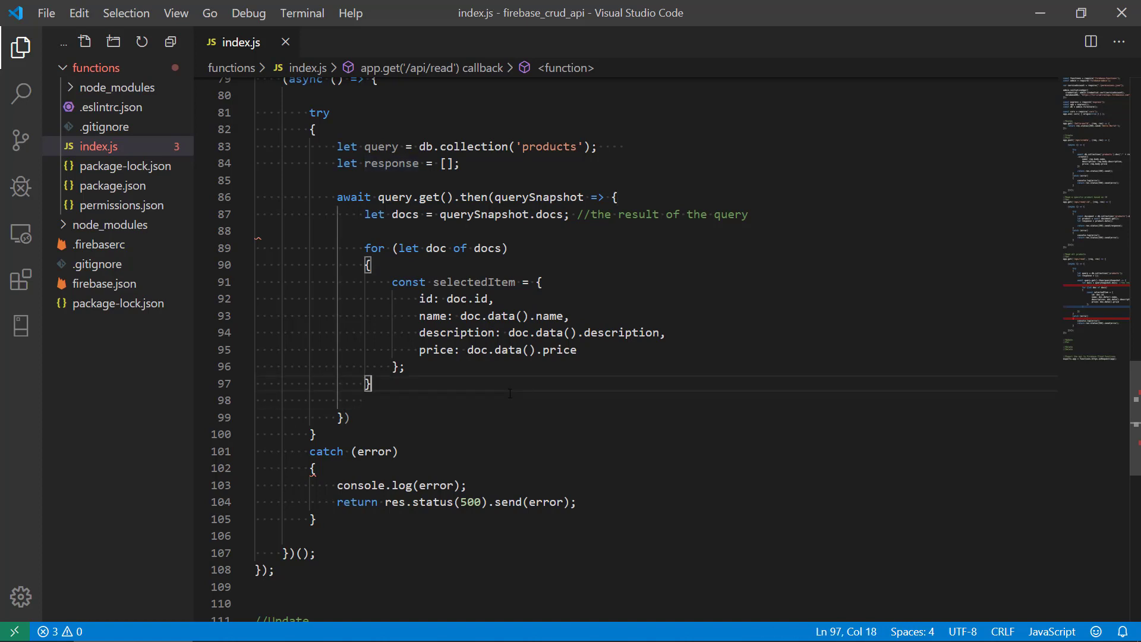
key("Enter")
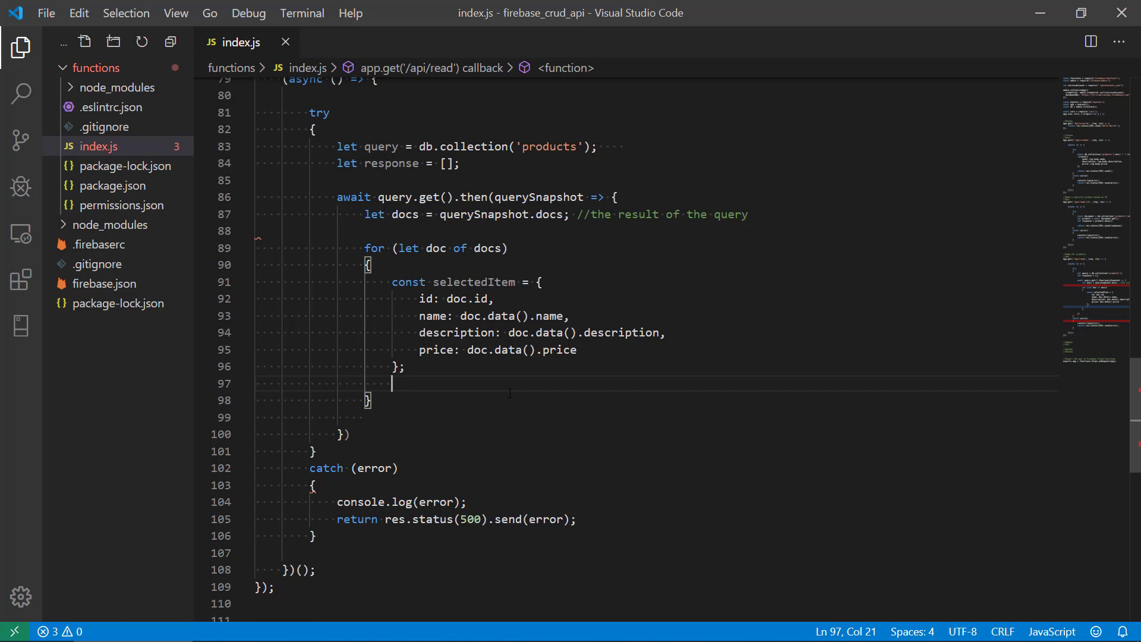
type("response.")
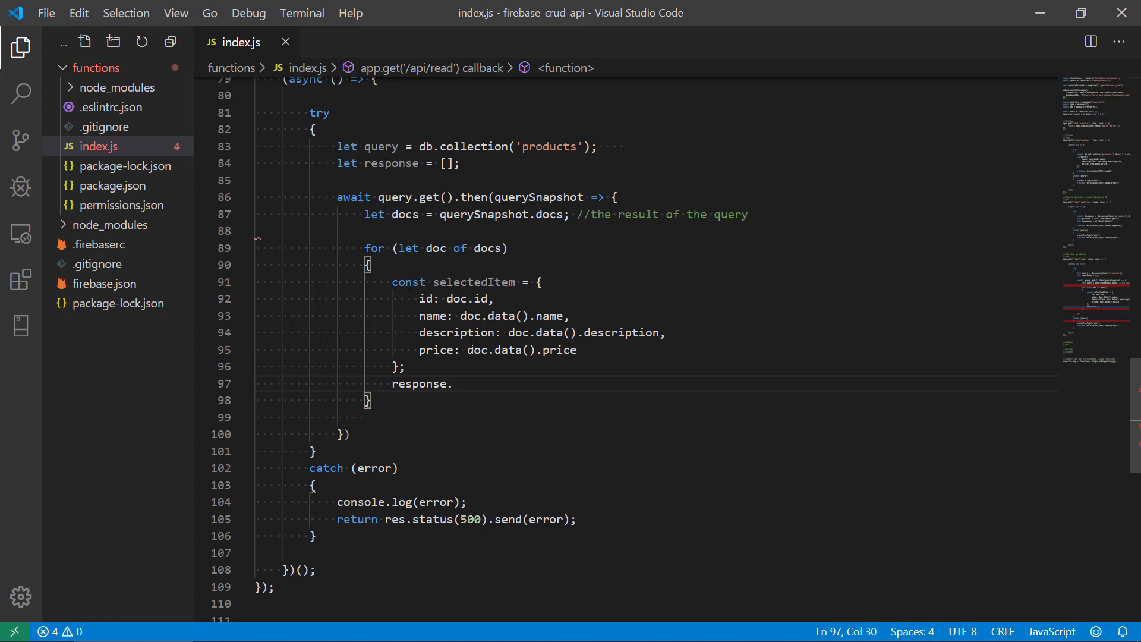
type("push(selectedItem);")
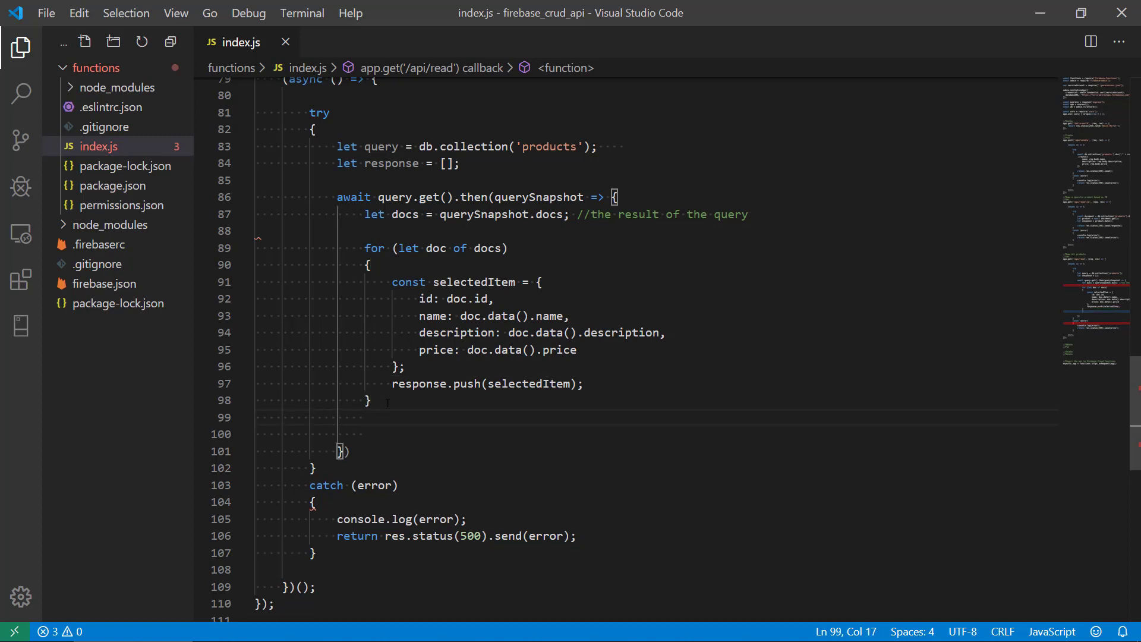
Write return response; //each then should return a value after the loop.
type("retu")
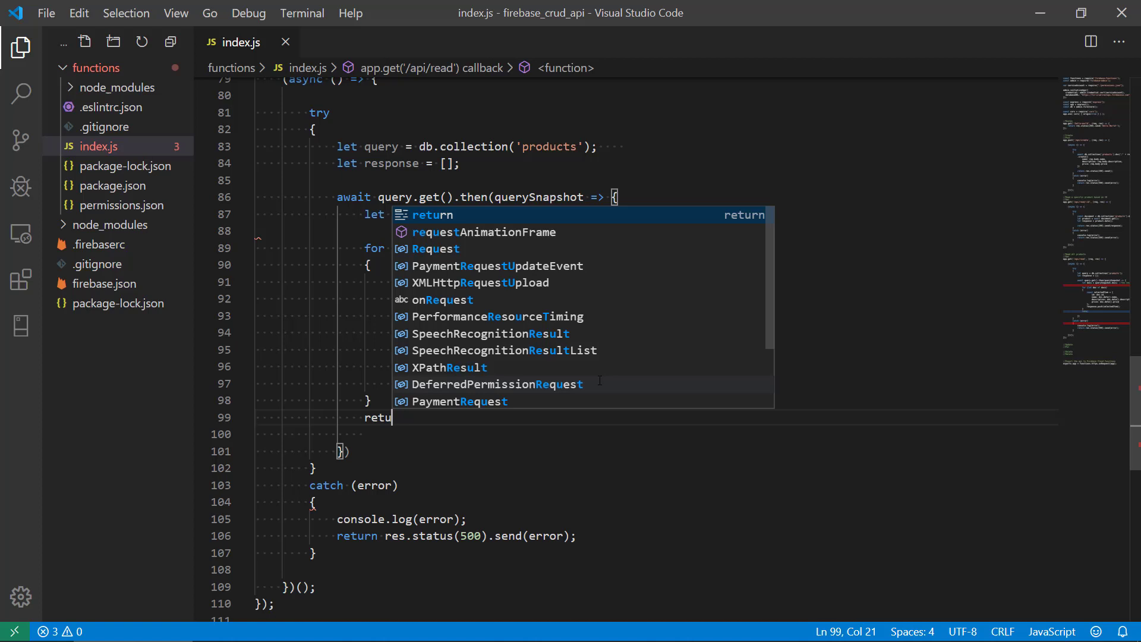
type("response;")
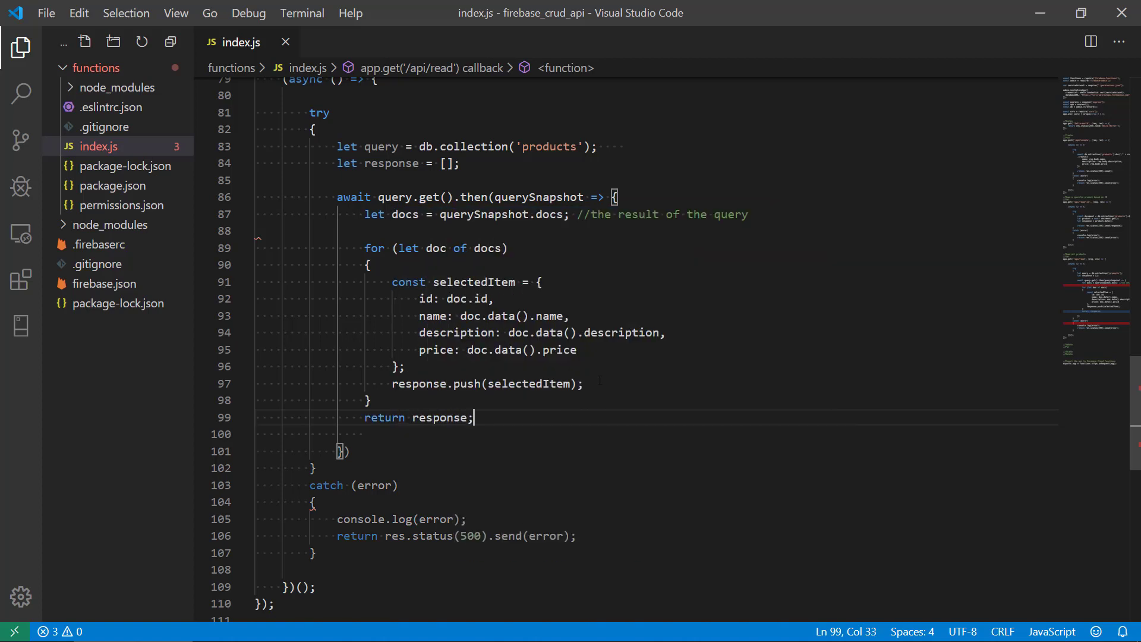
type("//")
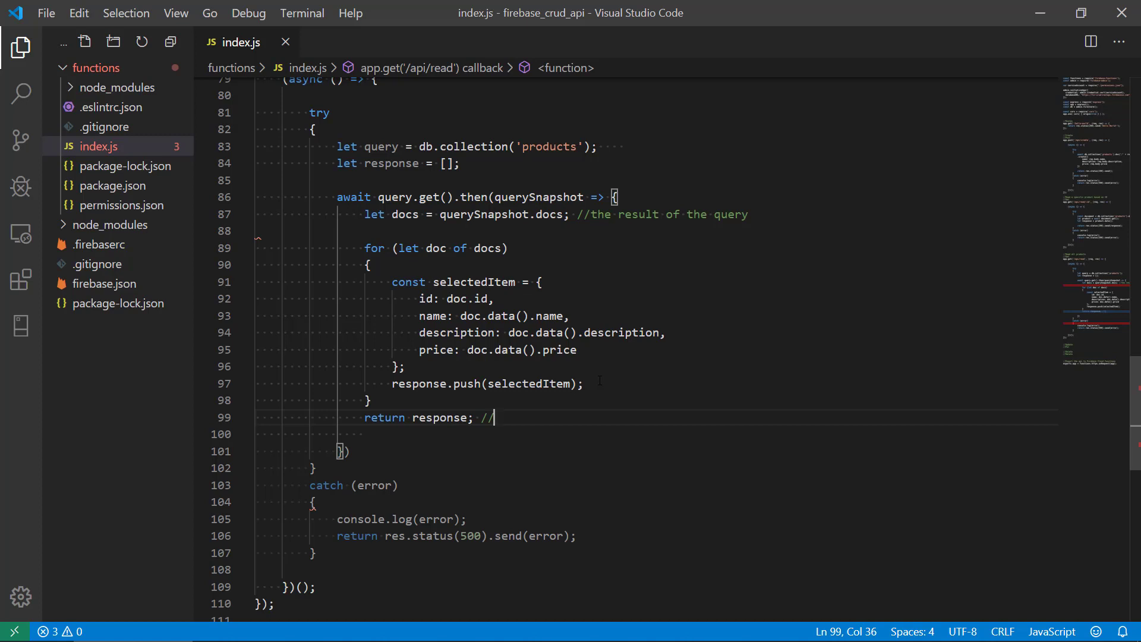
type("each then")
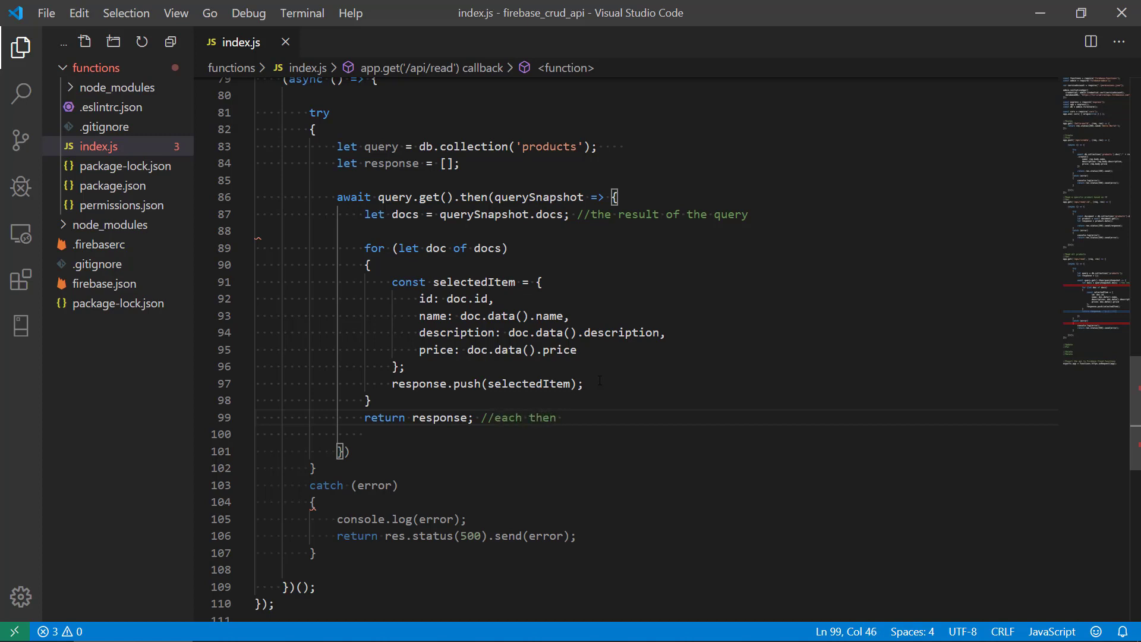
double_click(473, 196)
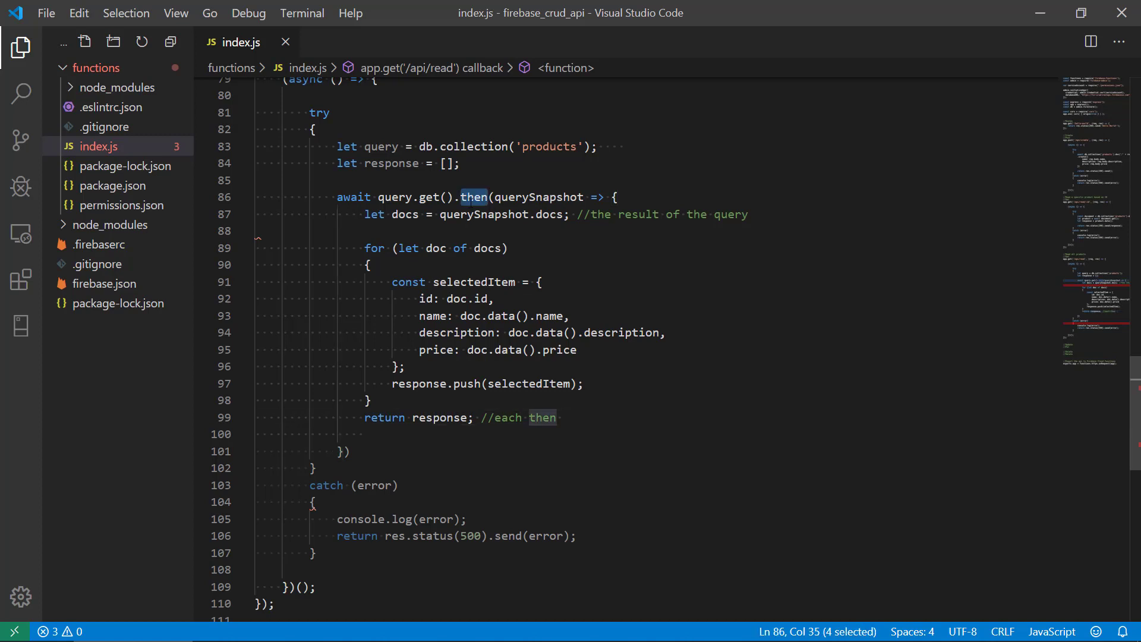
type("should")
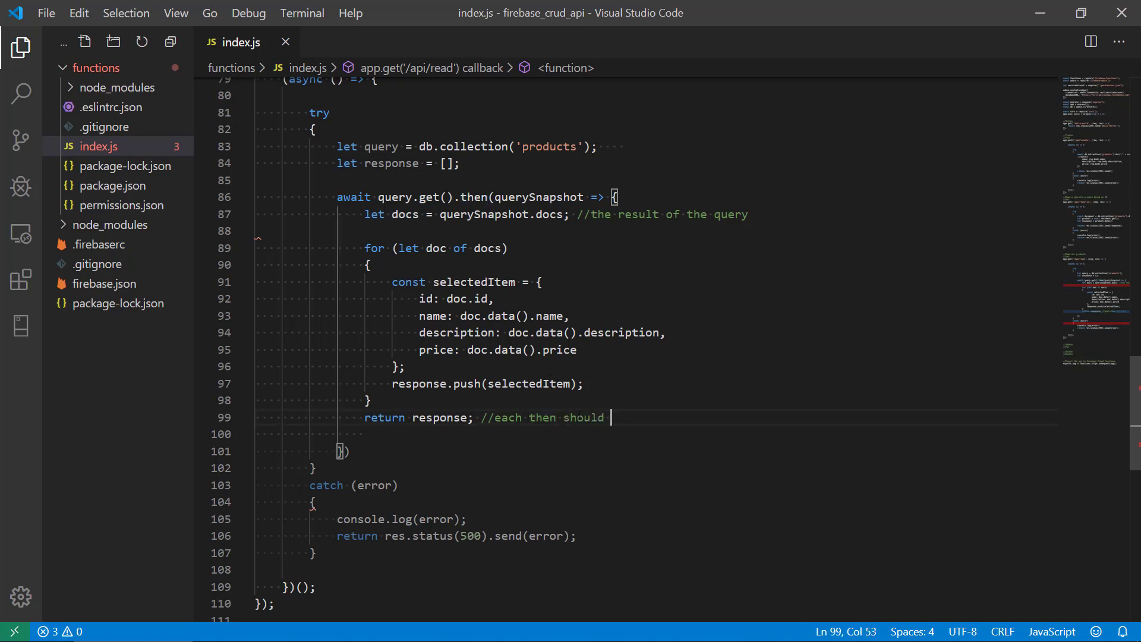
type("return a val")
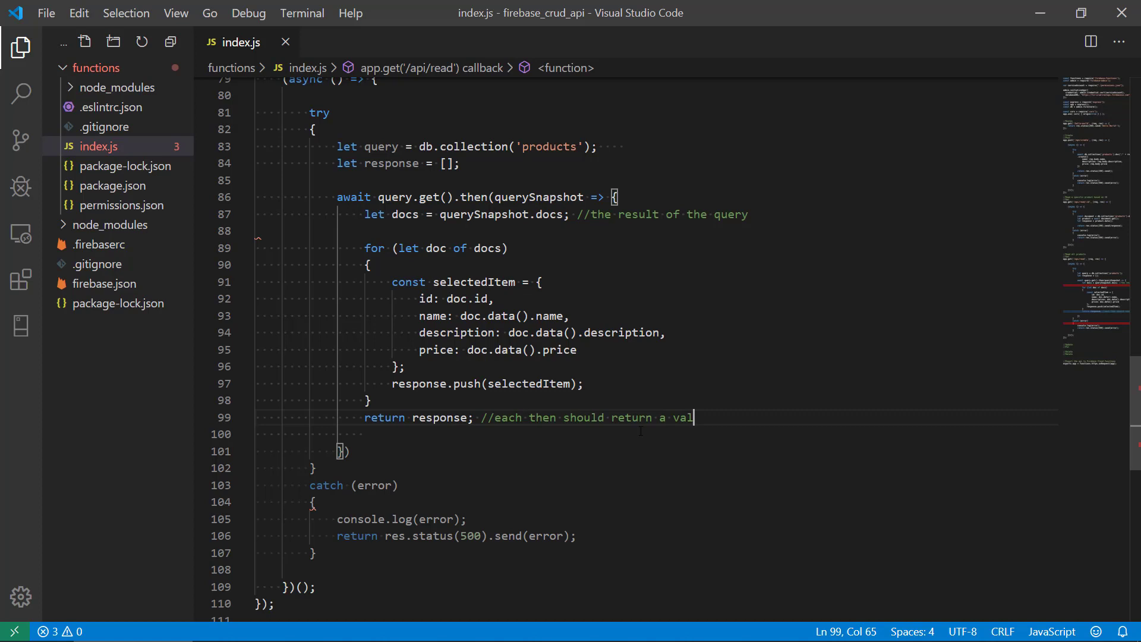
type("ue")
left_click(655, 434)
type("return response;")
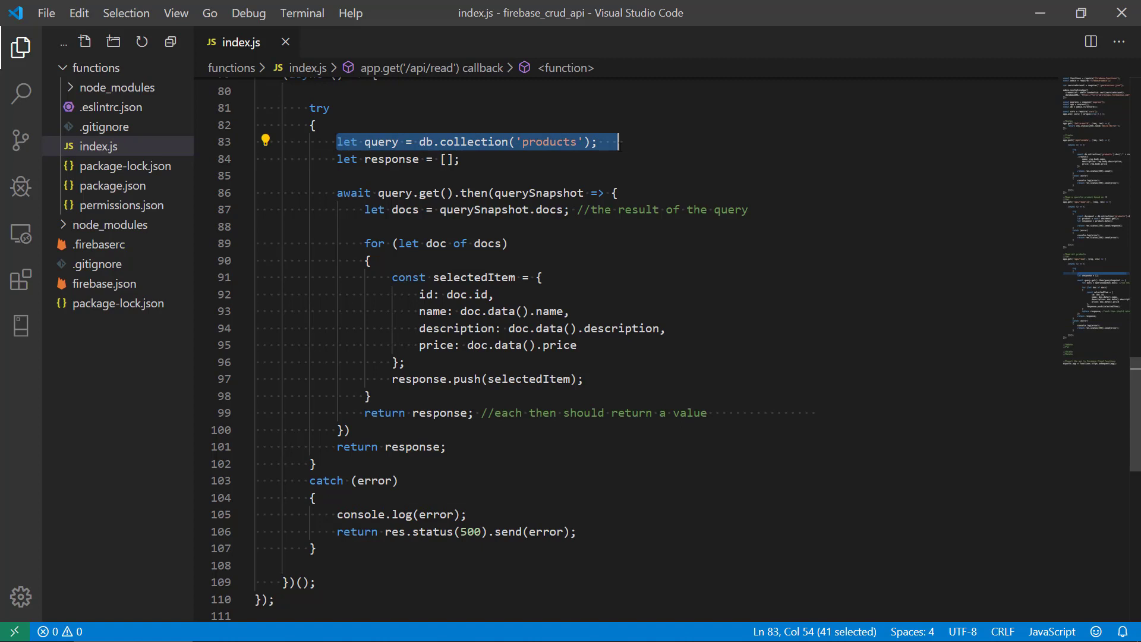
left_click(596, 141)
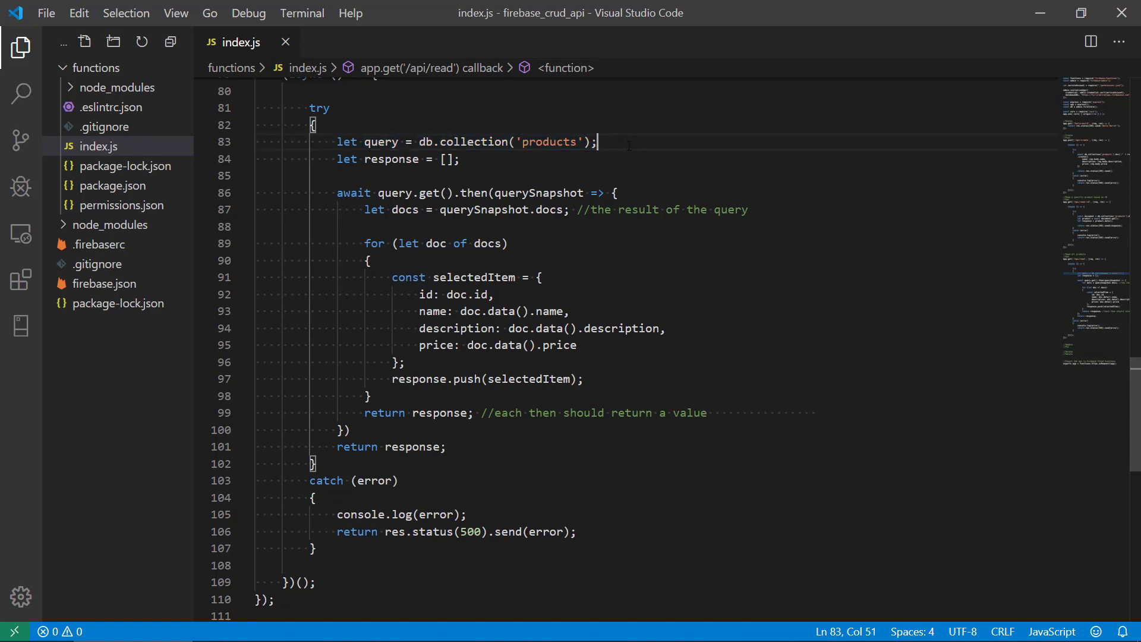
triple_click(397, 158)
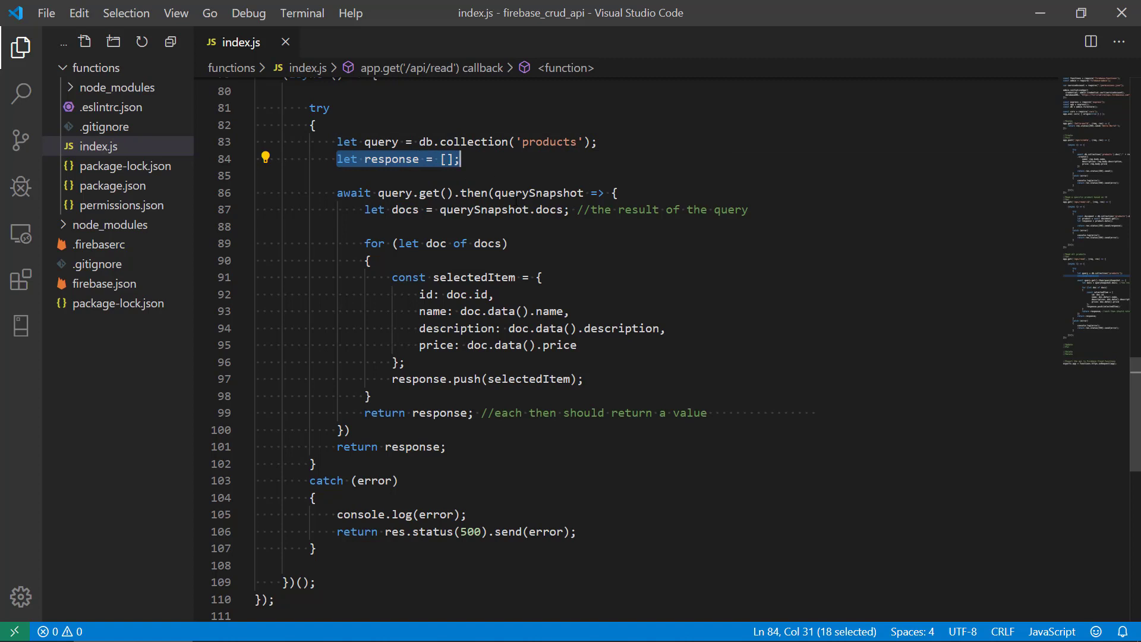
double_click(537, 192)
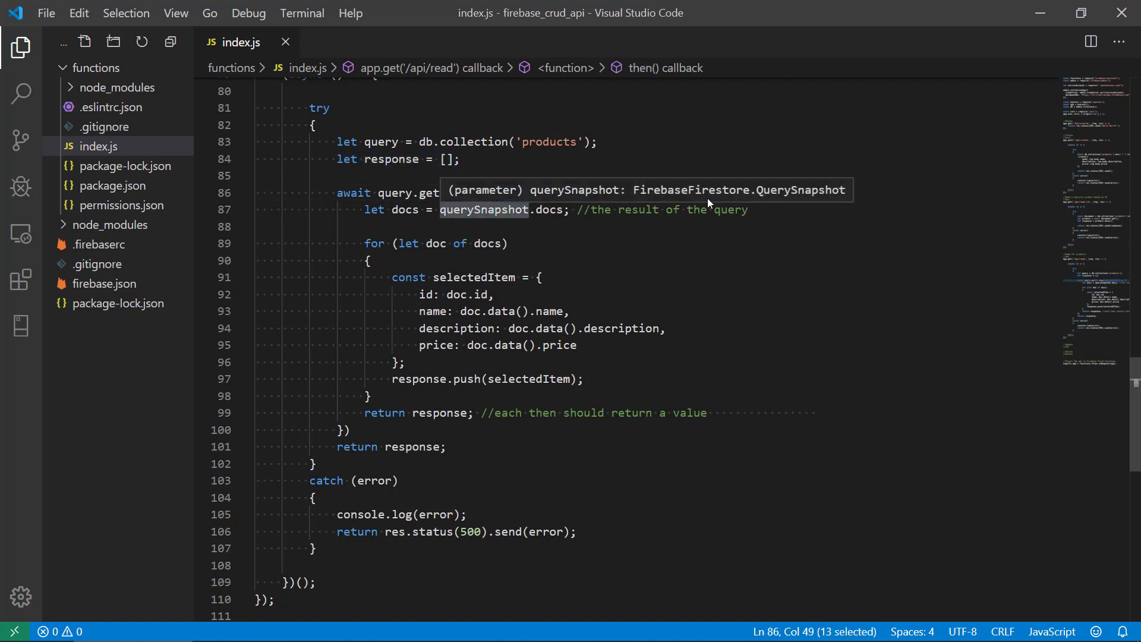
double_click(403, 209)
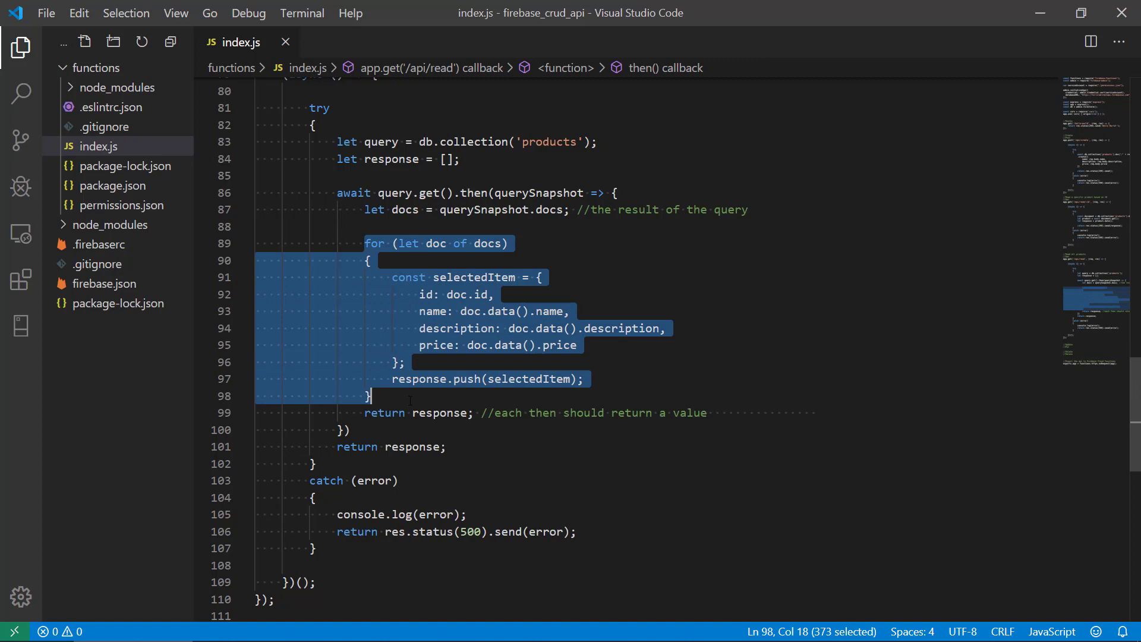
left_click(367, 260)
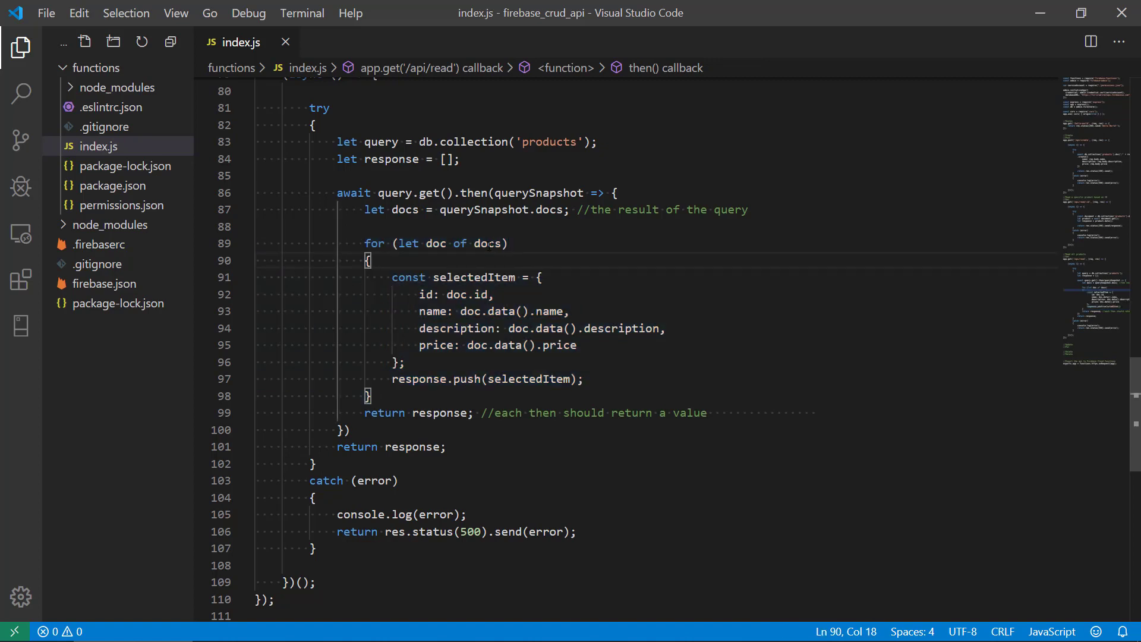
double_click(487, 242)
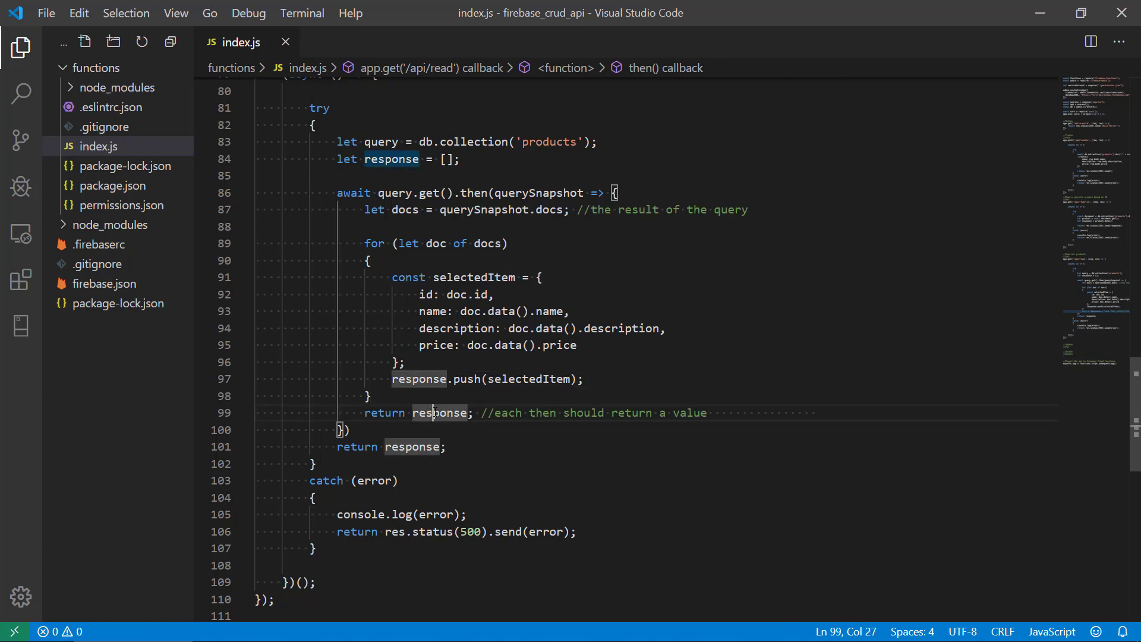
Change the final return to res.status(200).send(response) and select the blank line after catch.
left_click(441, 447)
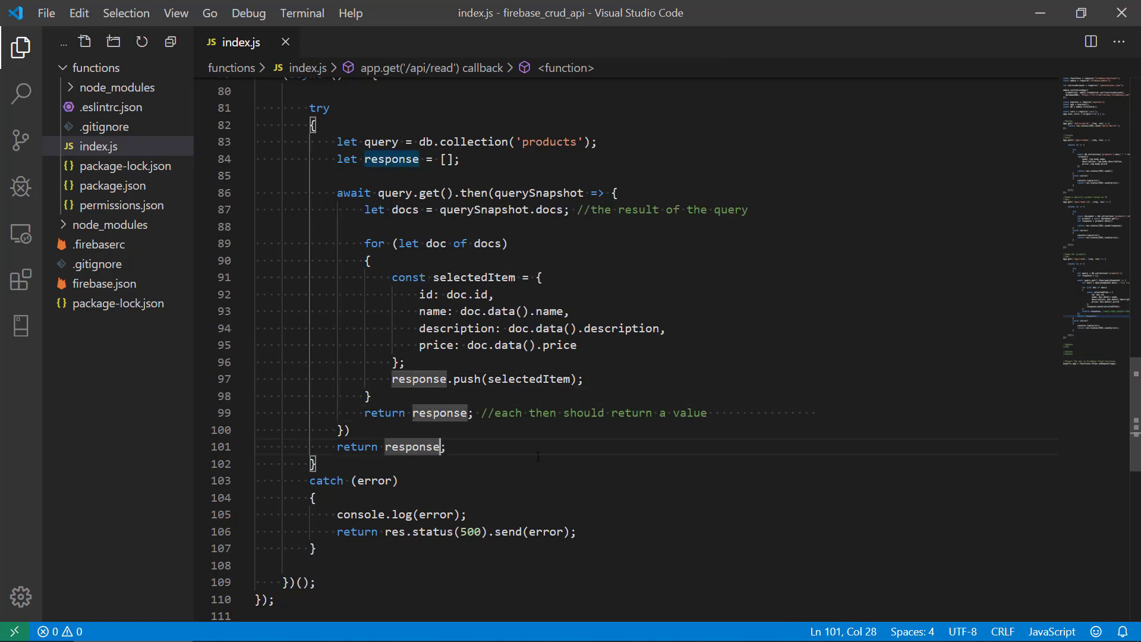
left_click(388, 447)
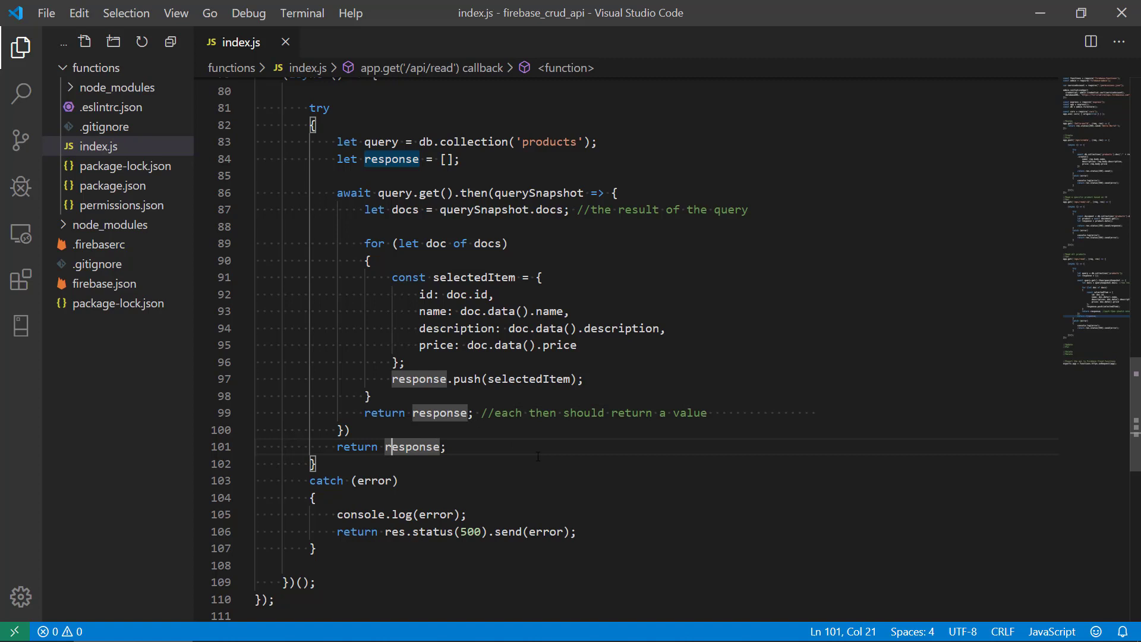
type("res")
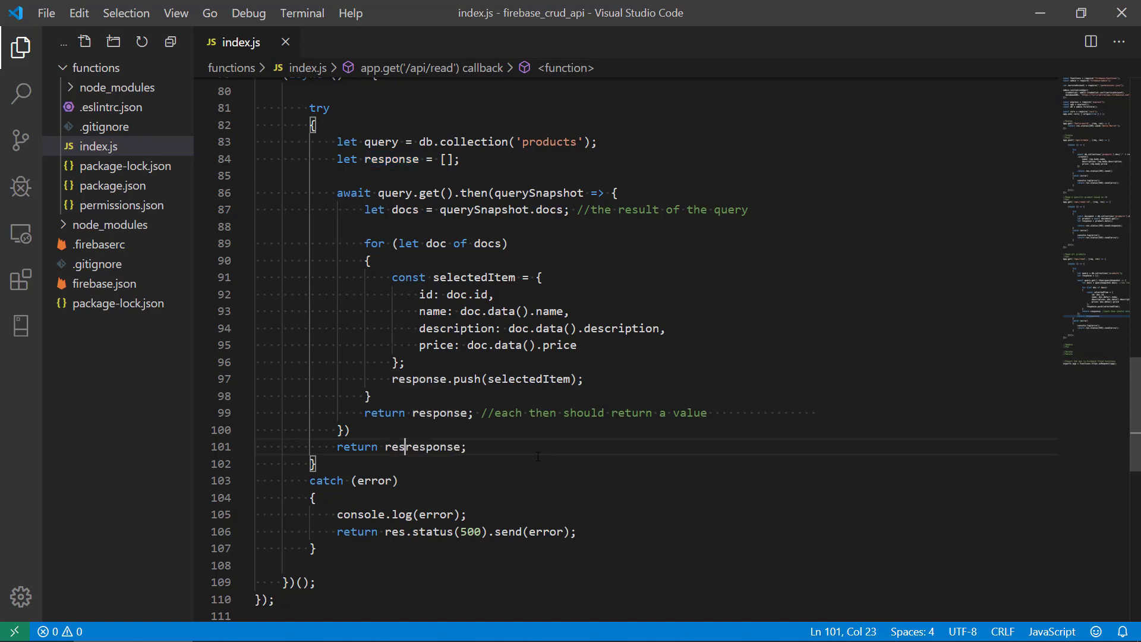
type(".status(")
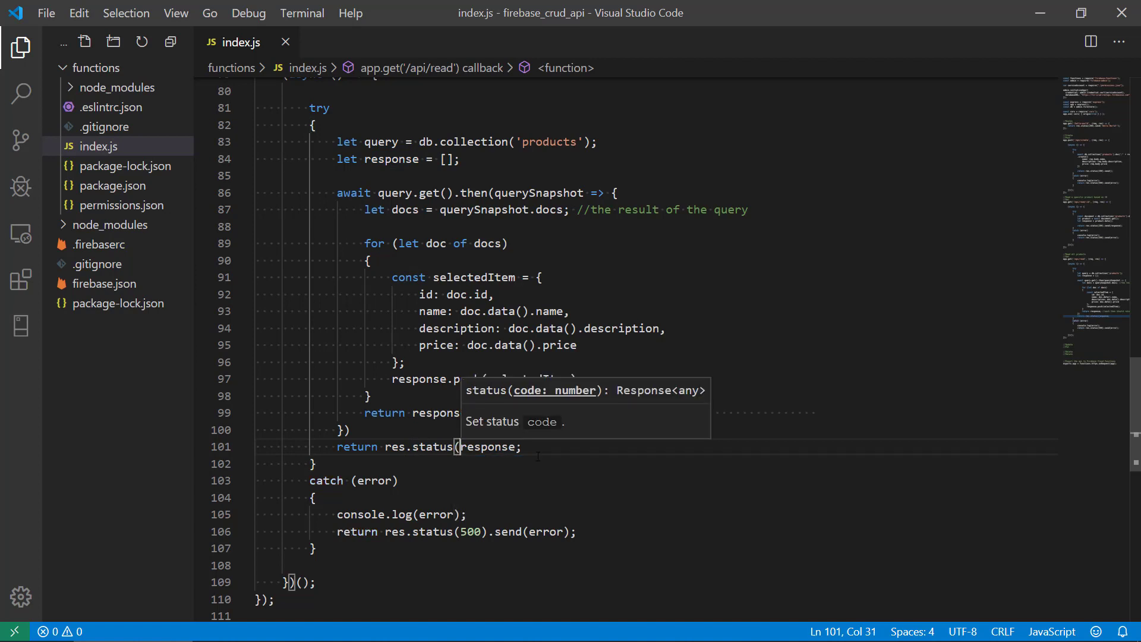
type("200)")
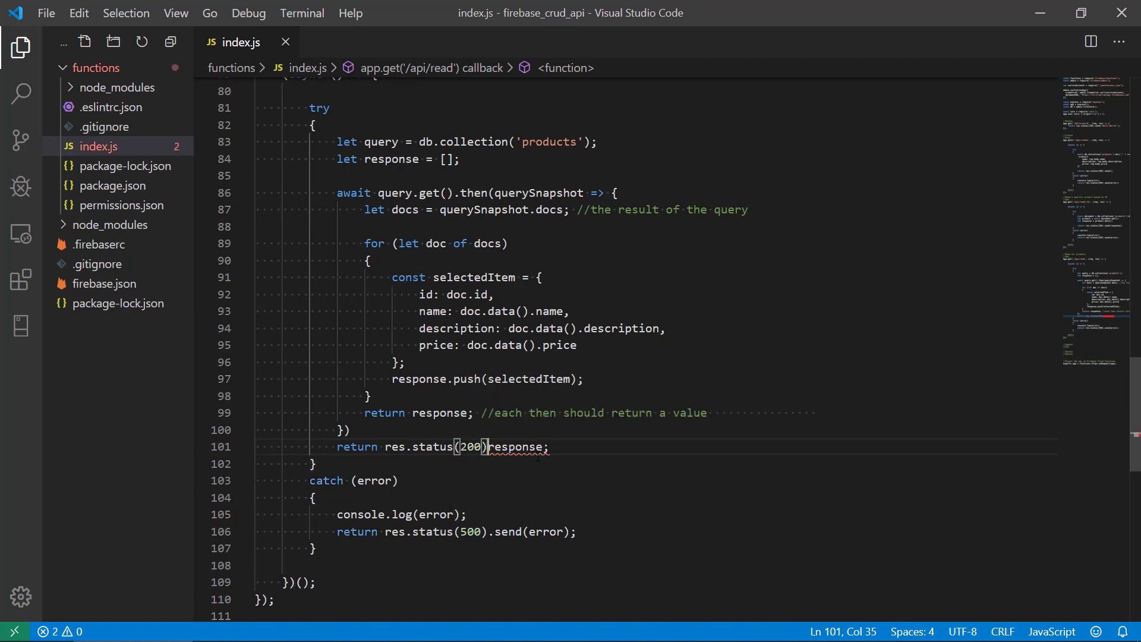
type(".send(")
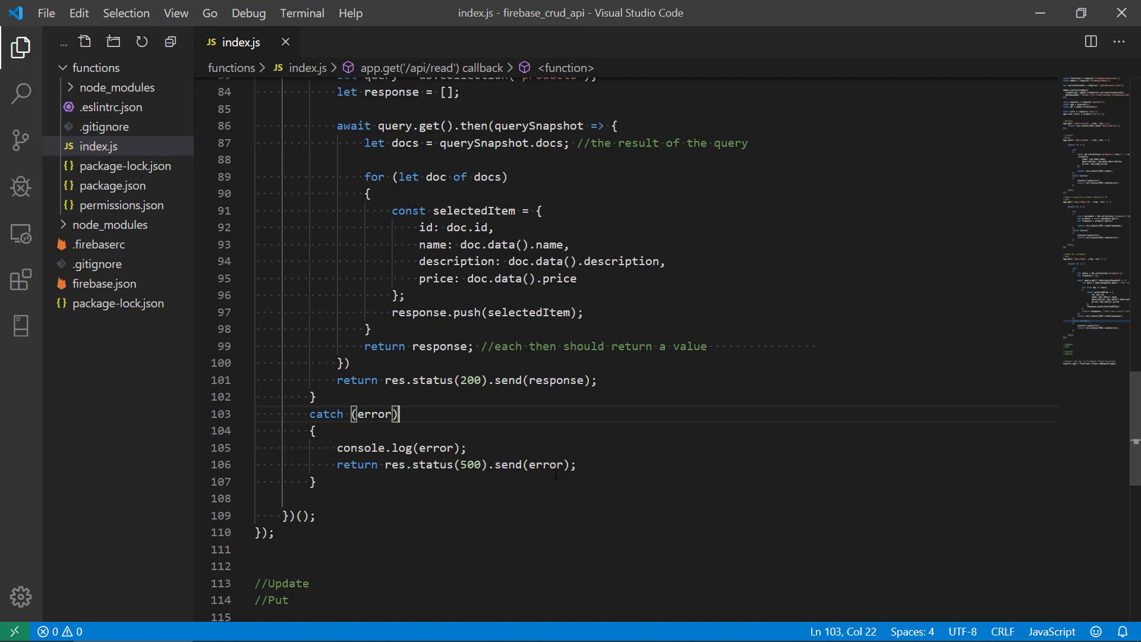
left_click_drag(337, 380, 420, 380)
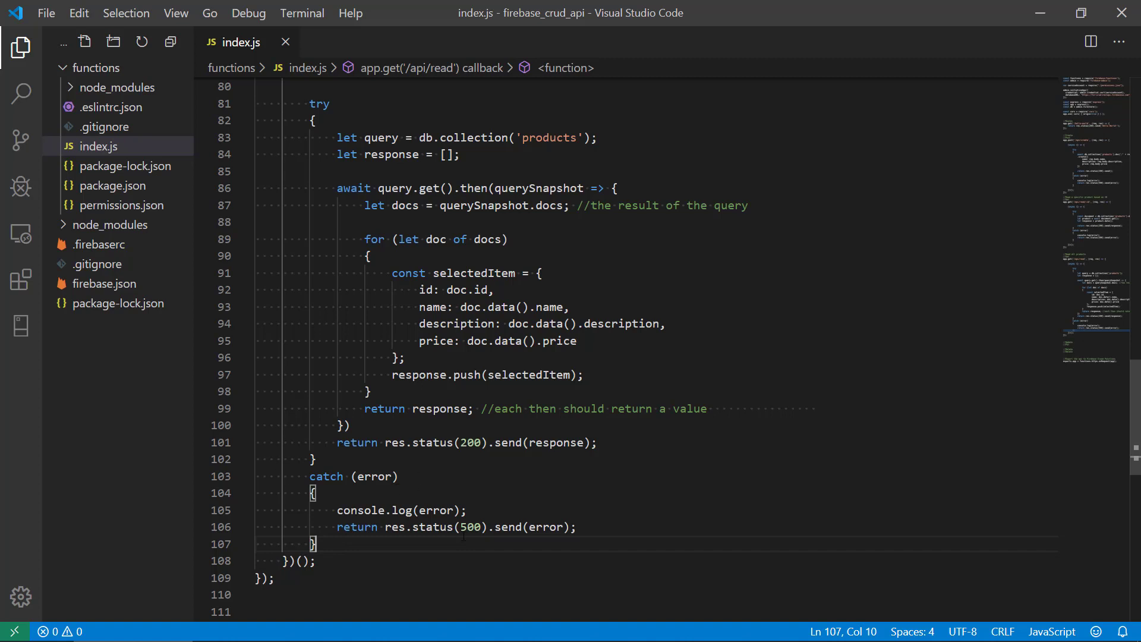
Run npm run serve, then cd functions/ and rerun it after the first attempt fails.
scroll("down", 3)
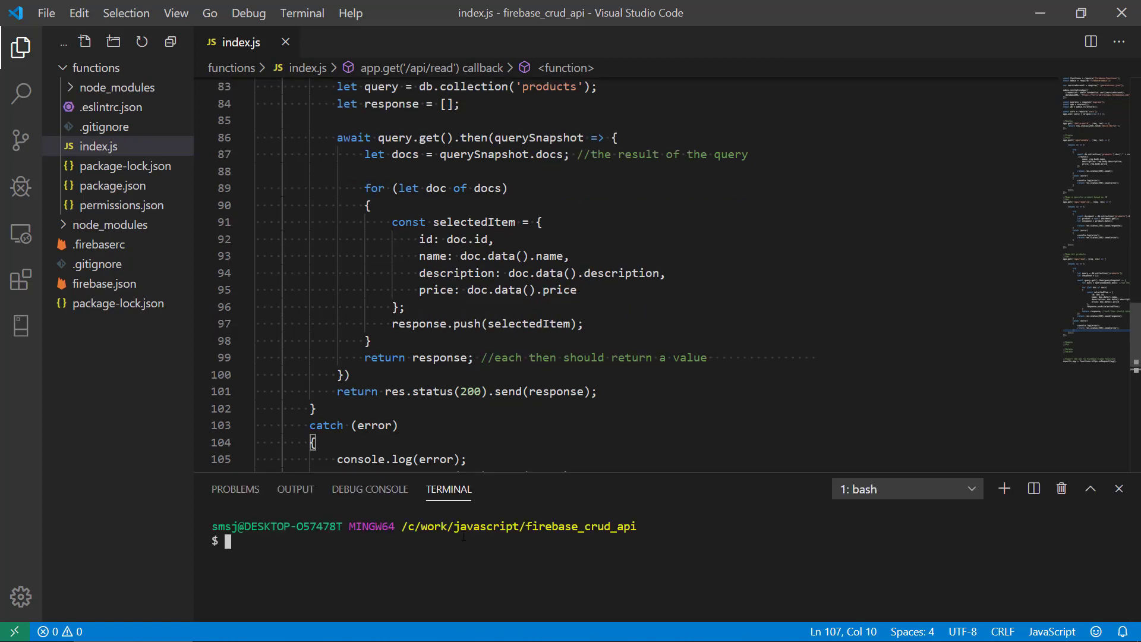
type("npm run")
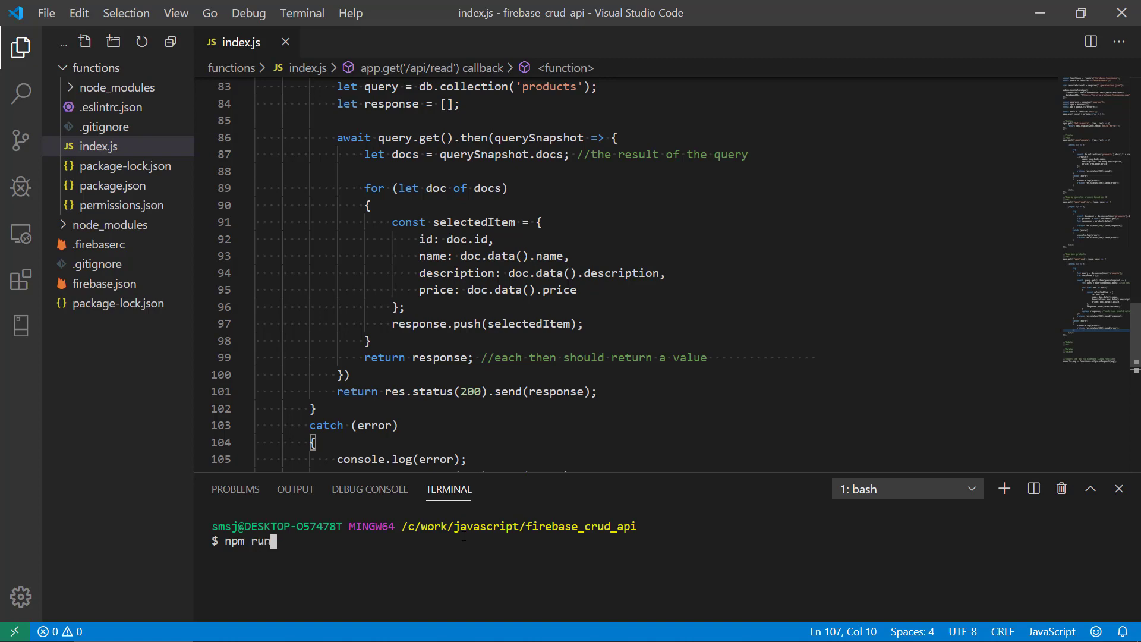
type("serve")
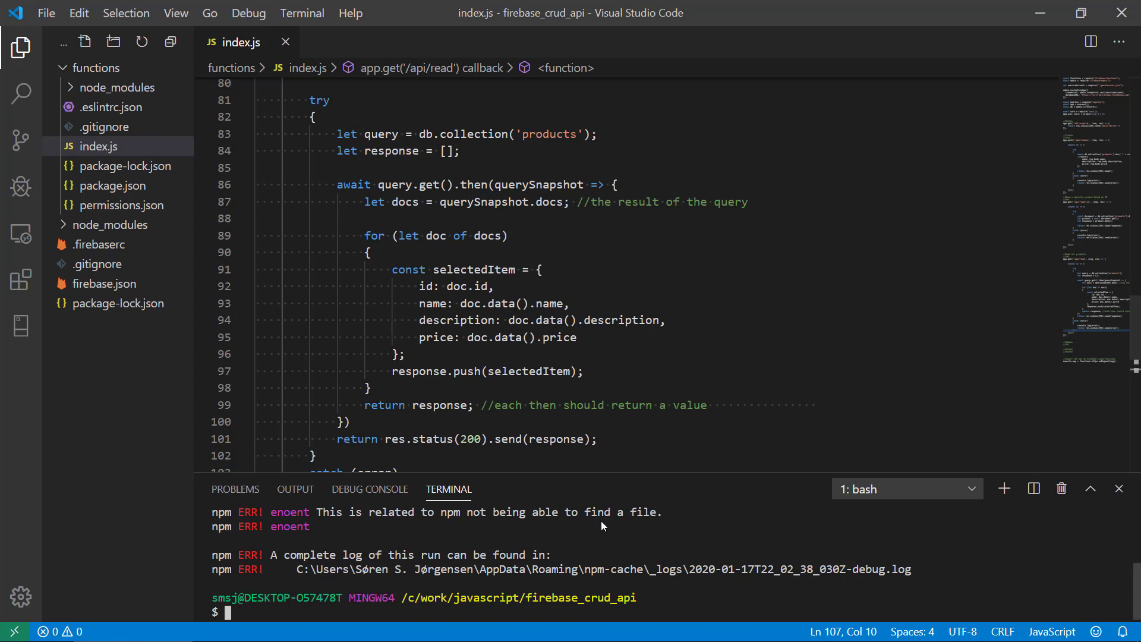
type("cd functions/")
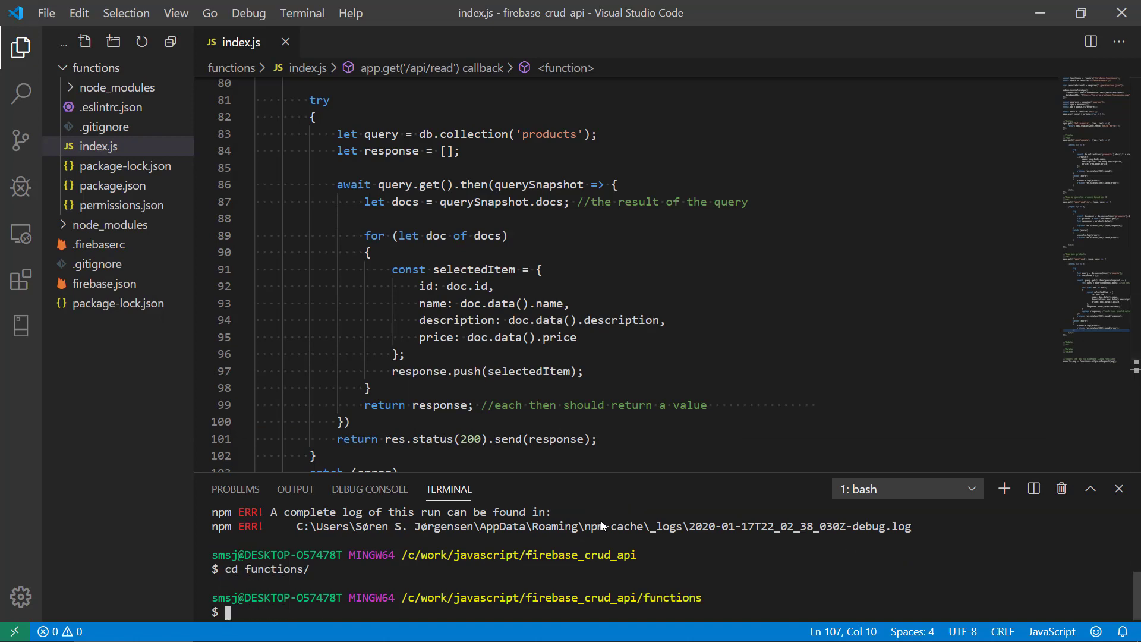
type("npm run serve")
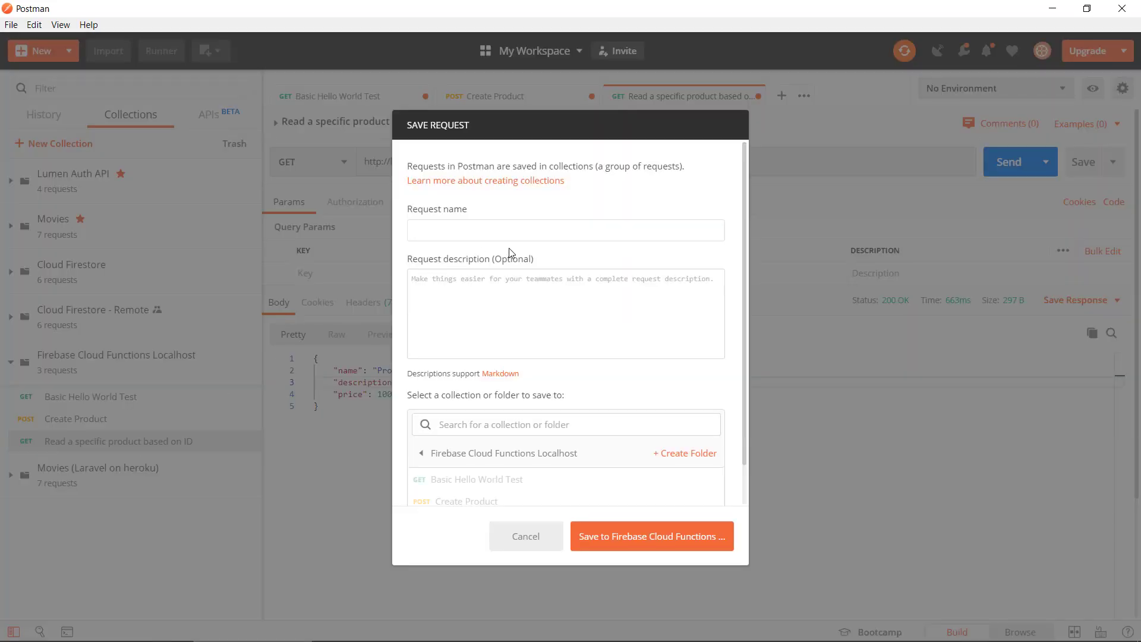
Save a 'Read all products' request with the localhost URL ending in /app/api/read.
type("Read all products")
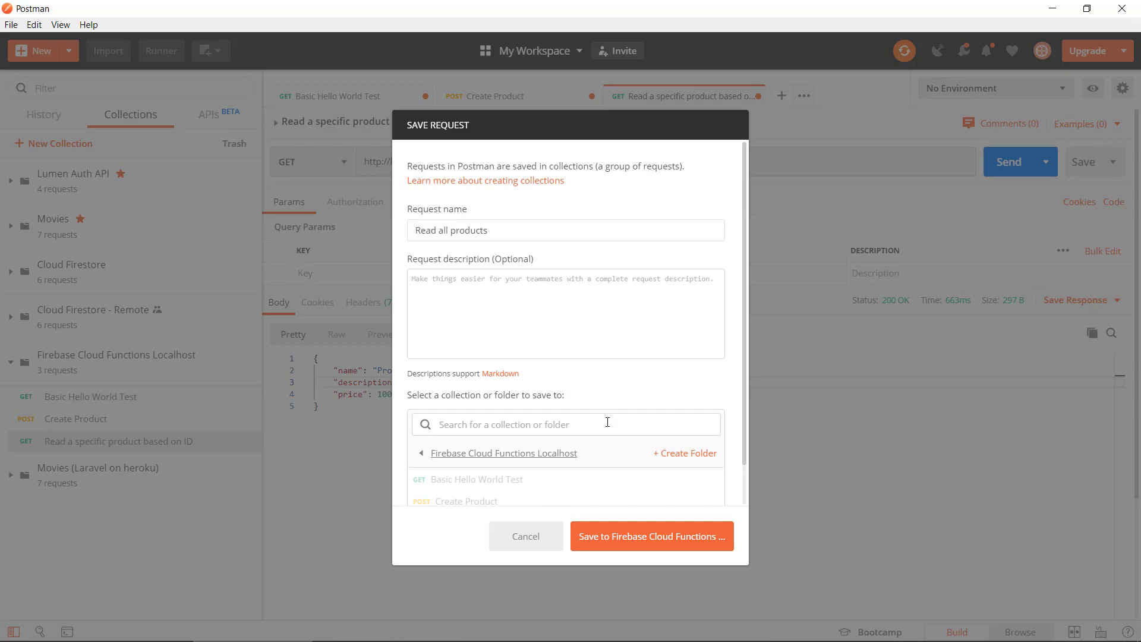
left_click(650, 536)
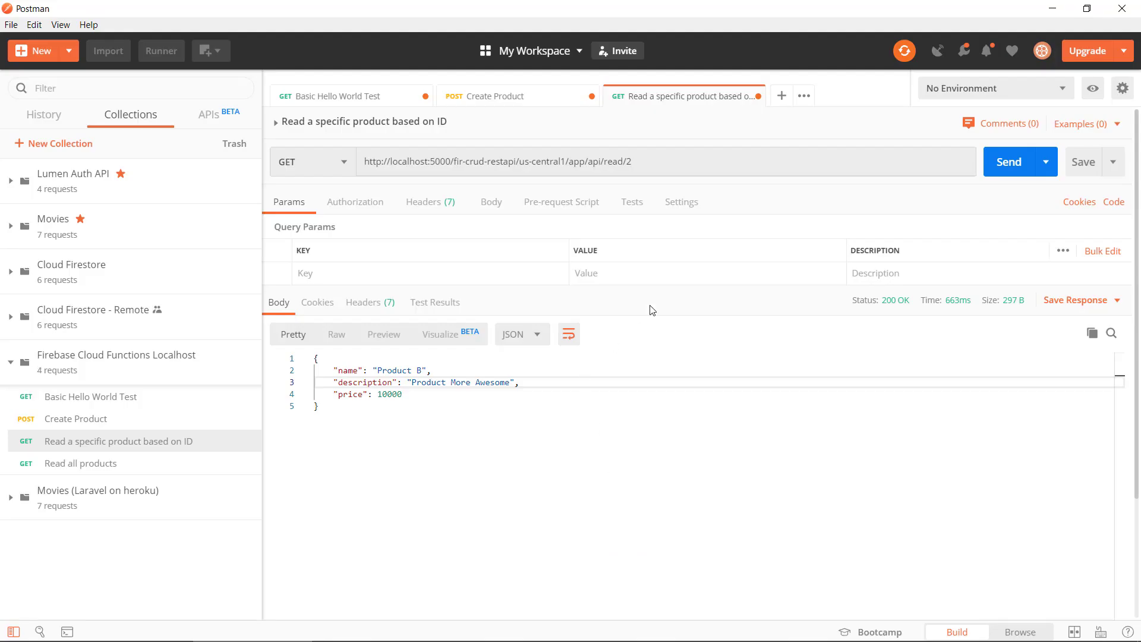
double_click(516, 160)
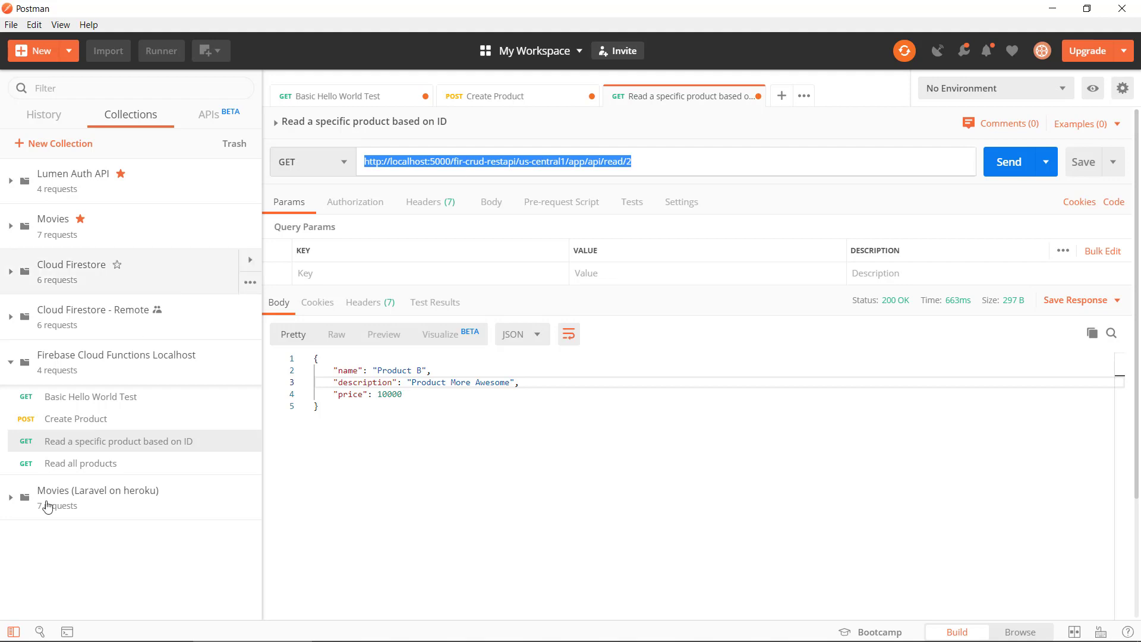
left_click(80, 463)
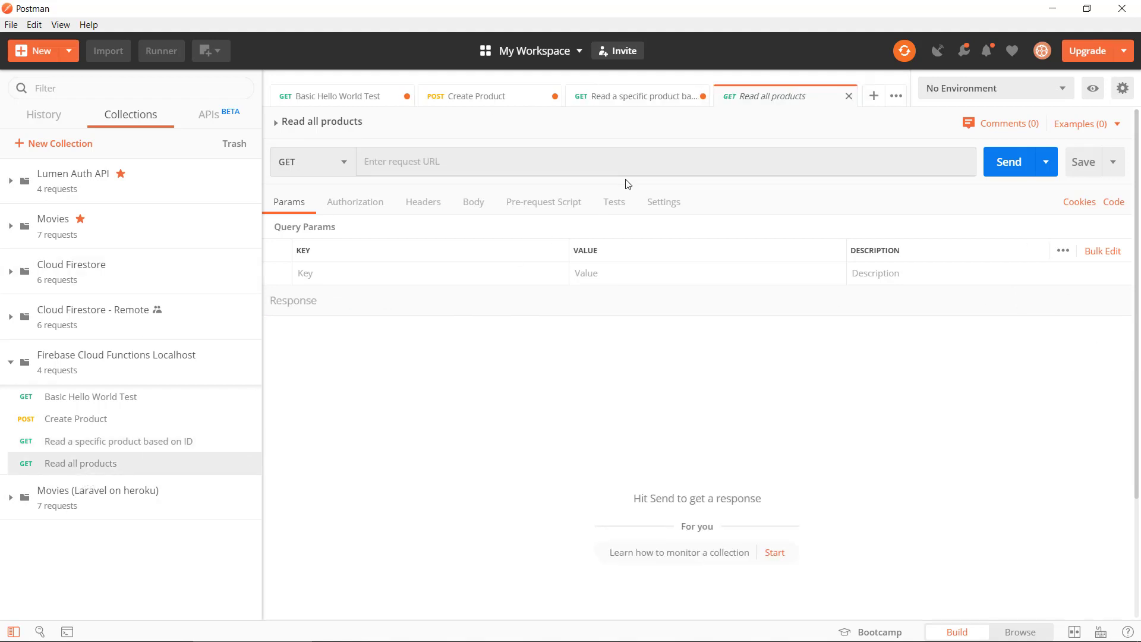
type("http://localhost:5000/fir-crud-restapi/us-central1/app/api/read/2")
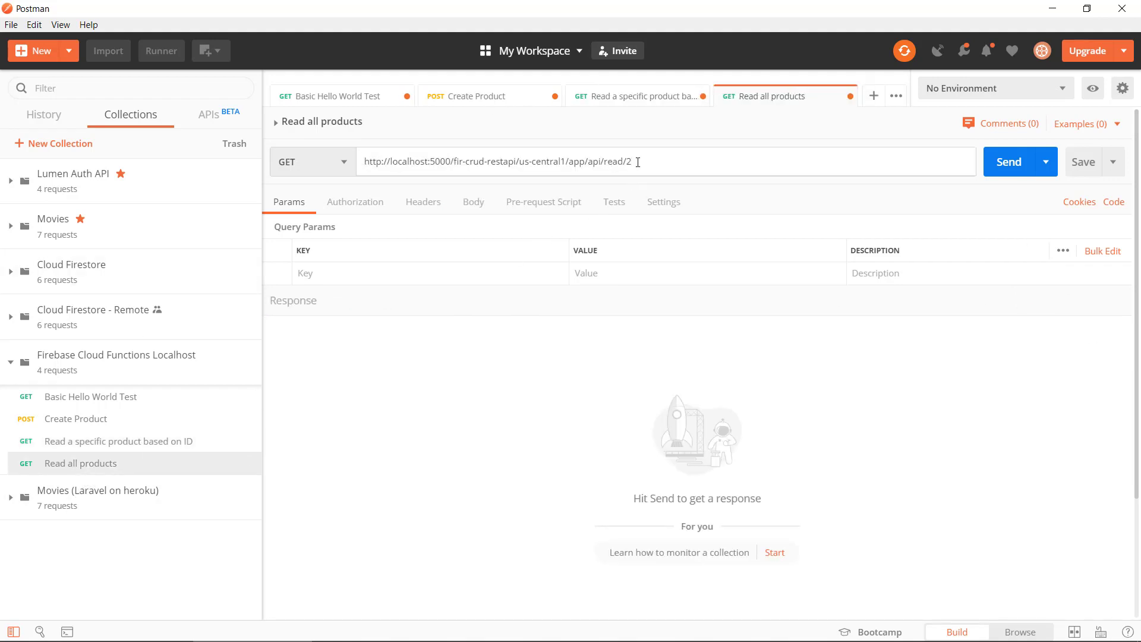
key("Backspace")
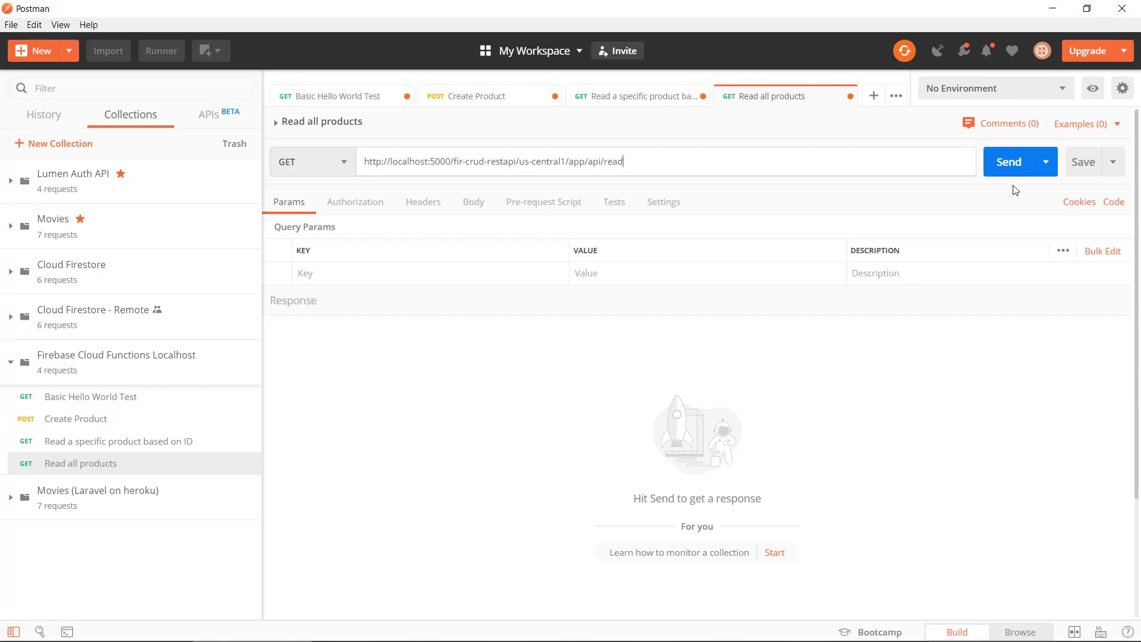
Send the request and select the 200 OK JSON body listing the products.
left_click(1013, 162)
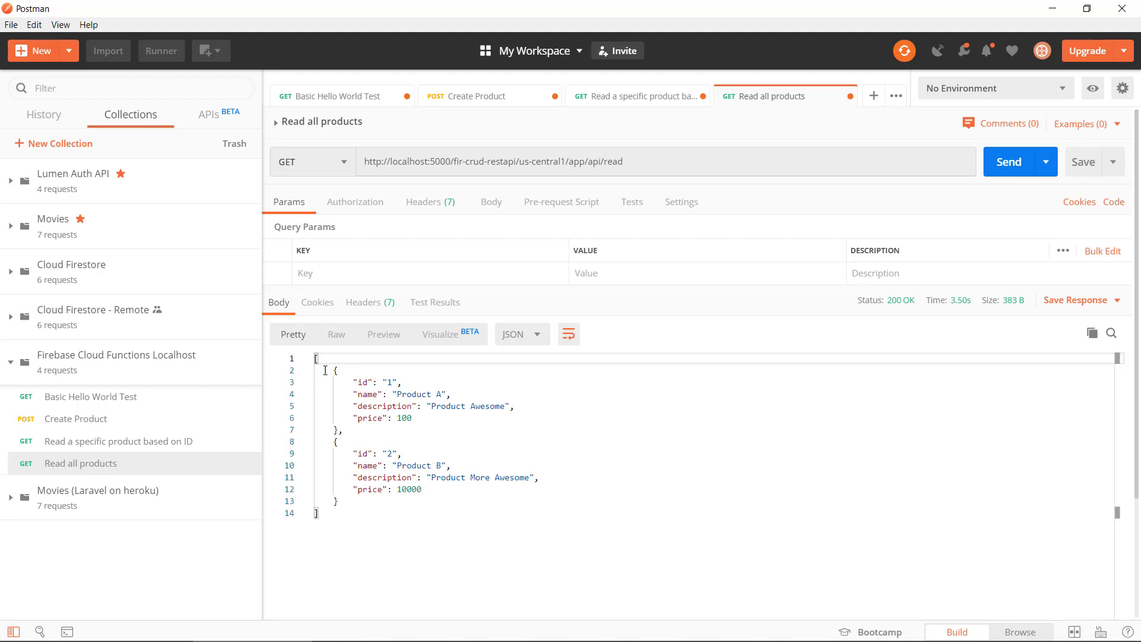
left_click_drag(332, 369, 339, 501)
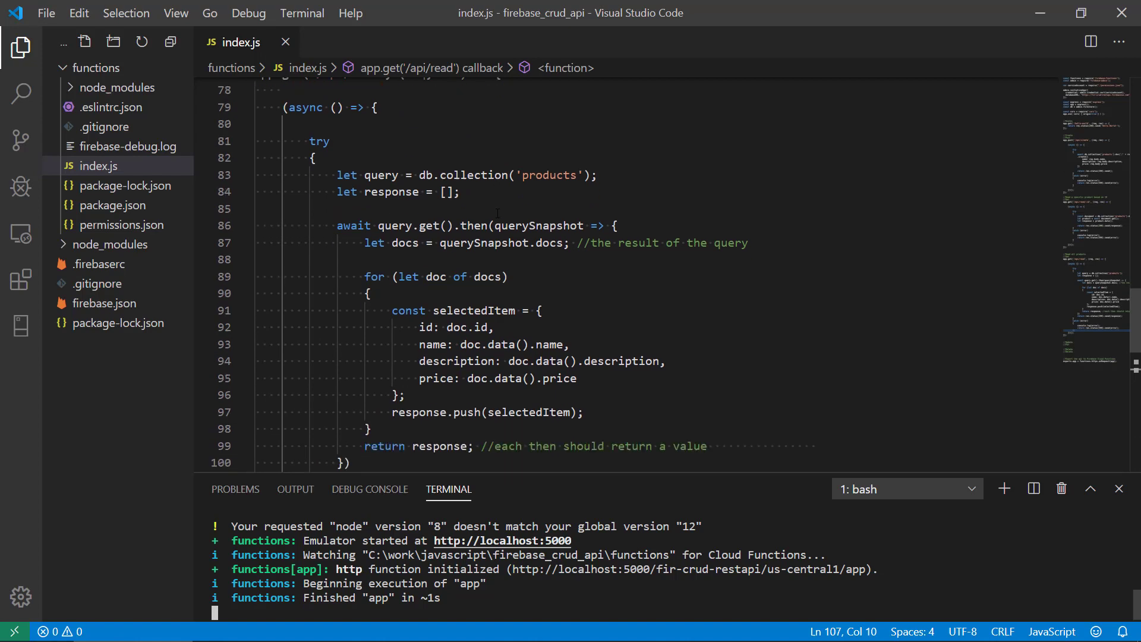
Review the module export at the bottom of index.js, then return to Postman.
scroll("down", 3)
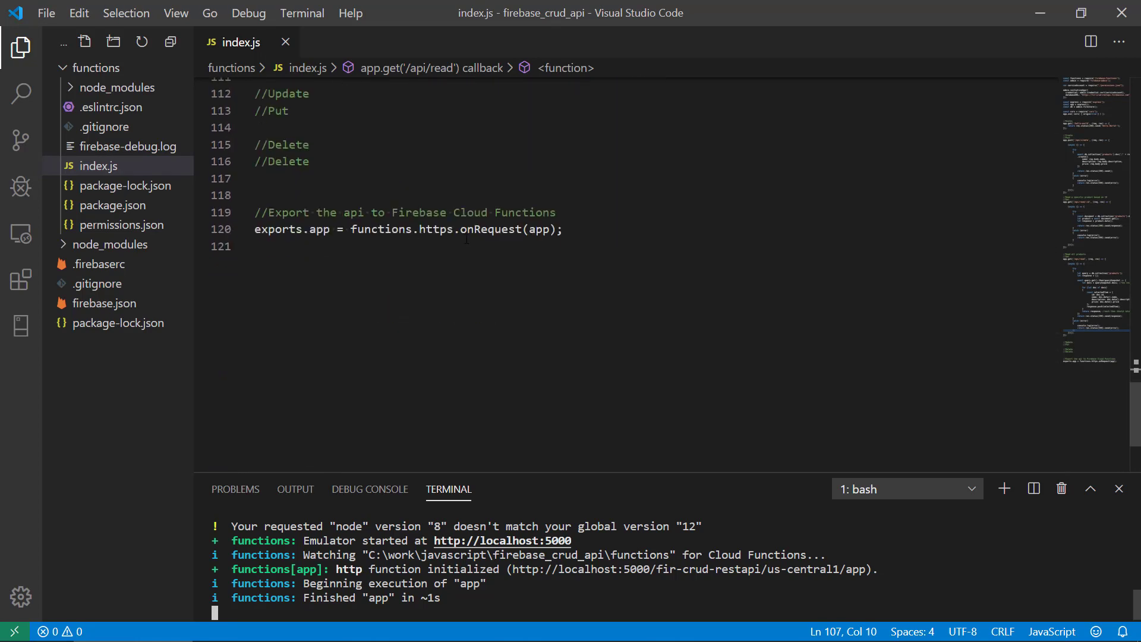
left_click(545, 229)
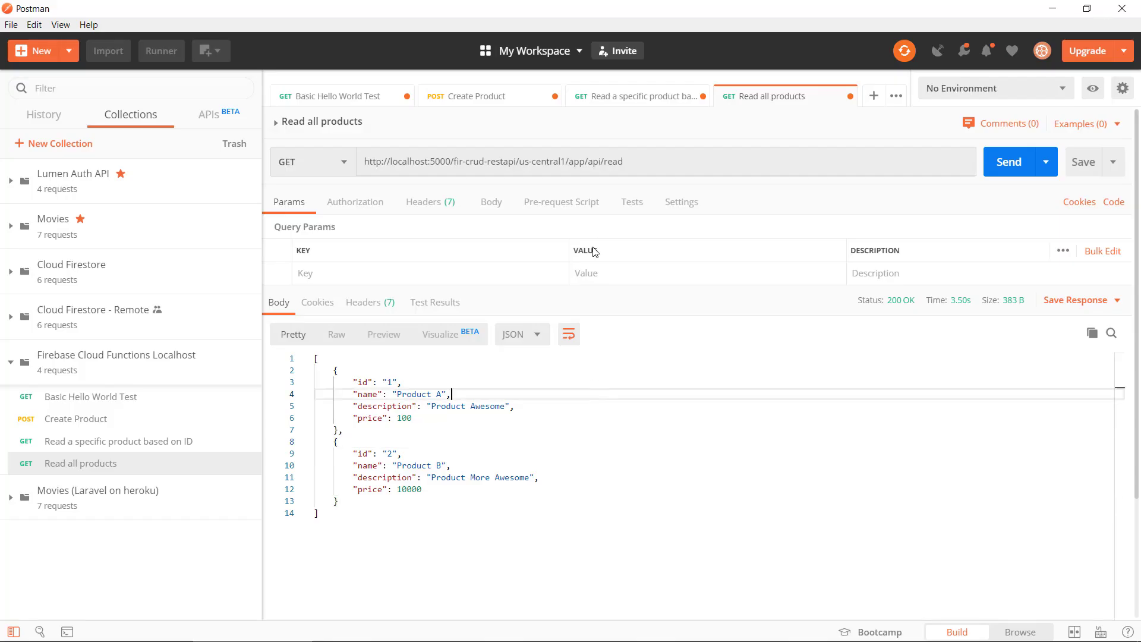
Change the Create Product JSON body to id 3 / Product C and send it.
left_click(475, 95)
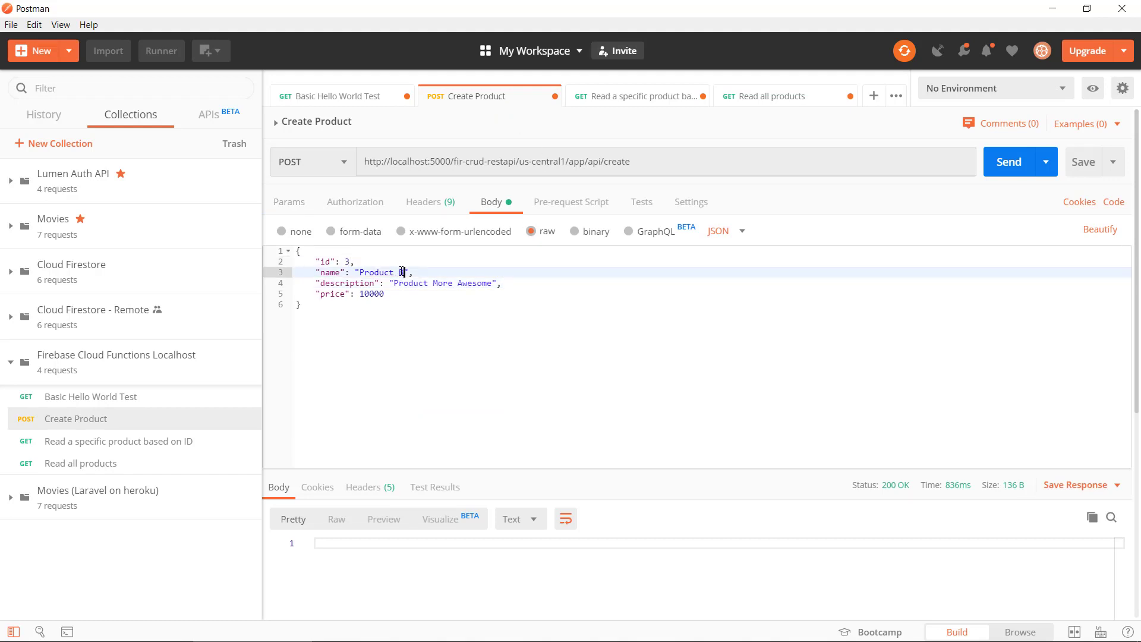
key("Backspace")
type("C")
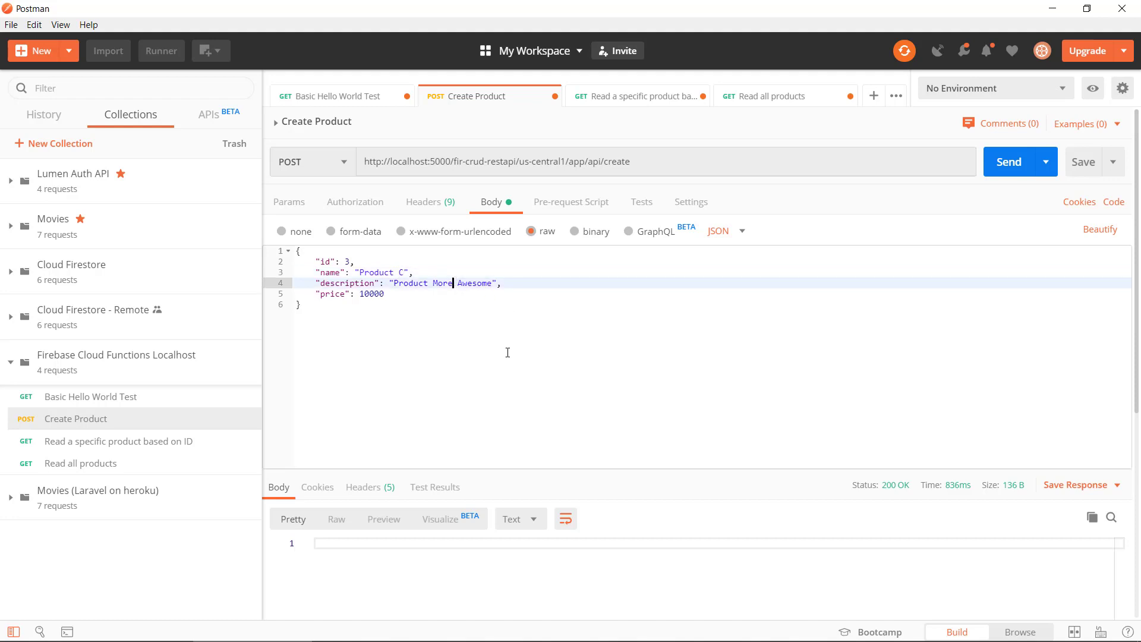
type("More")
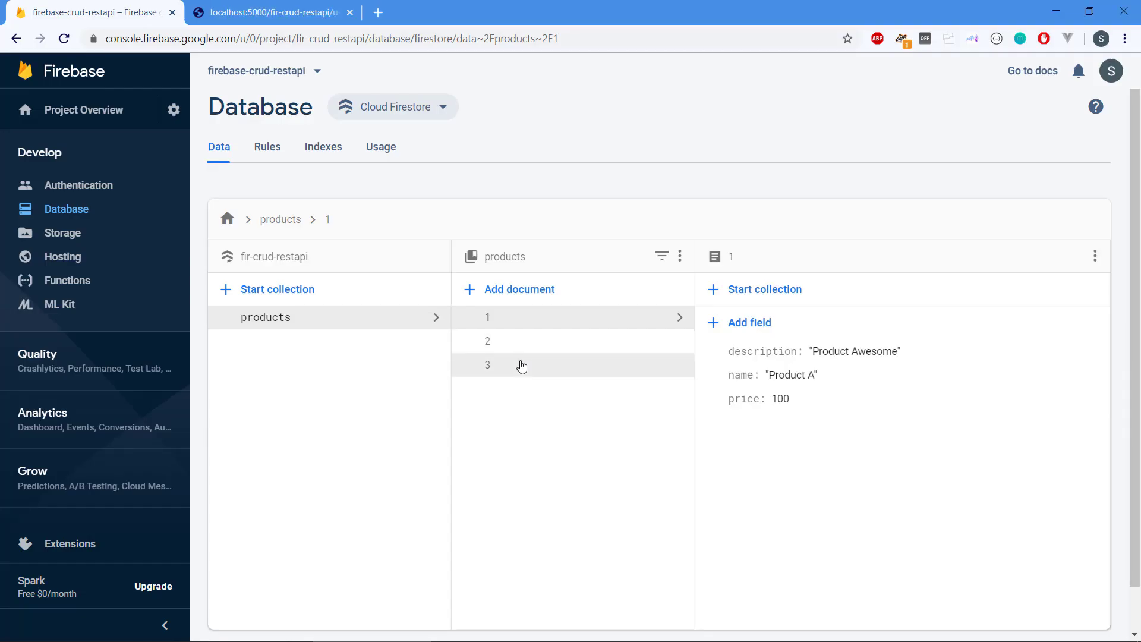
Check product documents in the Firestore console, then resend Read all products.
left_click(486, 341)
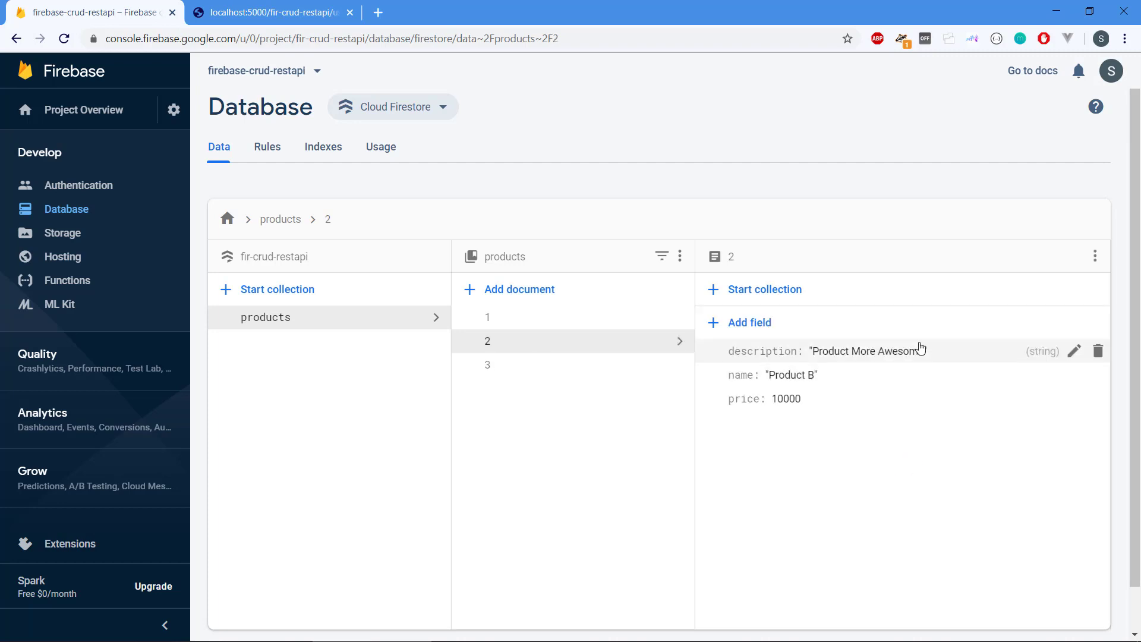
left_click(487, 364)
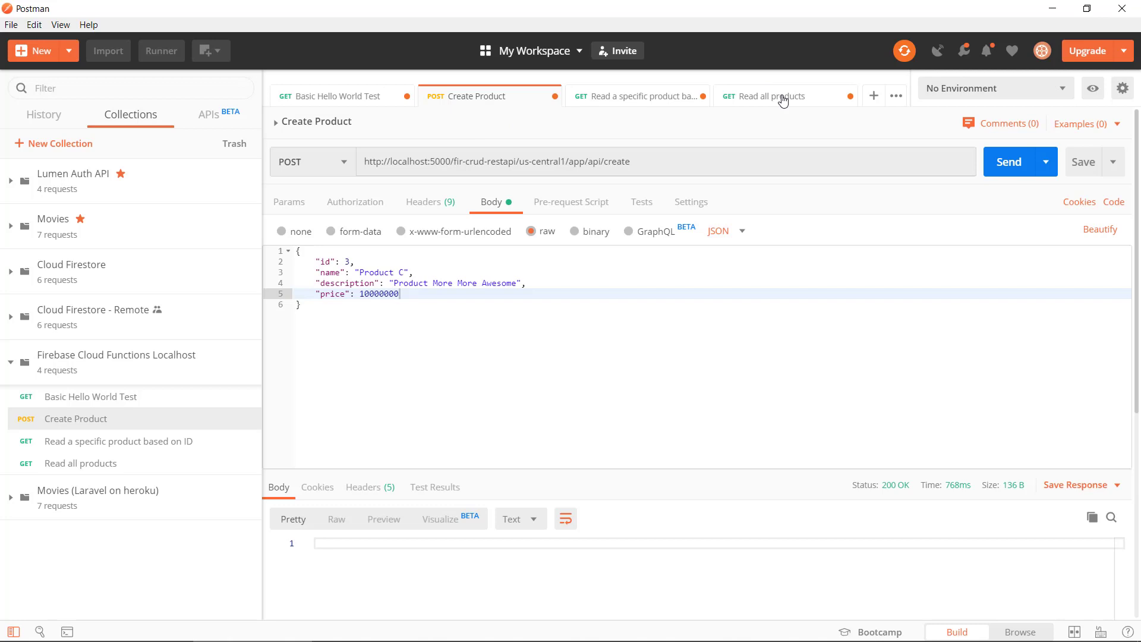
left_click(782, 95)
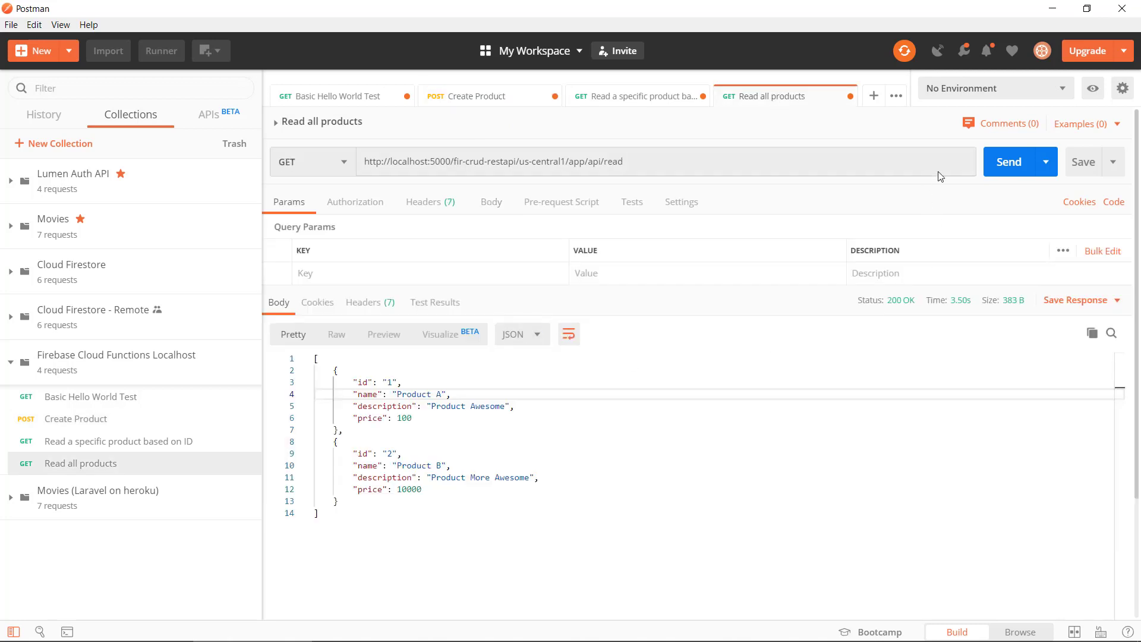
left_click(1008, 162)
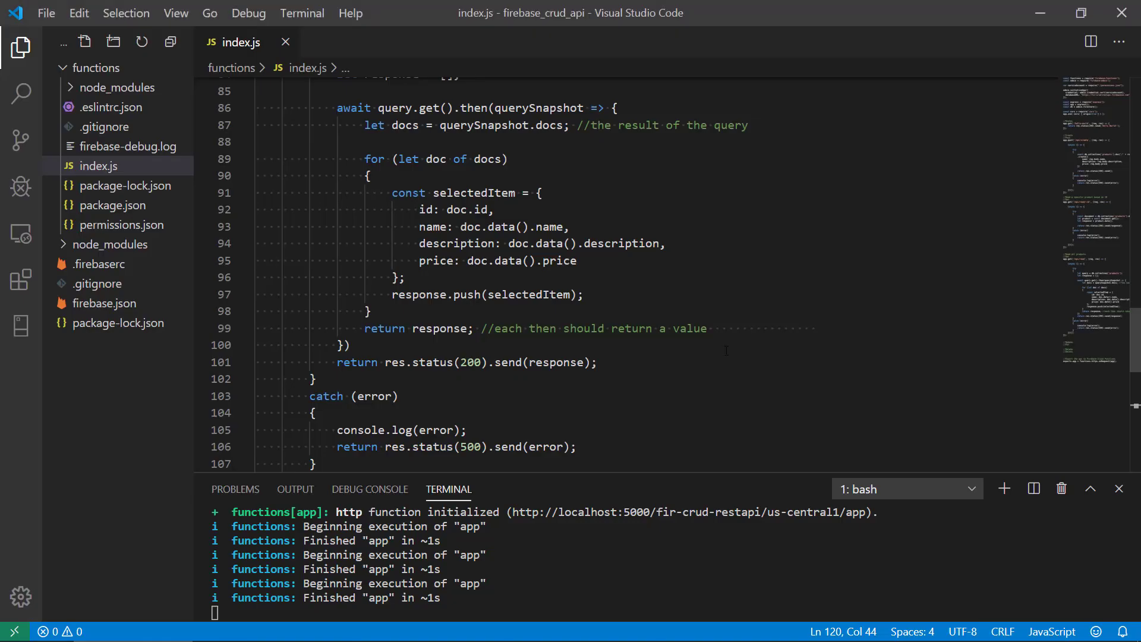
left_click(370, 310)
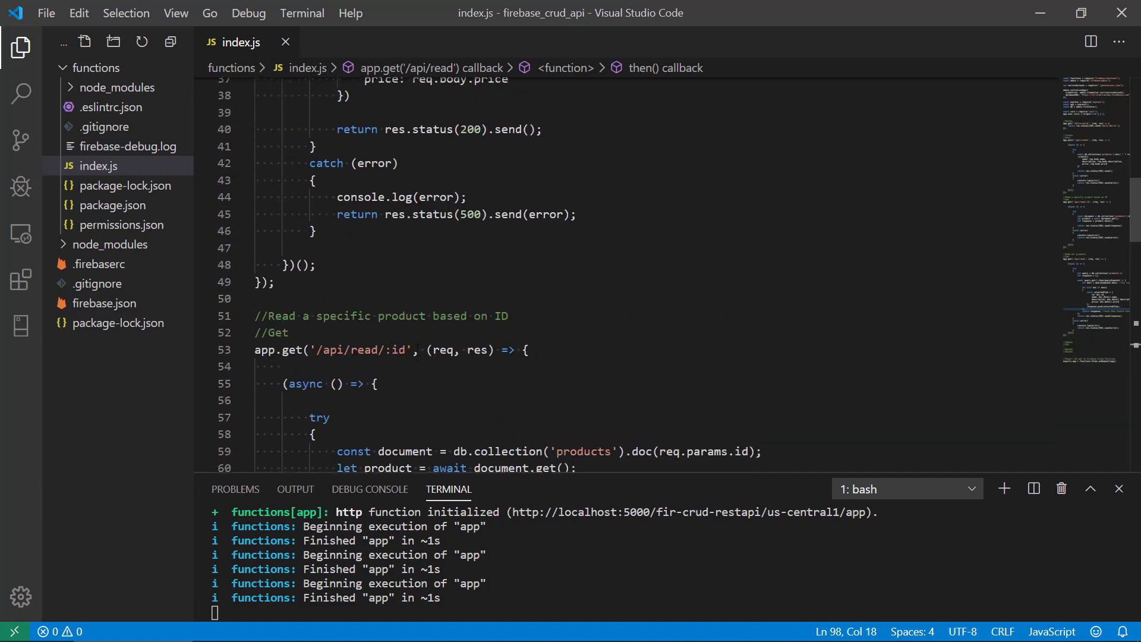
scroll("down", 3)
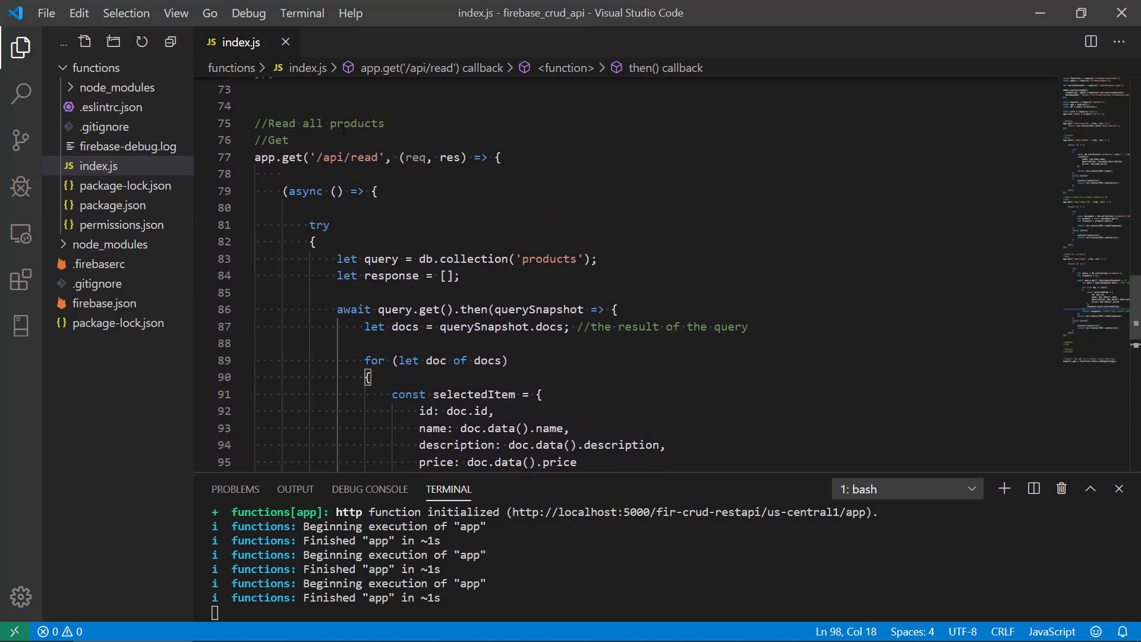
scroll("down", 3)
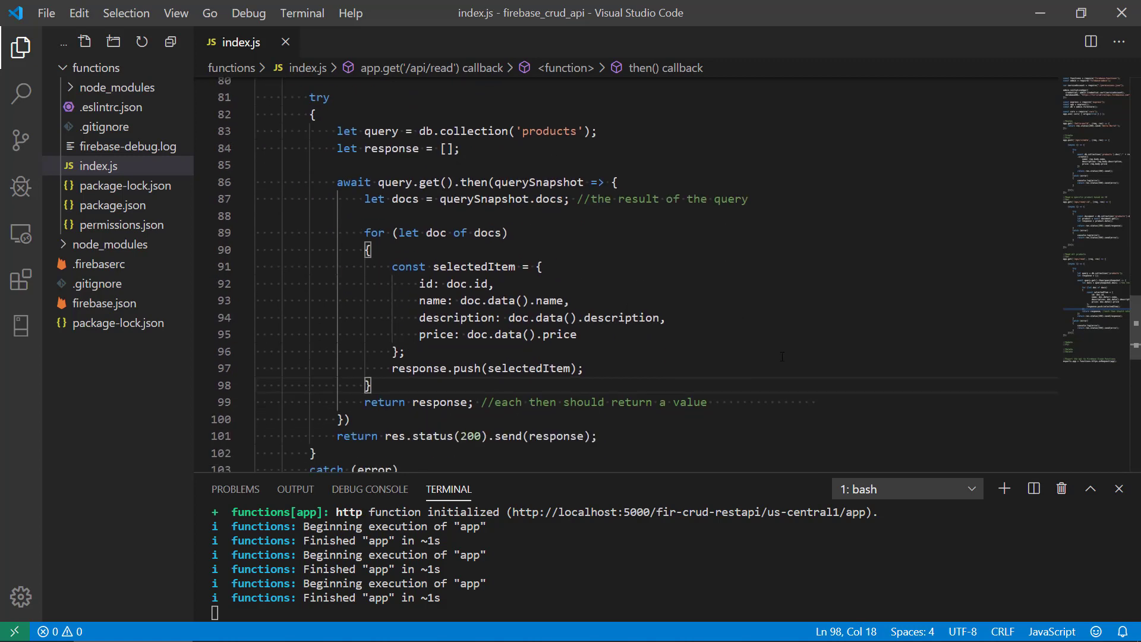